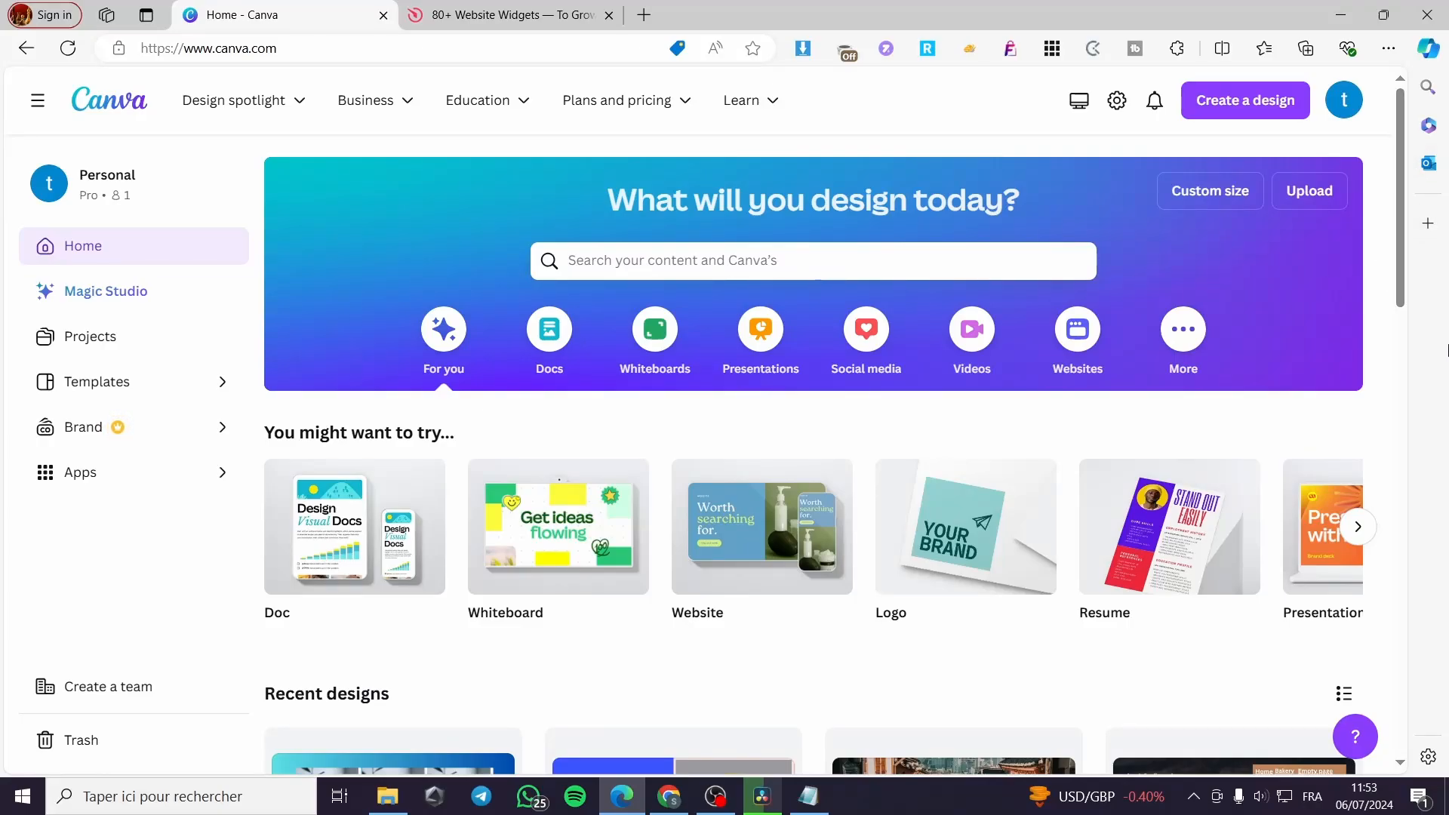
mouse_move(1391, 561)
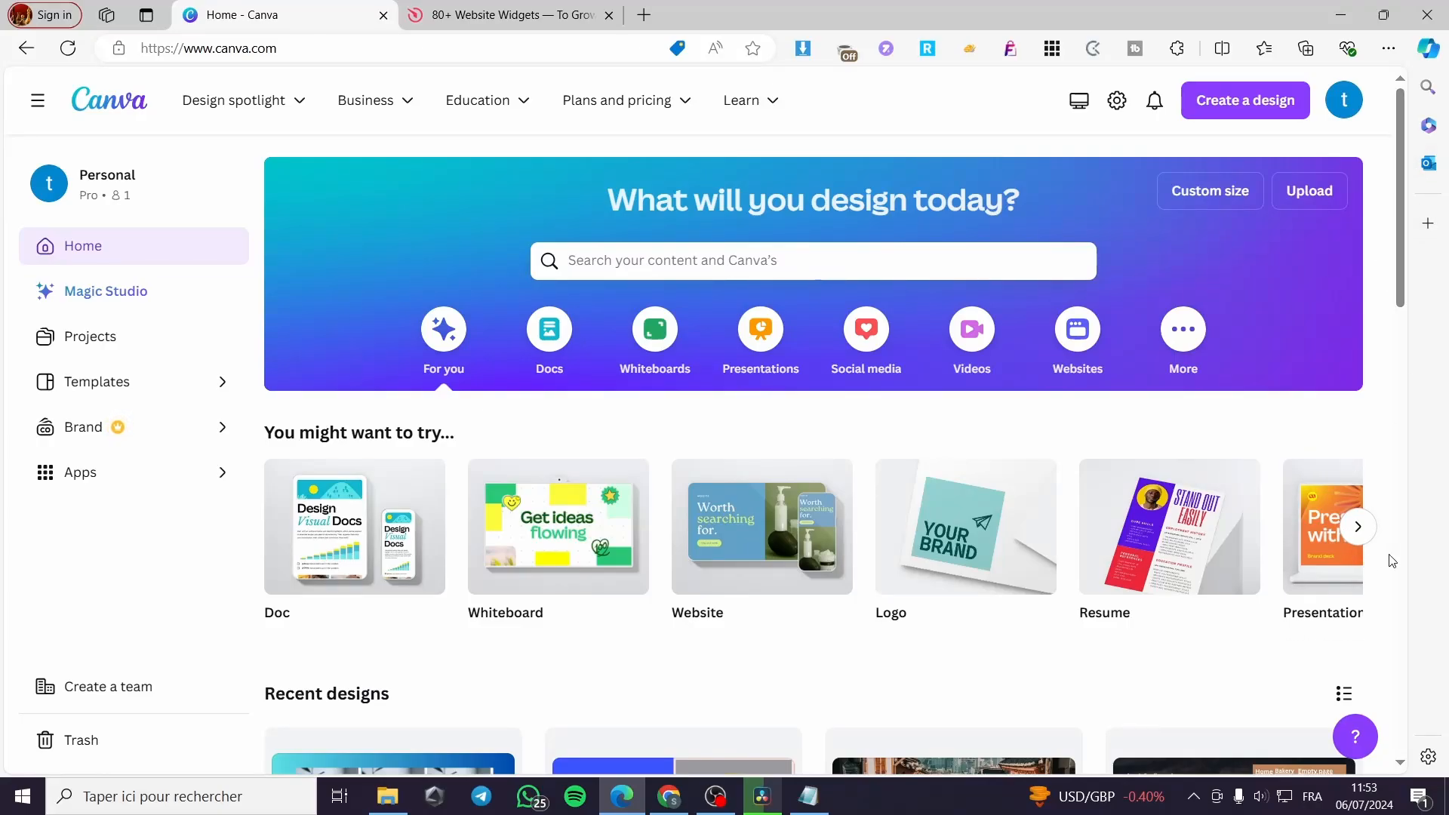
mouse_move(1425, 397)
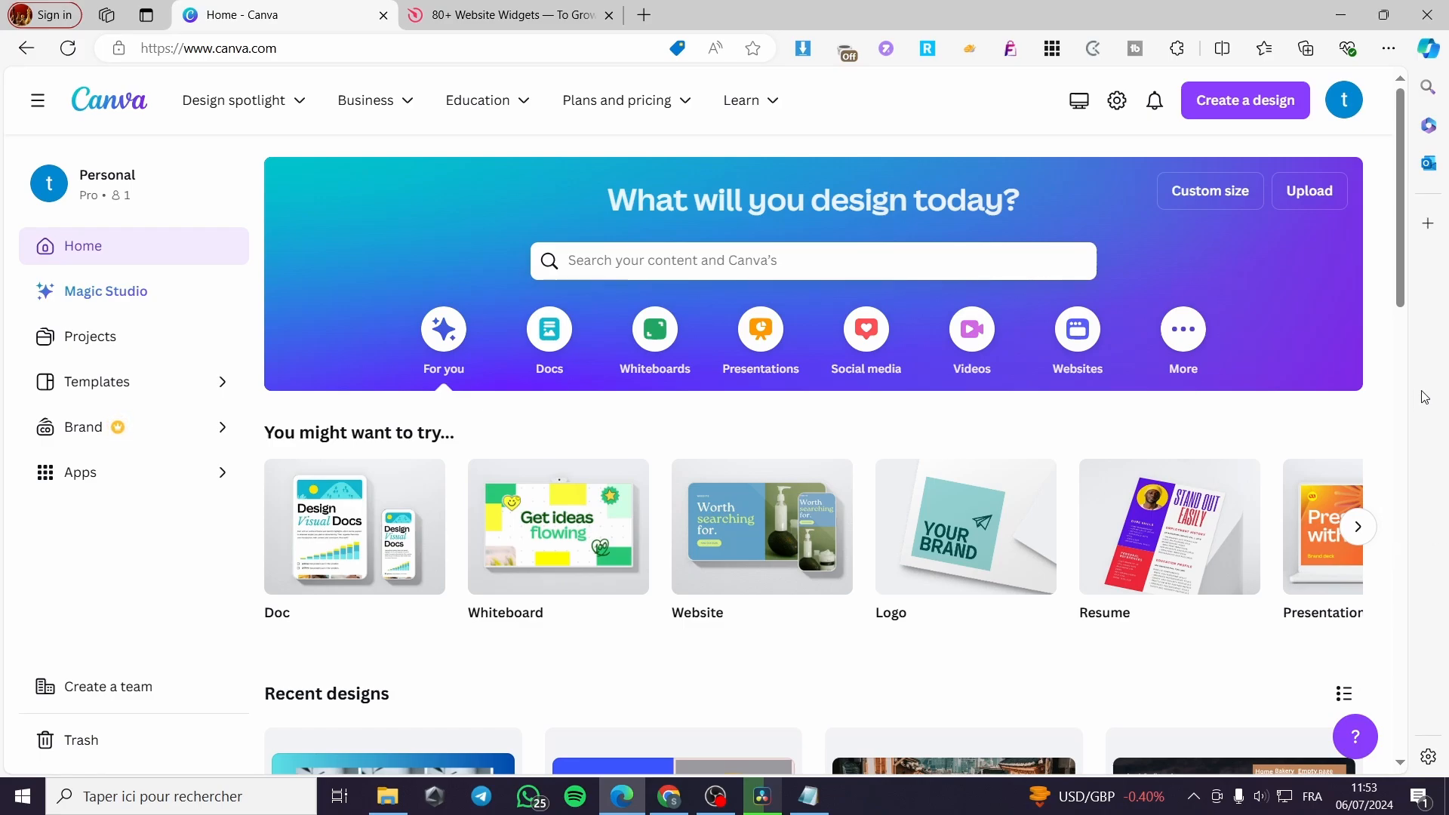
mouse_move(1420, 397)
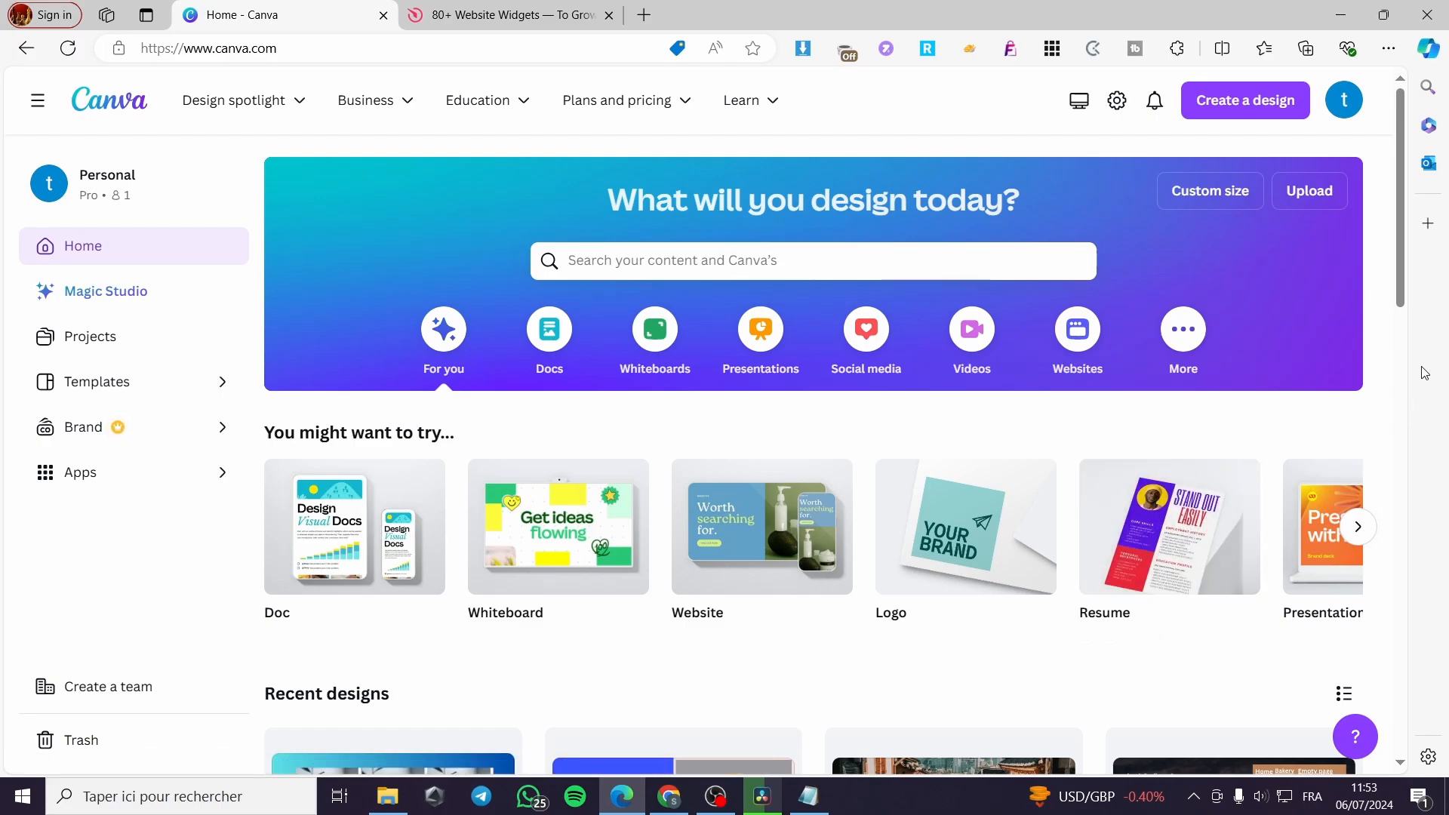
mouse_move(1175, 219)
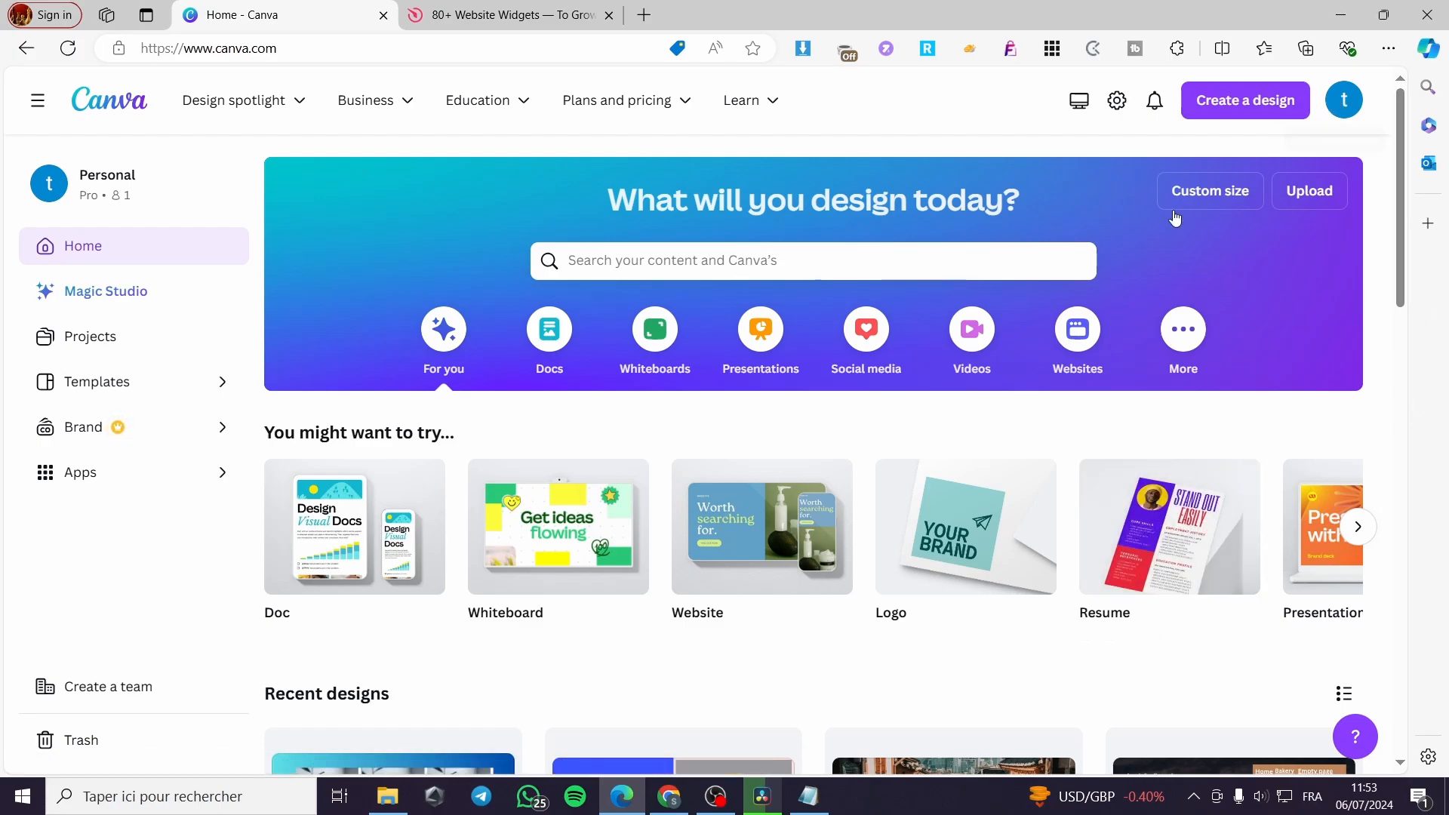
mouse_move(253, 169)
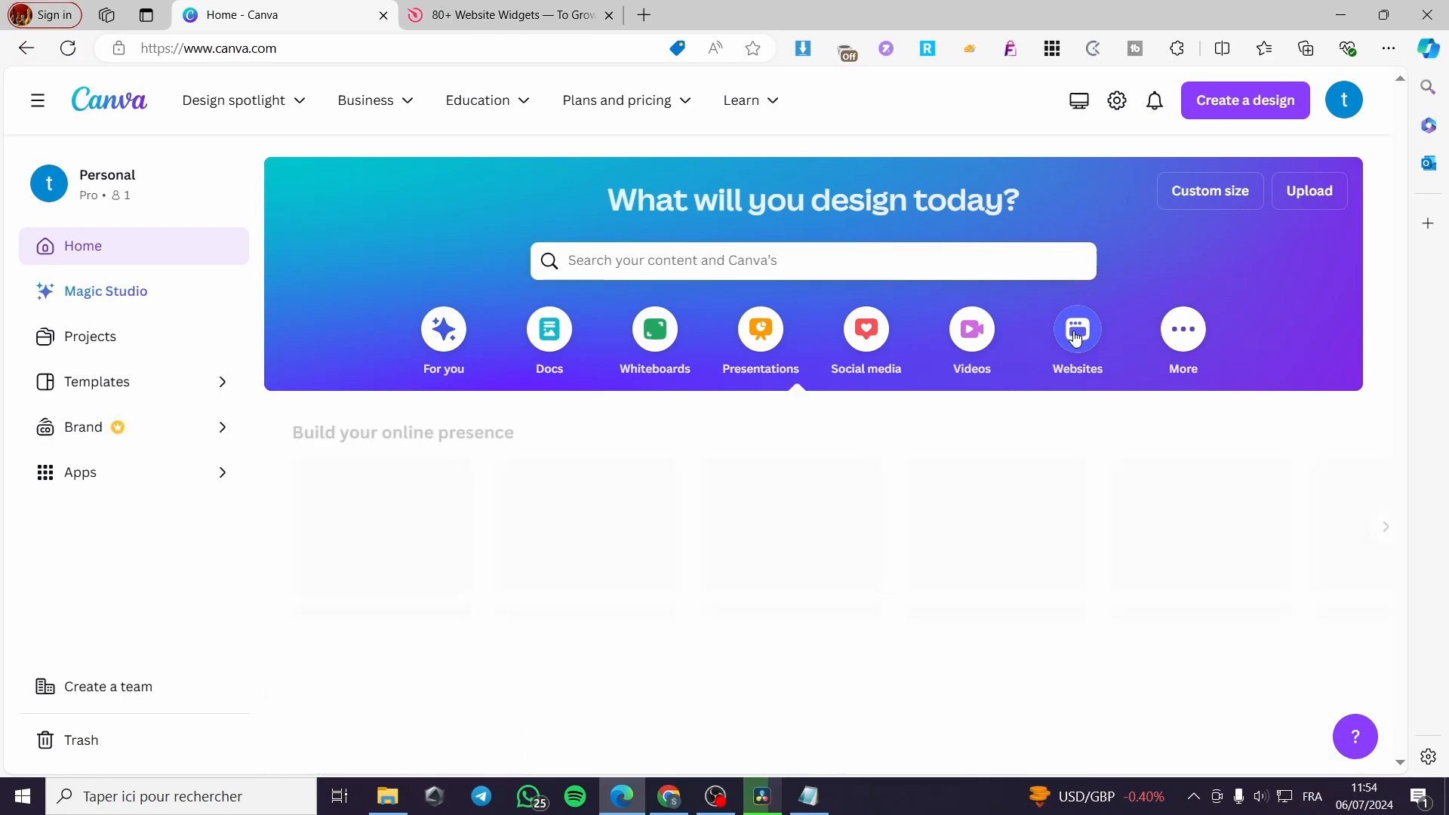
Step: Show the Websites template category and scroll down to the 'Soar for less' travel template
left_click(1076, 332)
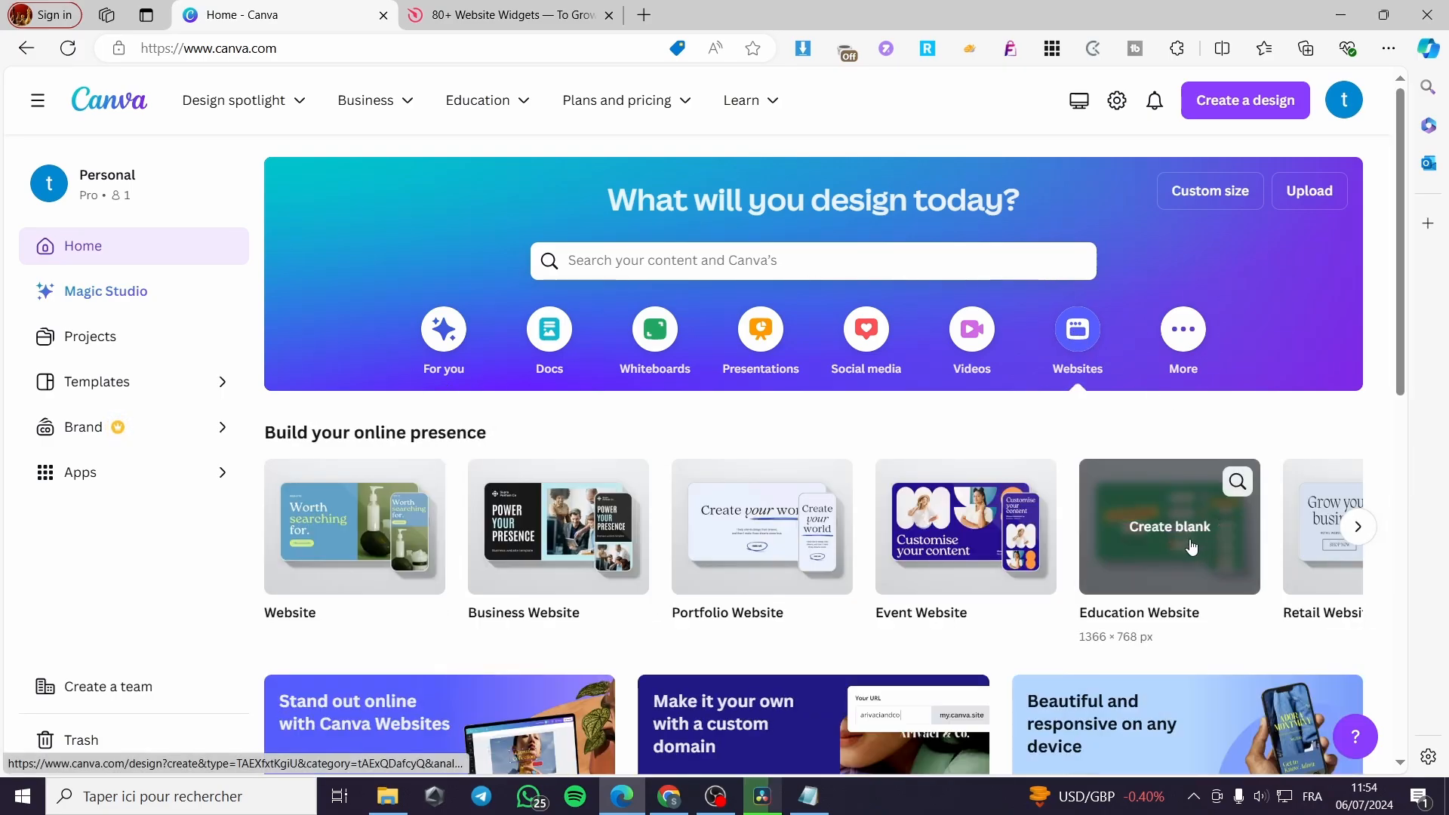
scroll("down", 3)
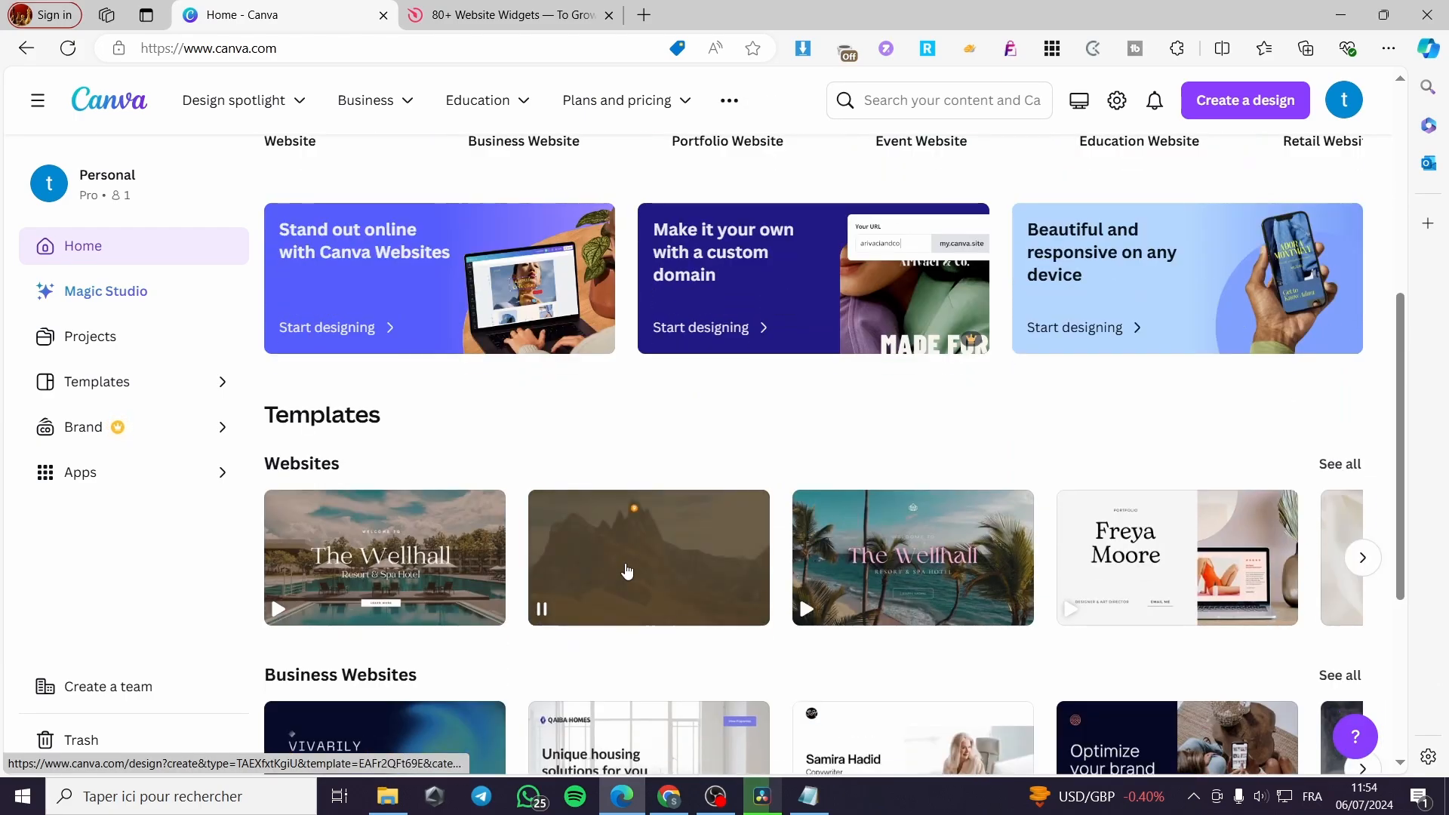
scroll("down", 3)
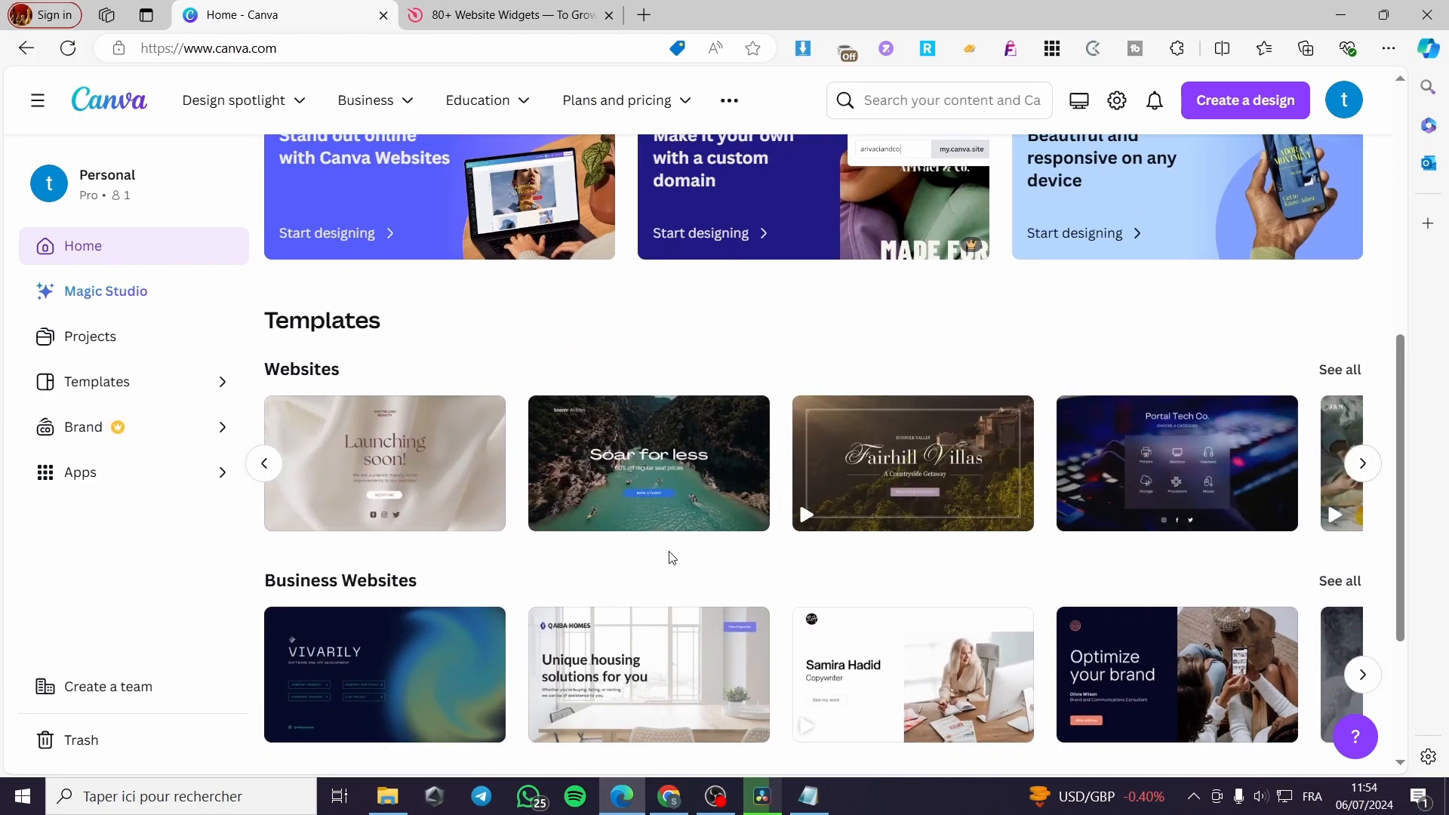
scroll("down", 3)
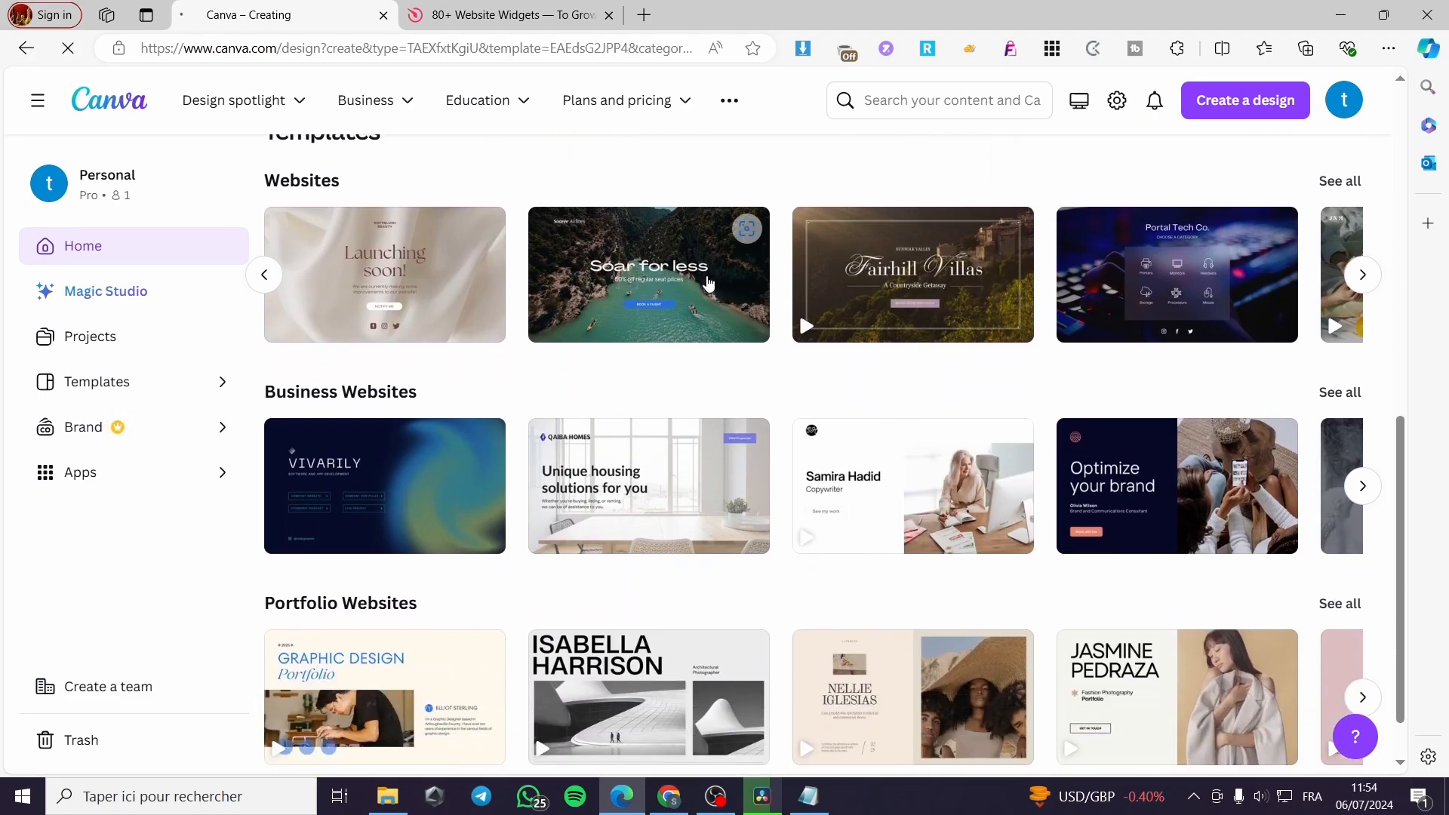
Step: Start a design from 'Soar for less', review the seven pages and select page 1
left_click(648, 275)
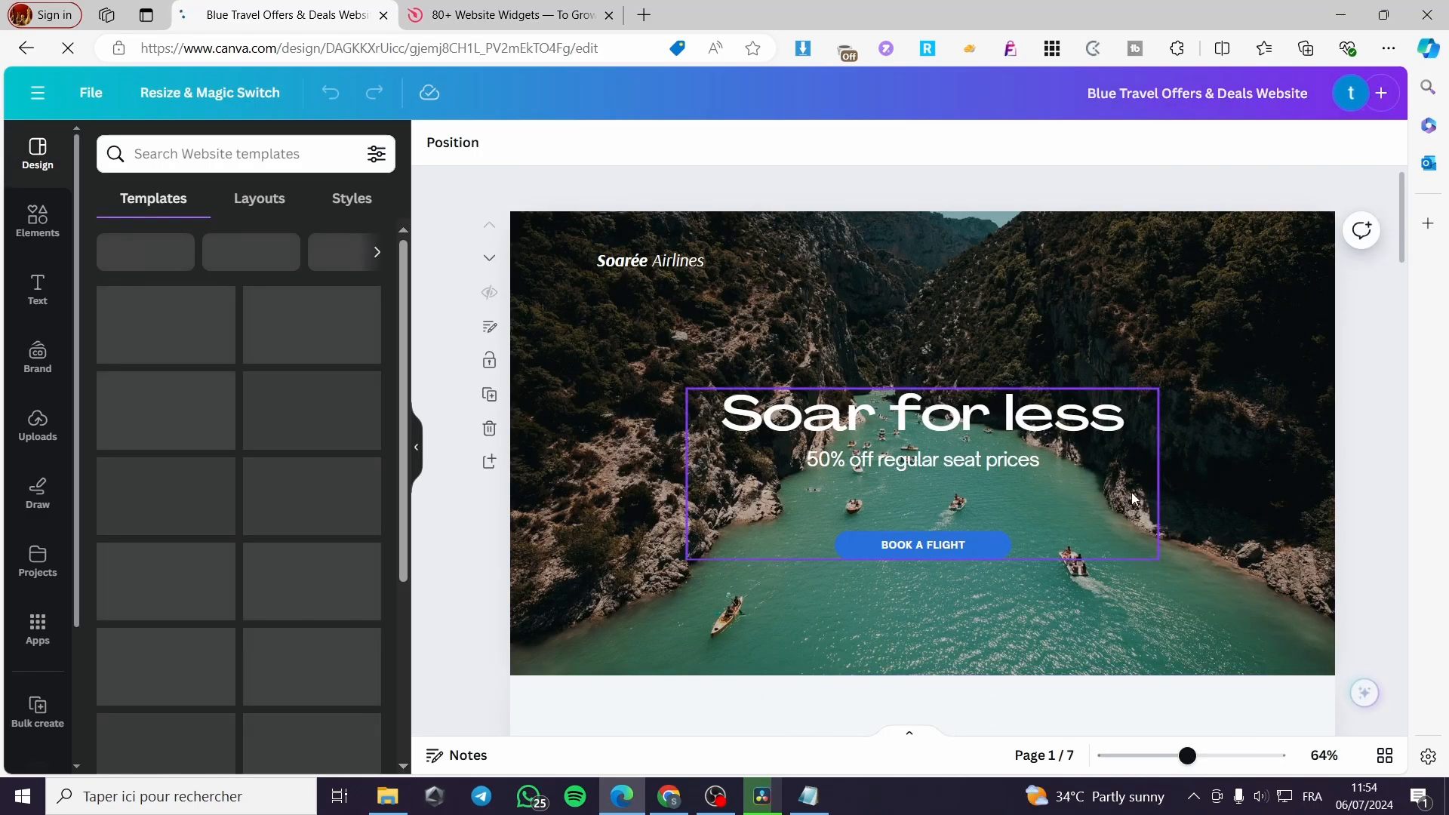
scroll("down", 3)
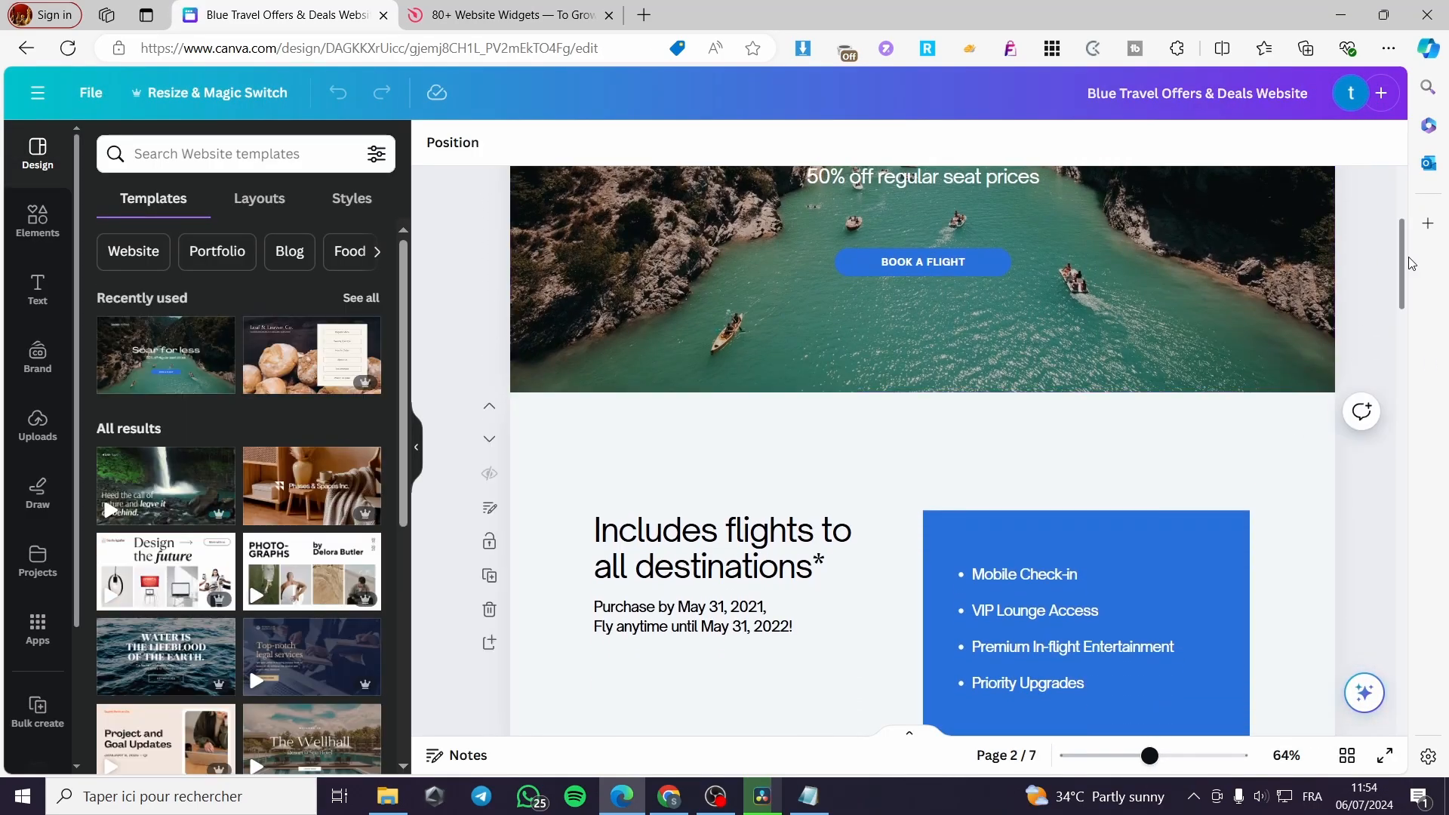
scroll("down", 3)
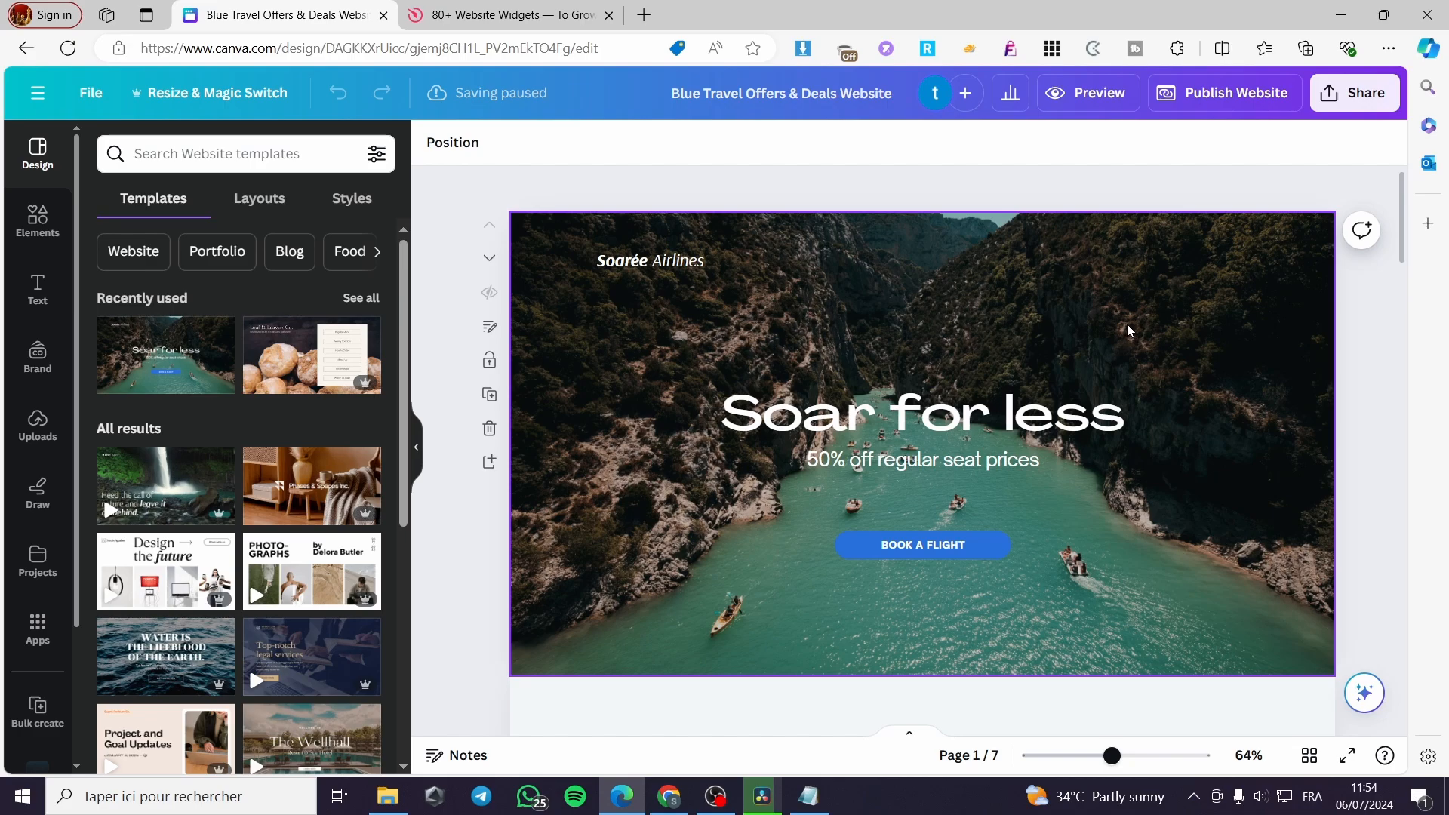
left_click(920, 458)
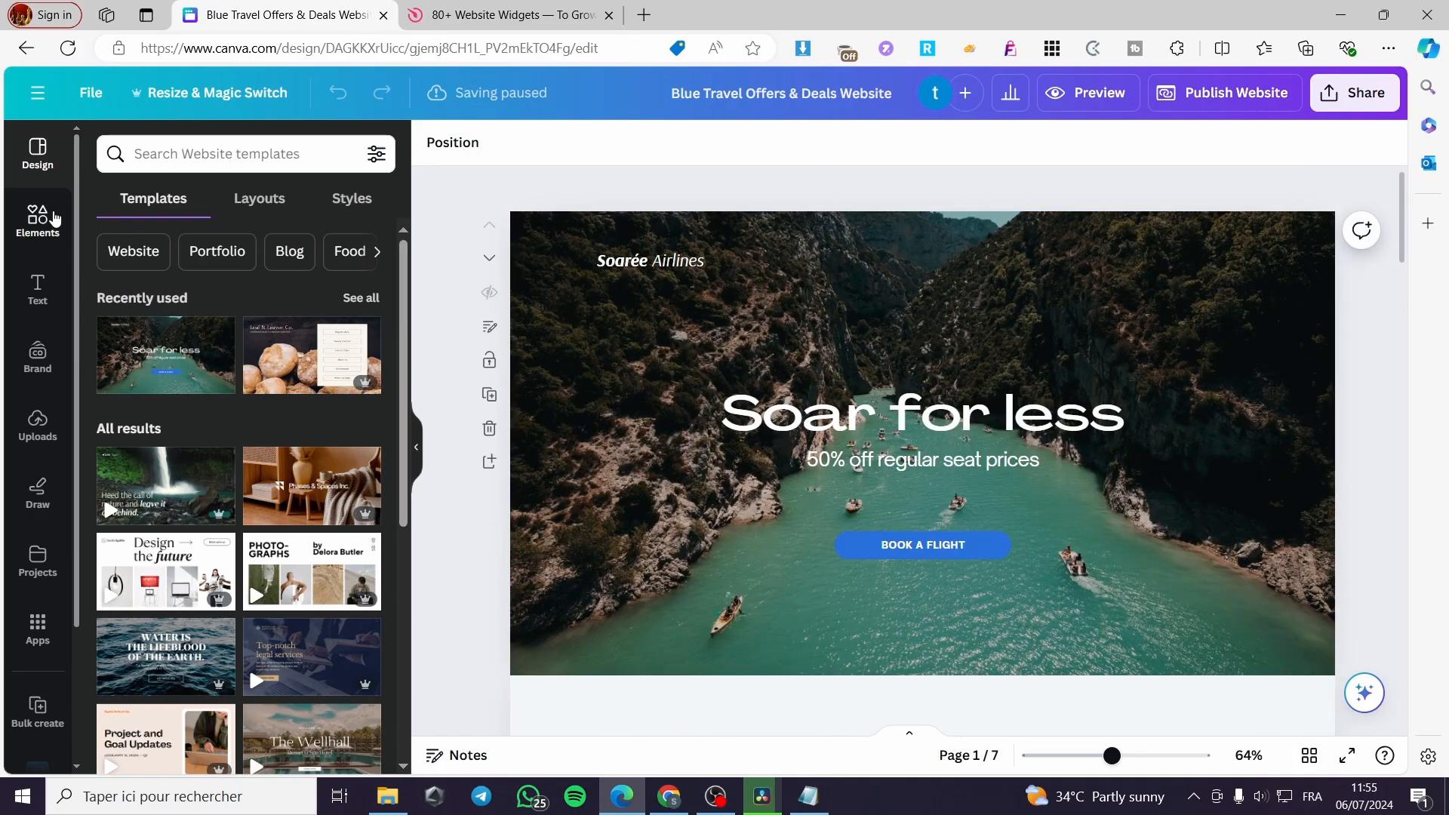
Step: Place a grey rectangle at the hero's top-right corner and stretch it into a 424×68 bar
left_click(36, 222)
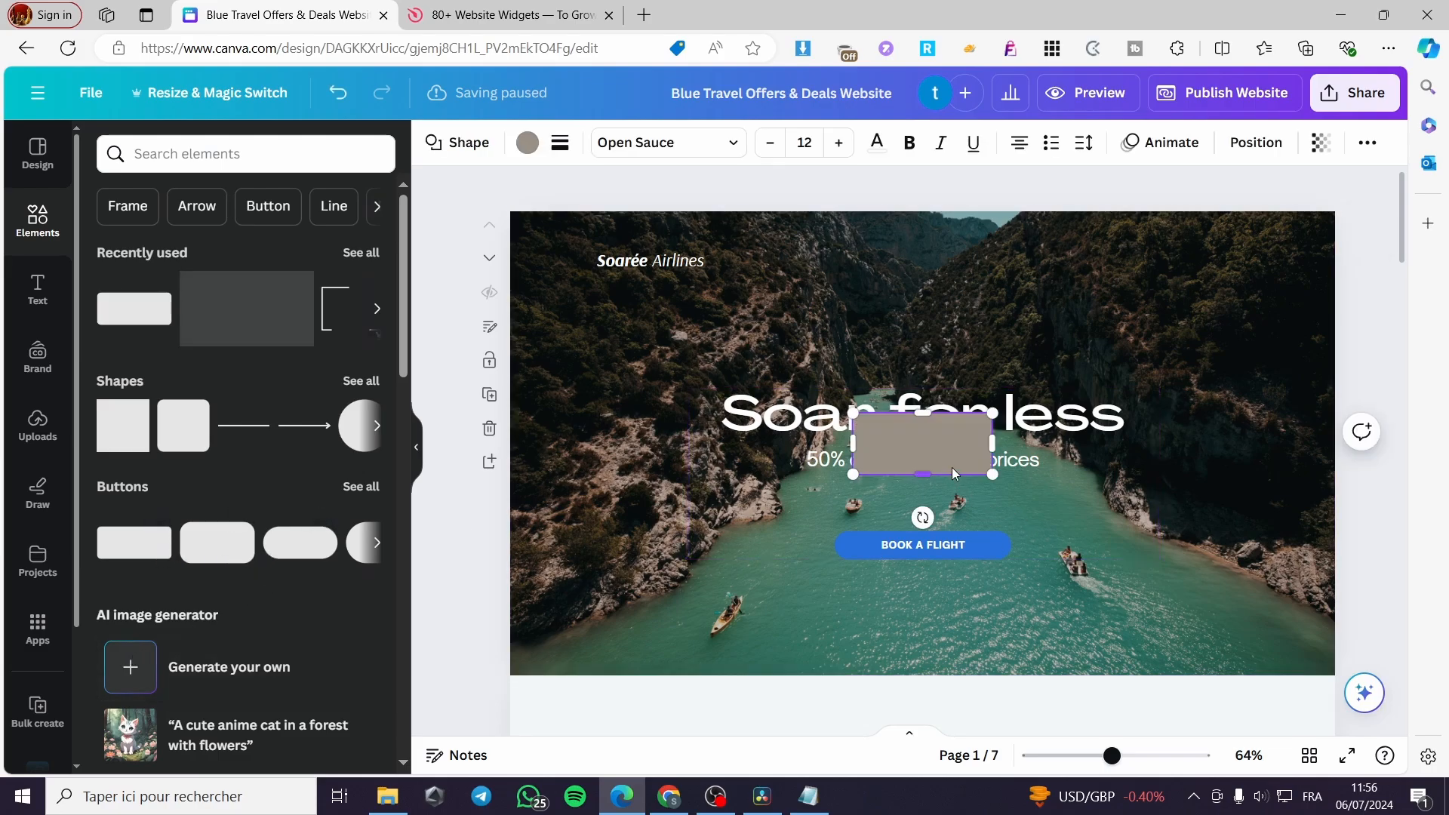
left_click_drag(921, 446, 1146, 258)
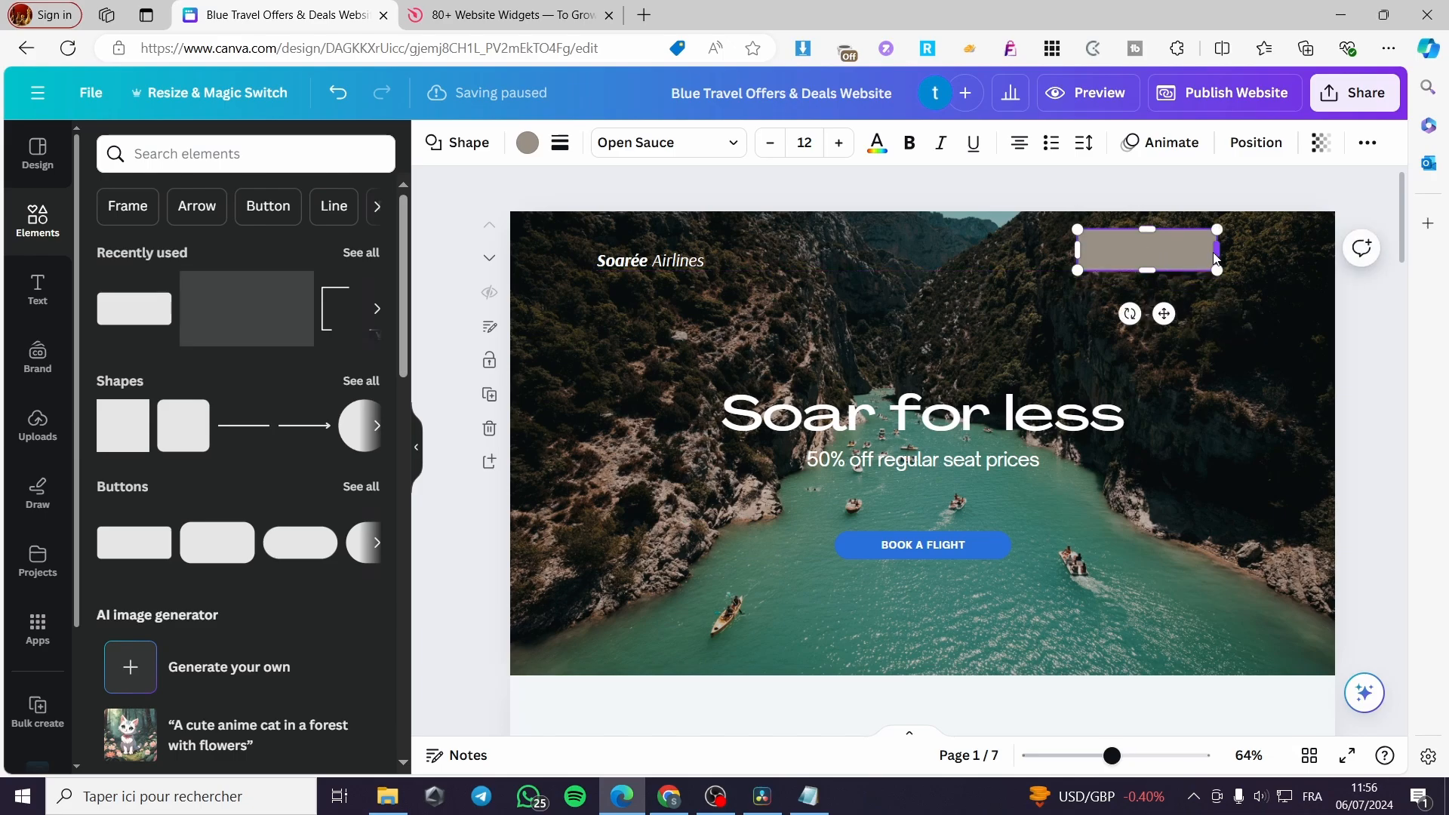
left_click_drag(1218, 249, 1319, 249)
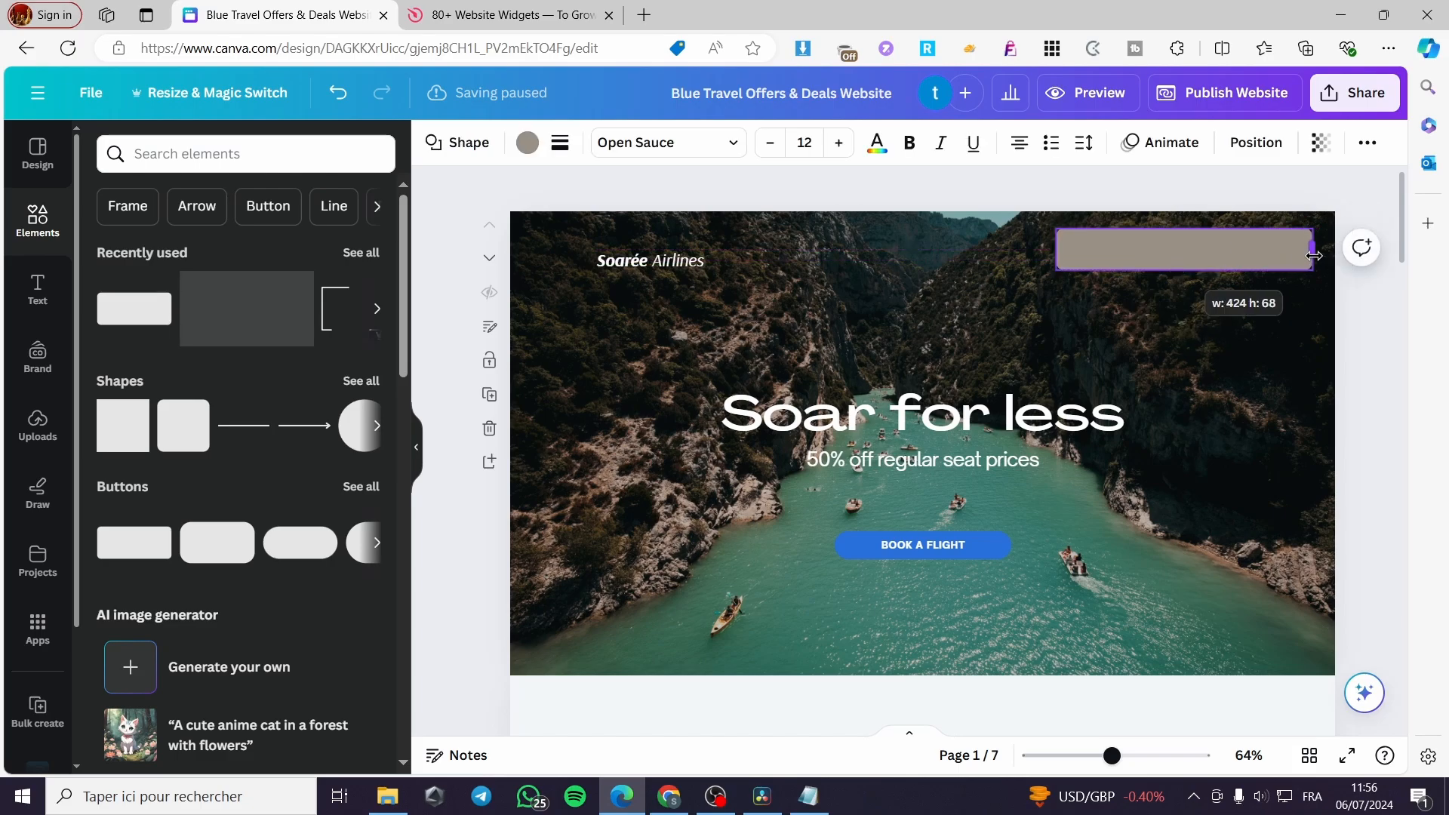
left_click(1184, 249)
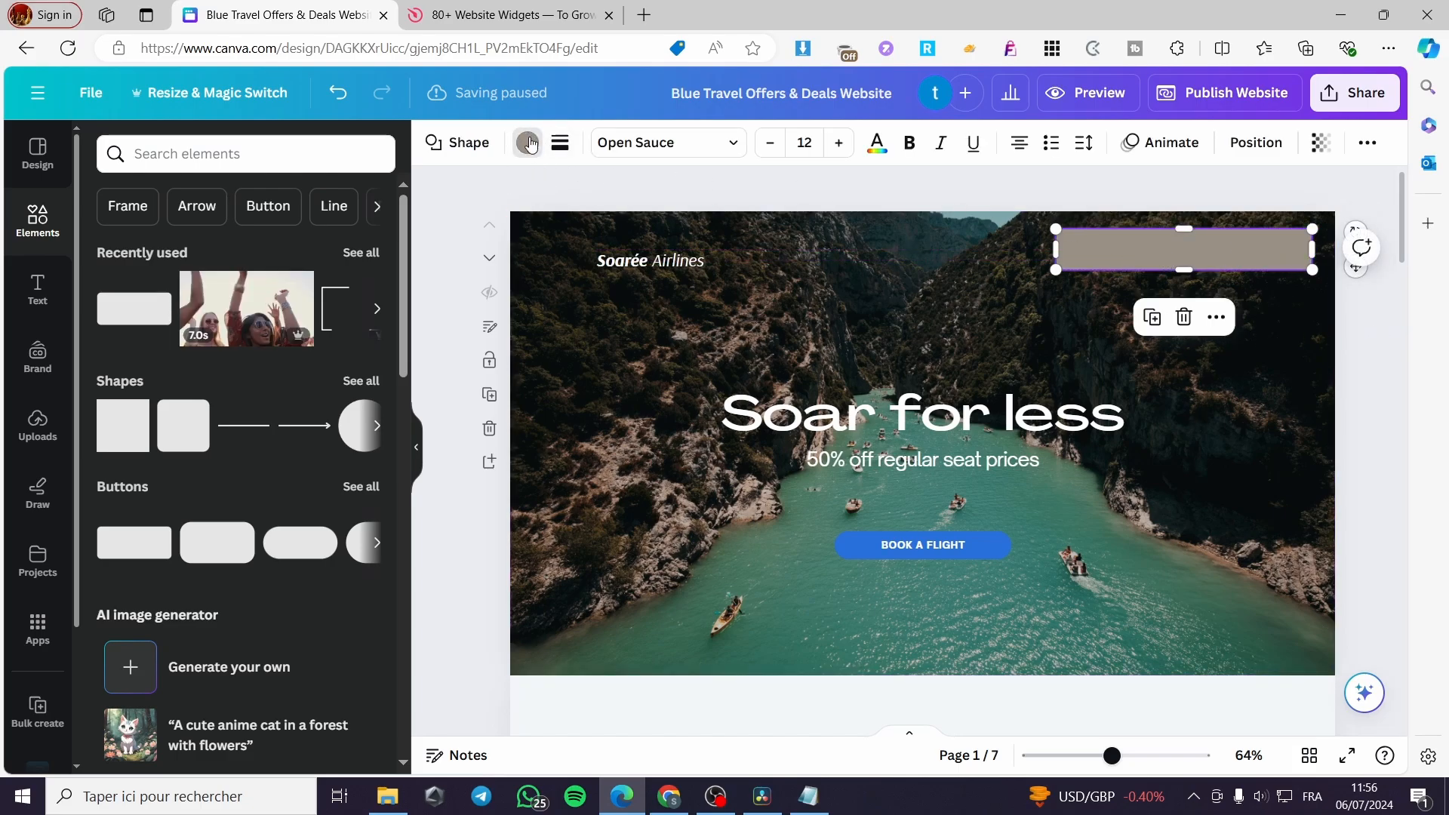
Step: Recolour the top bar rectangle to a custom blue from the colour panel
left_click(527, 142)
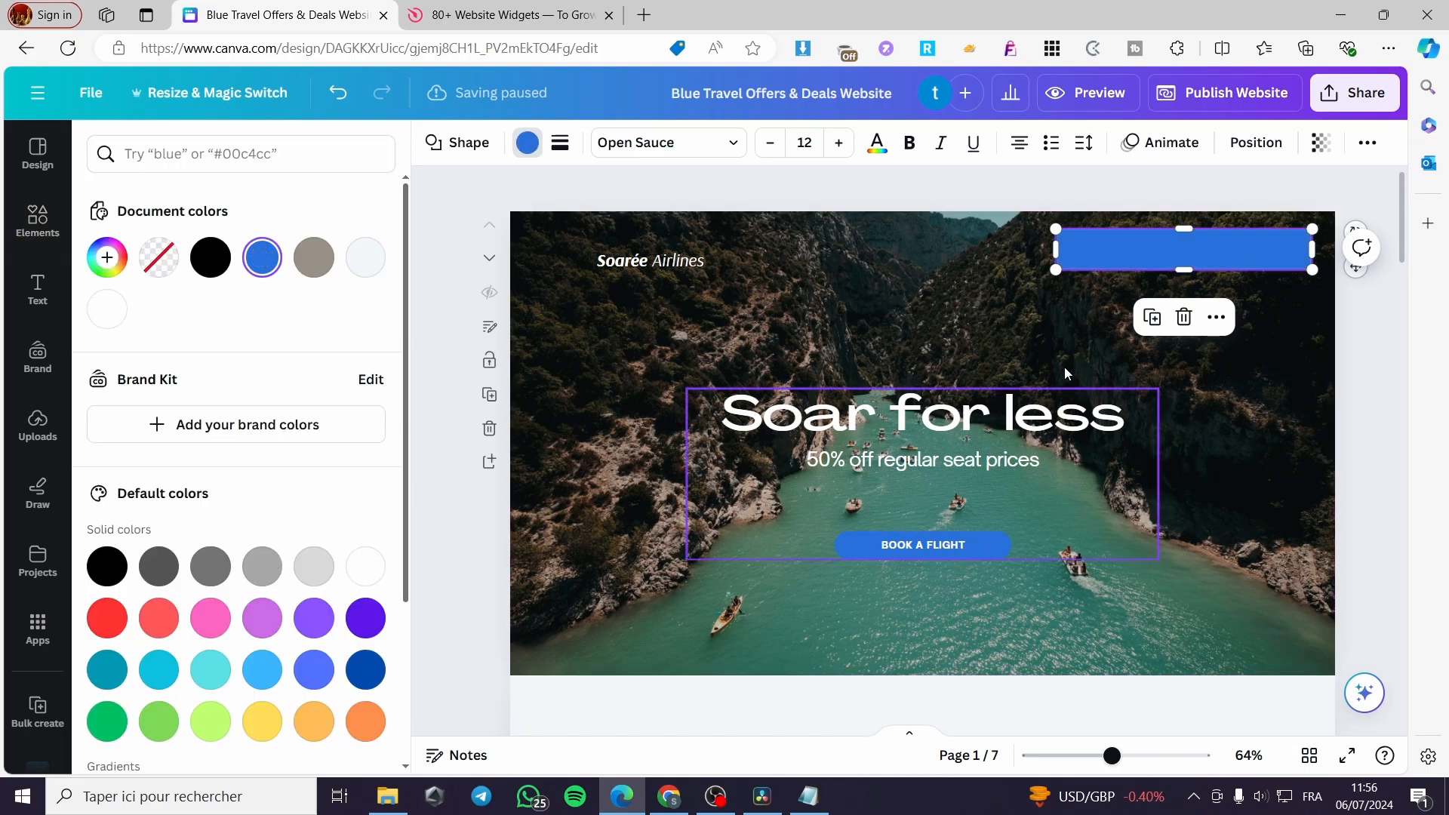
mouse_move(974, 553)
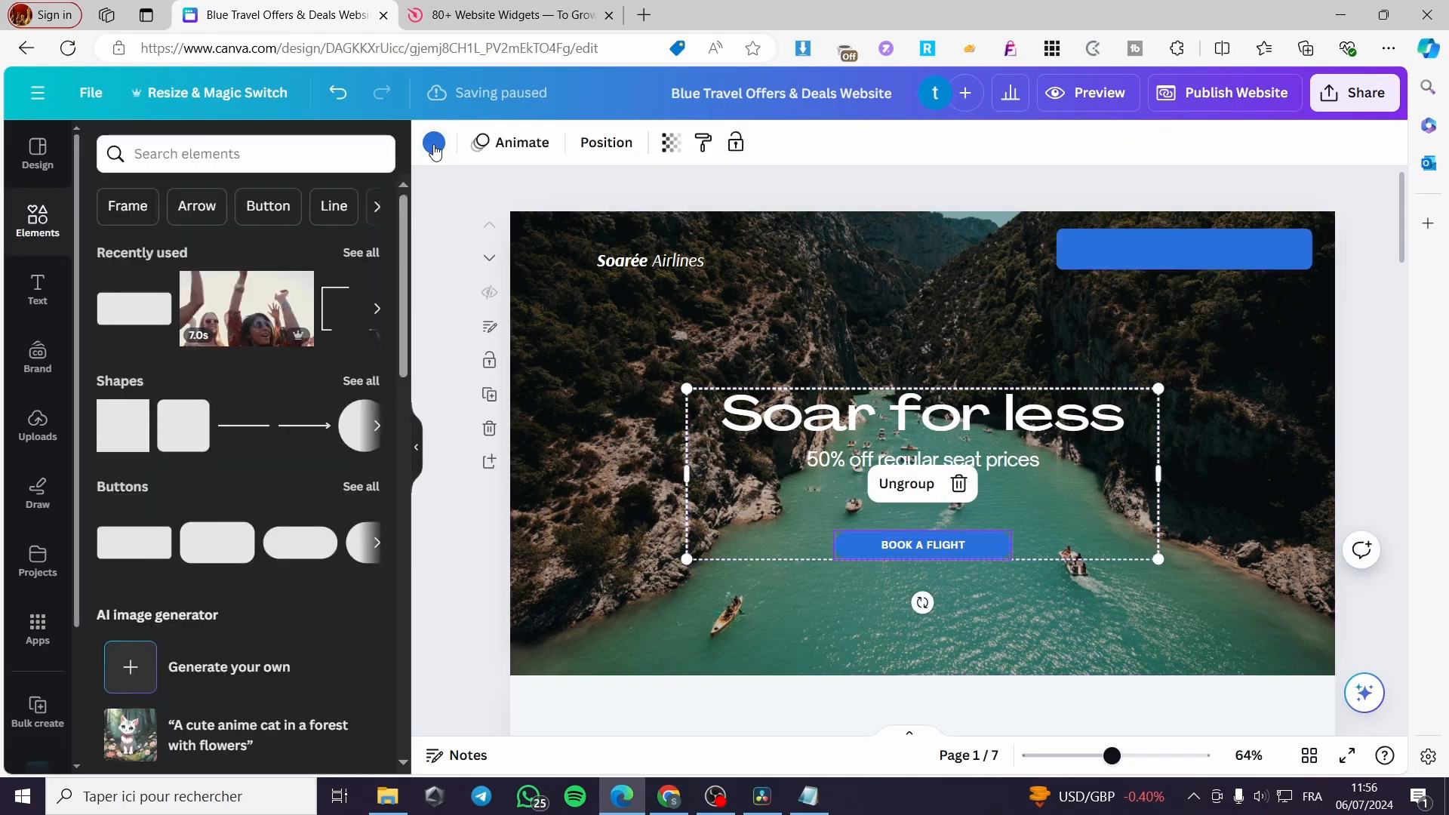
left_click(433, 142)
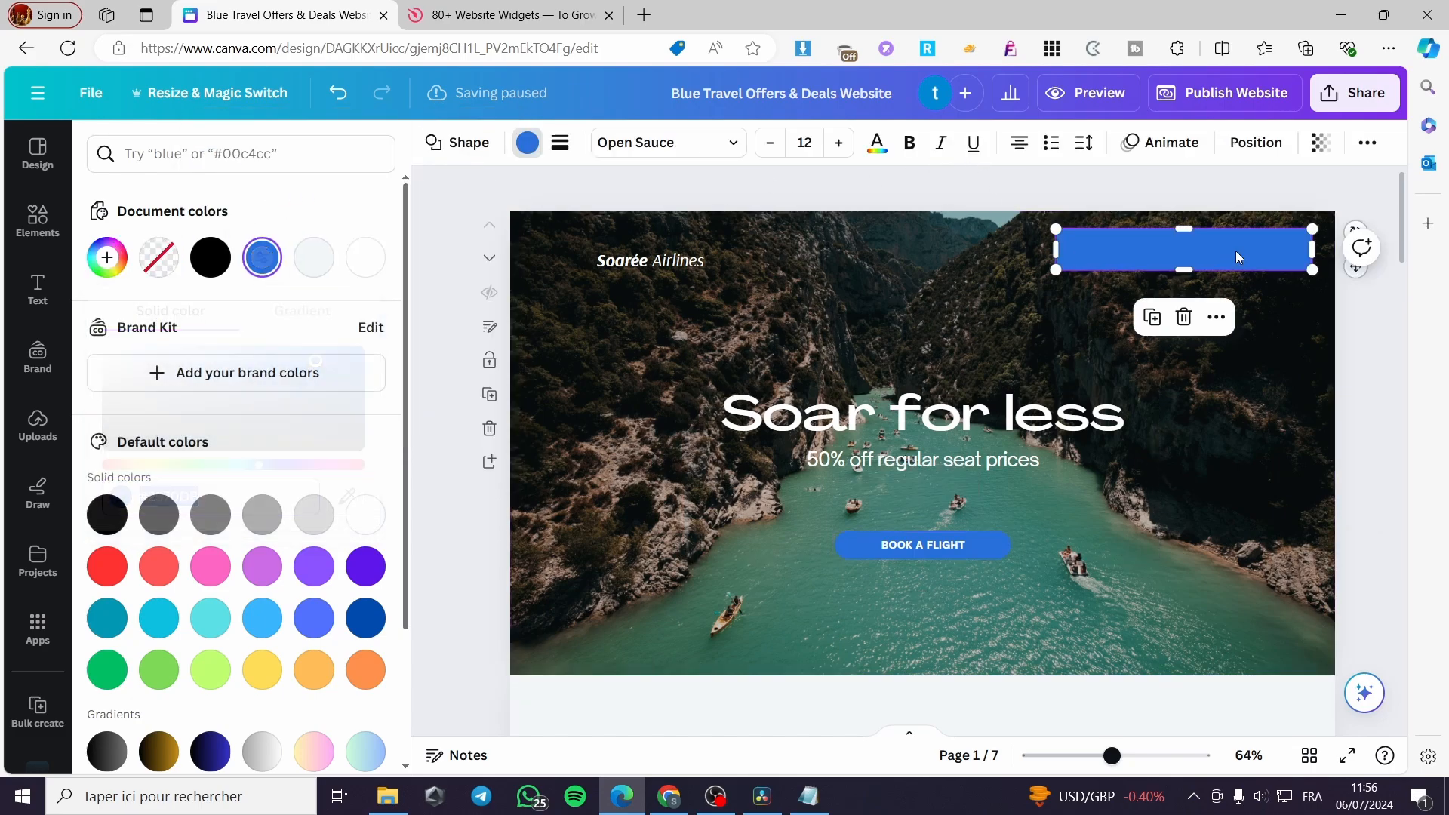
left_click(36, 220)
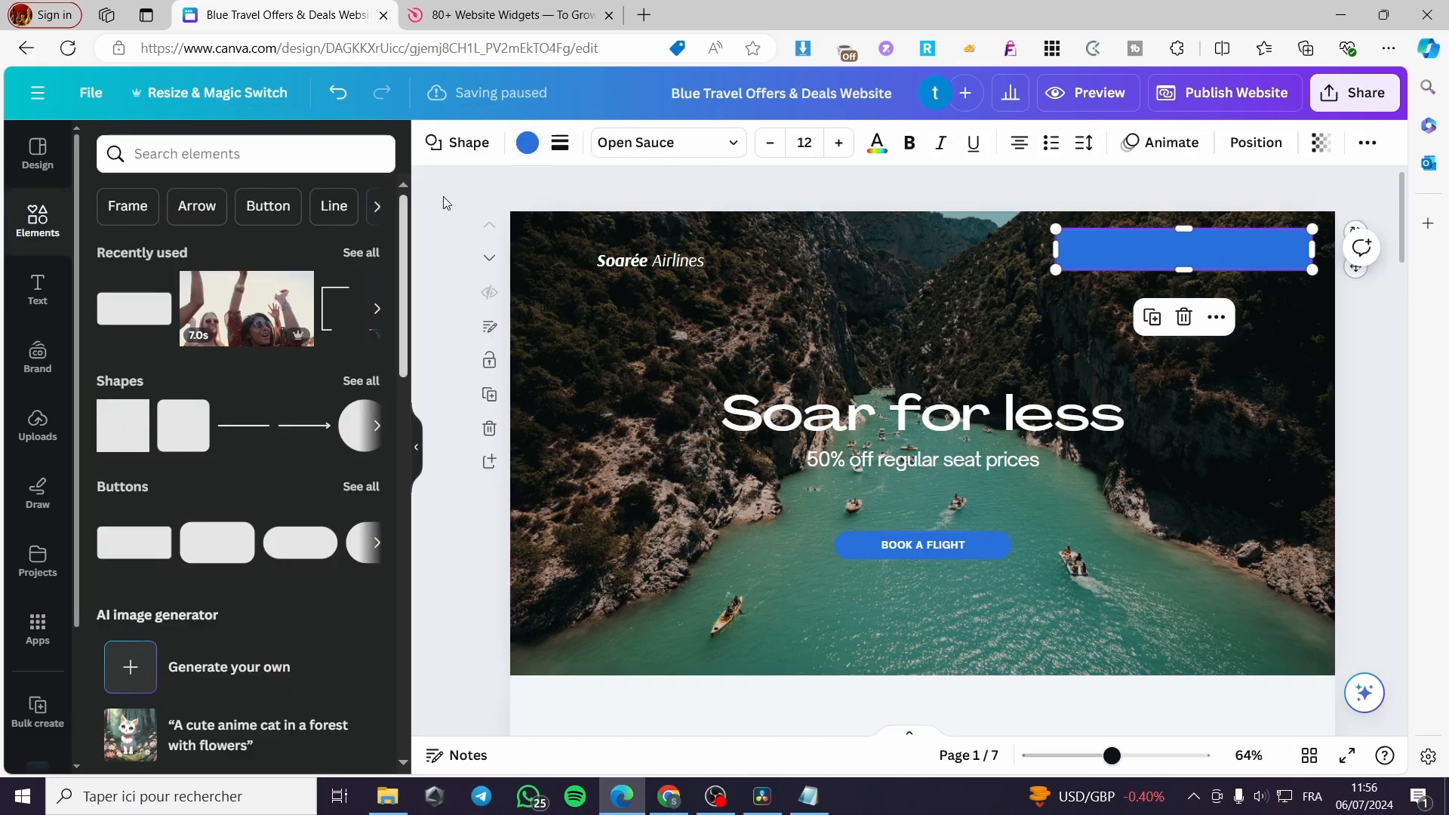
left_click(526, 142)
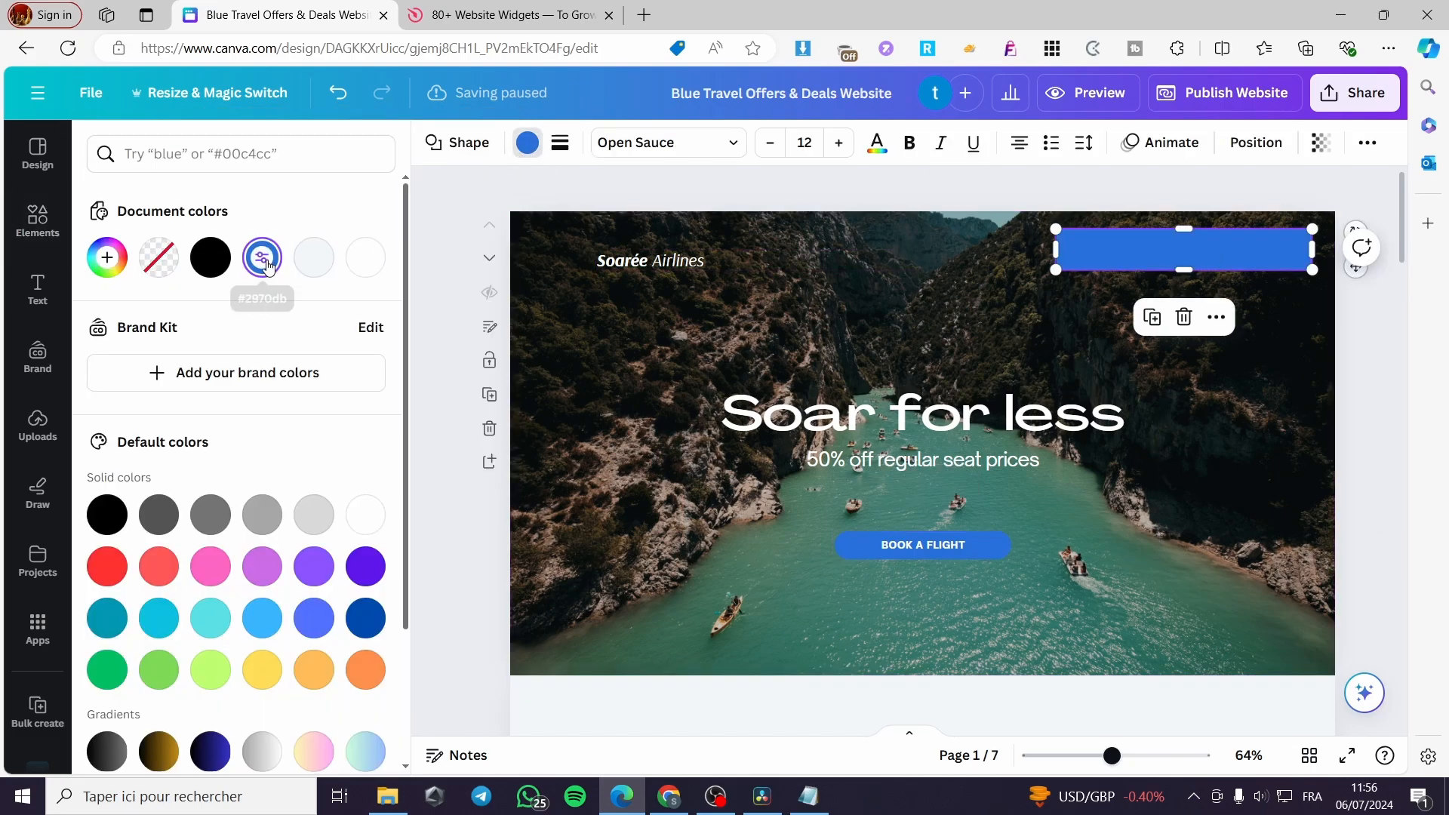
left_click(261, 256)
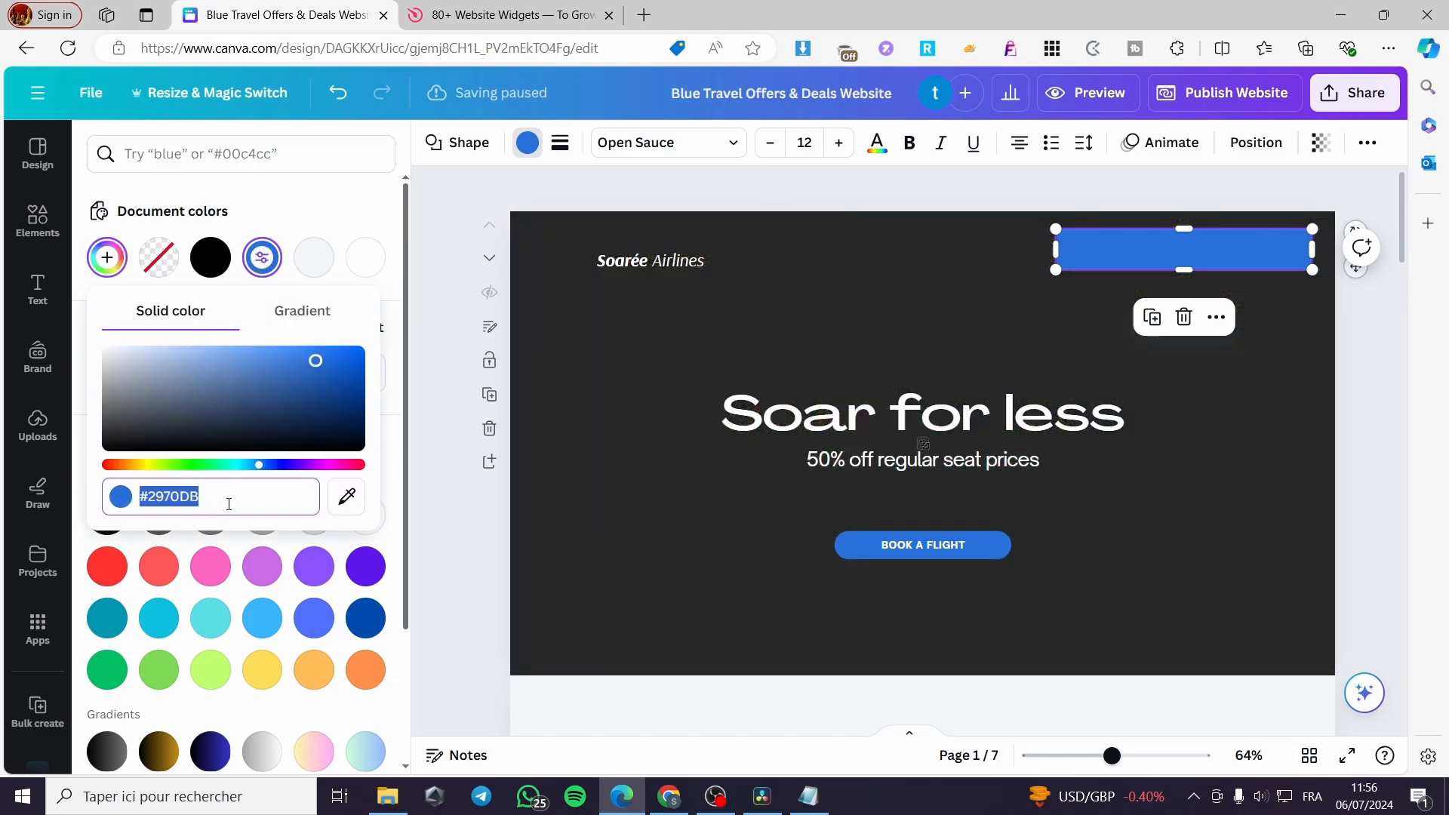
mouse_move(404, 393)
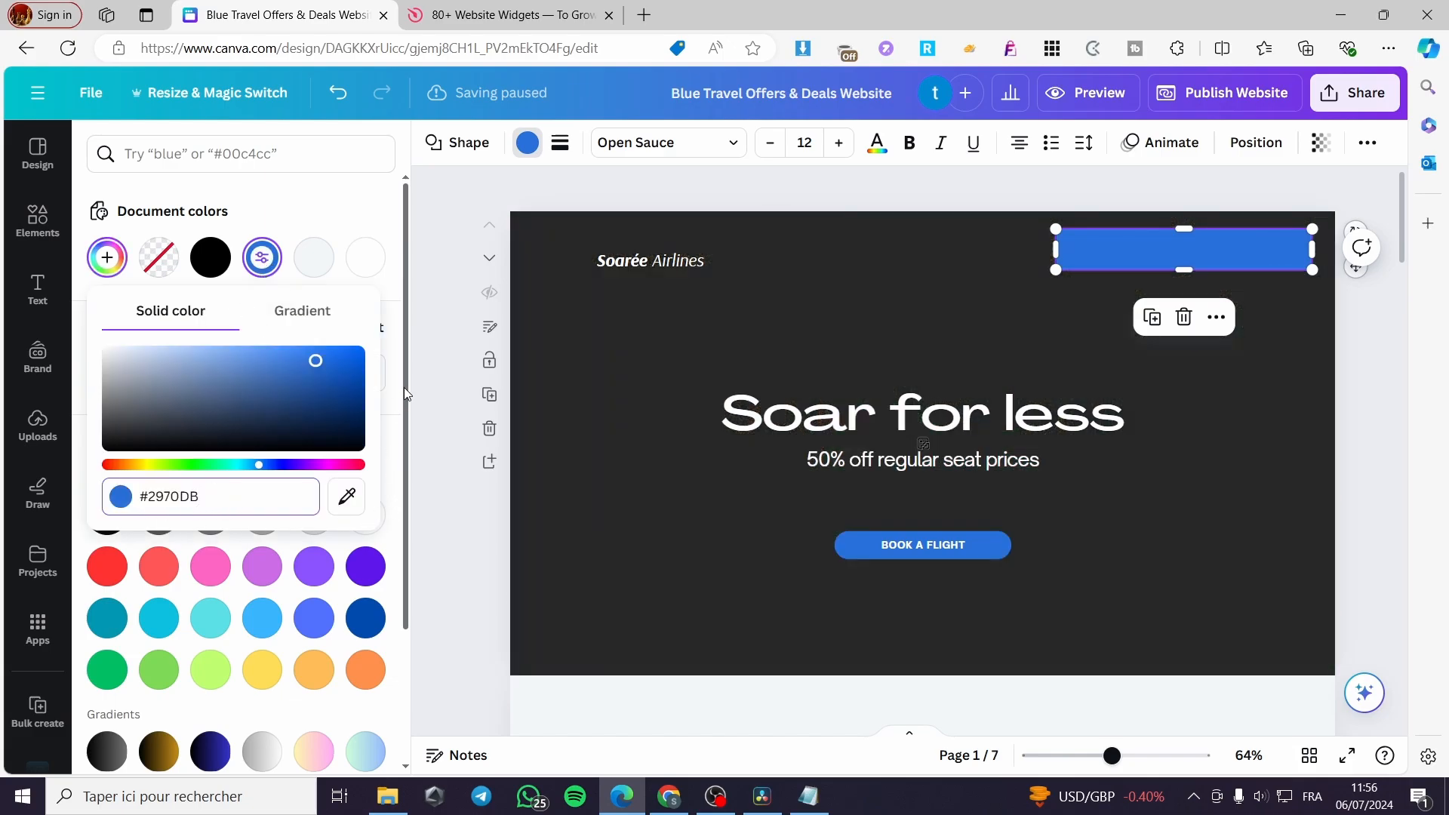
mouse_move(346, 496)
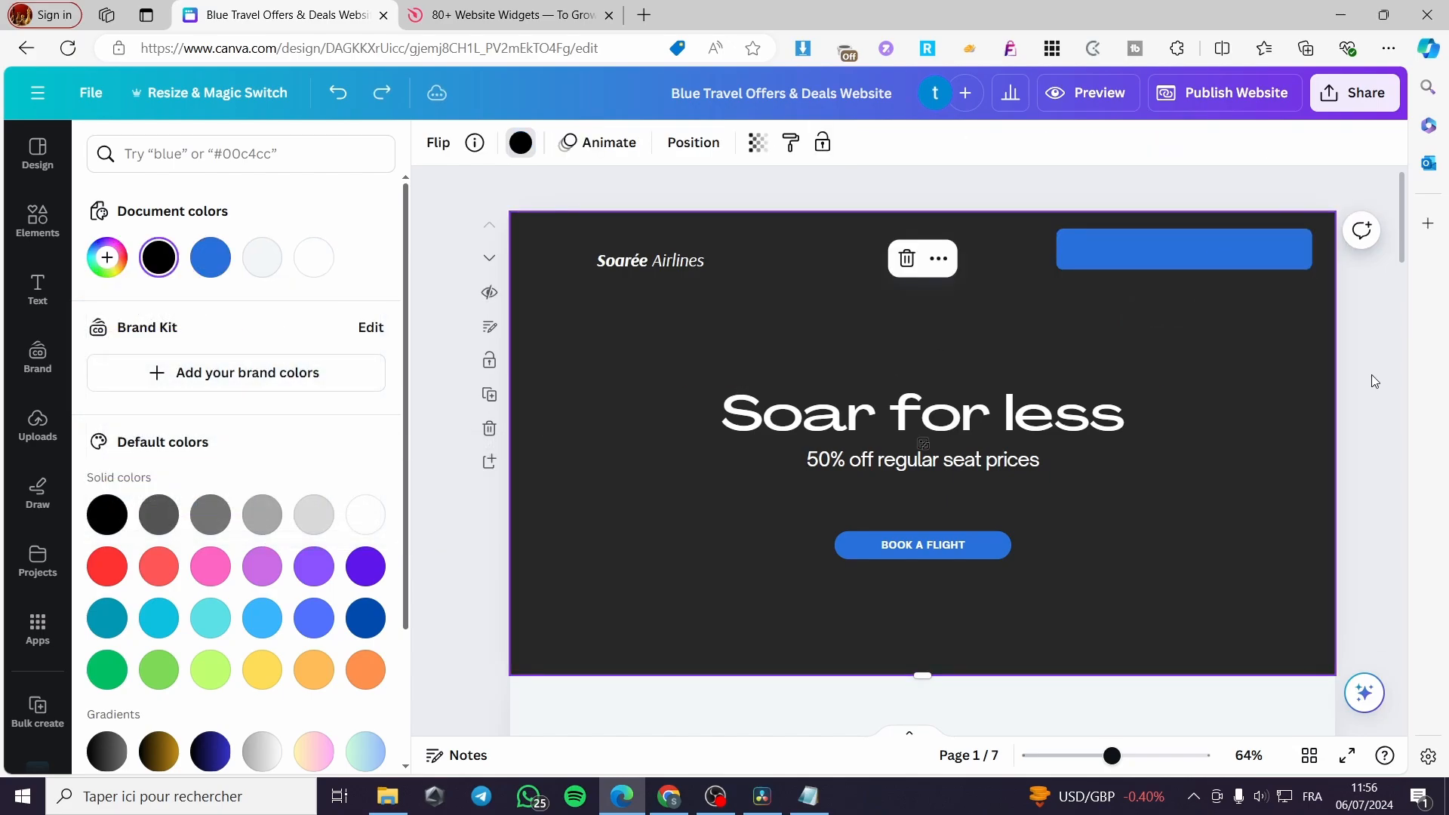
Step: Give the hero page a plain dark near-black background instead of the photo
left_click(36, 218)
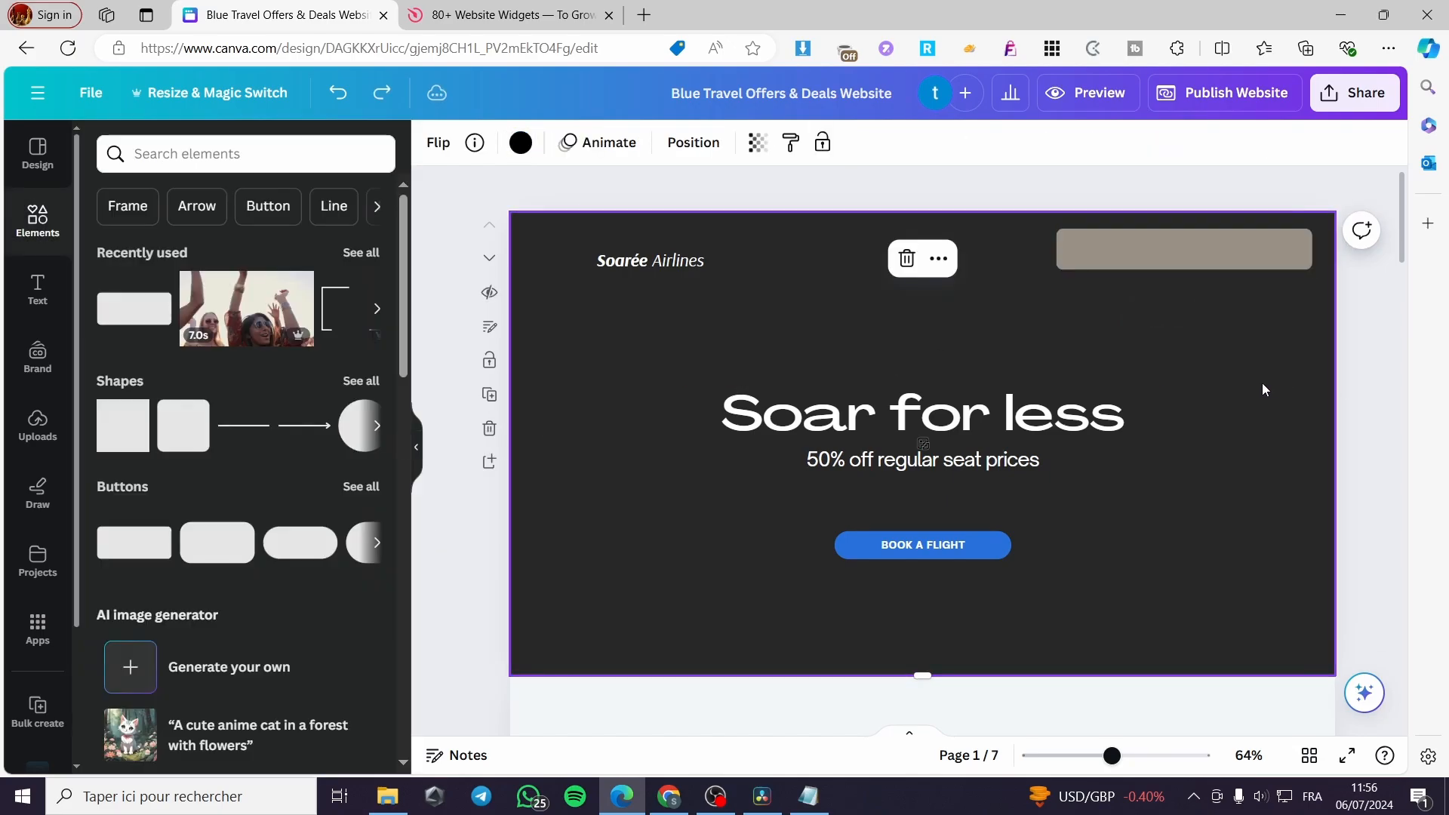
left_click(1183, 249)
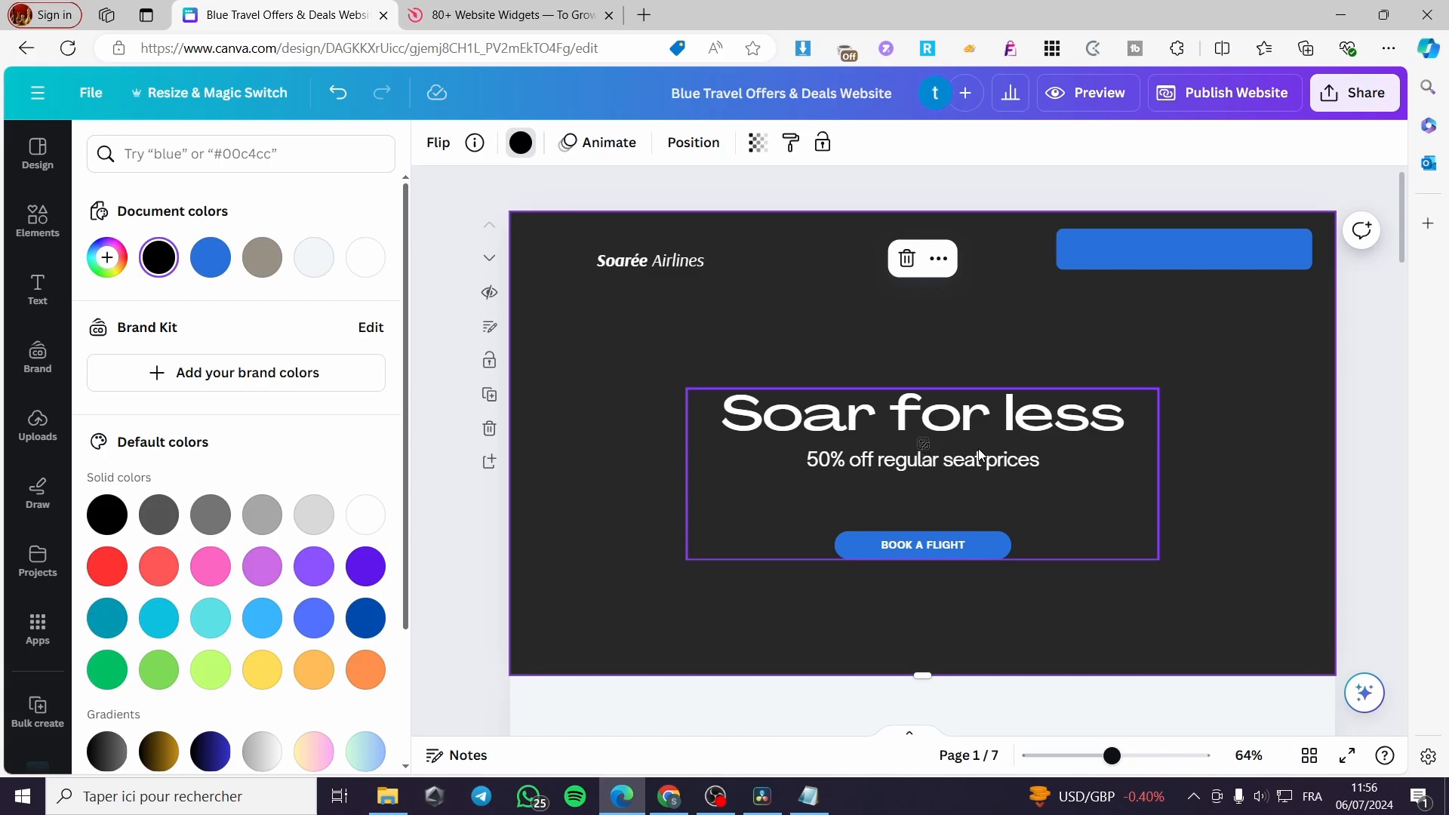
double_click(919, 413)
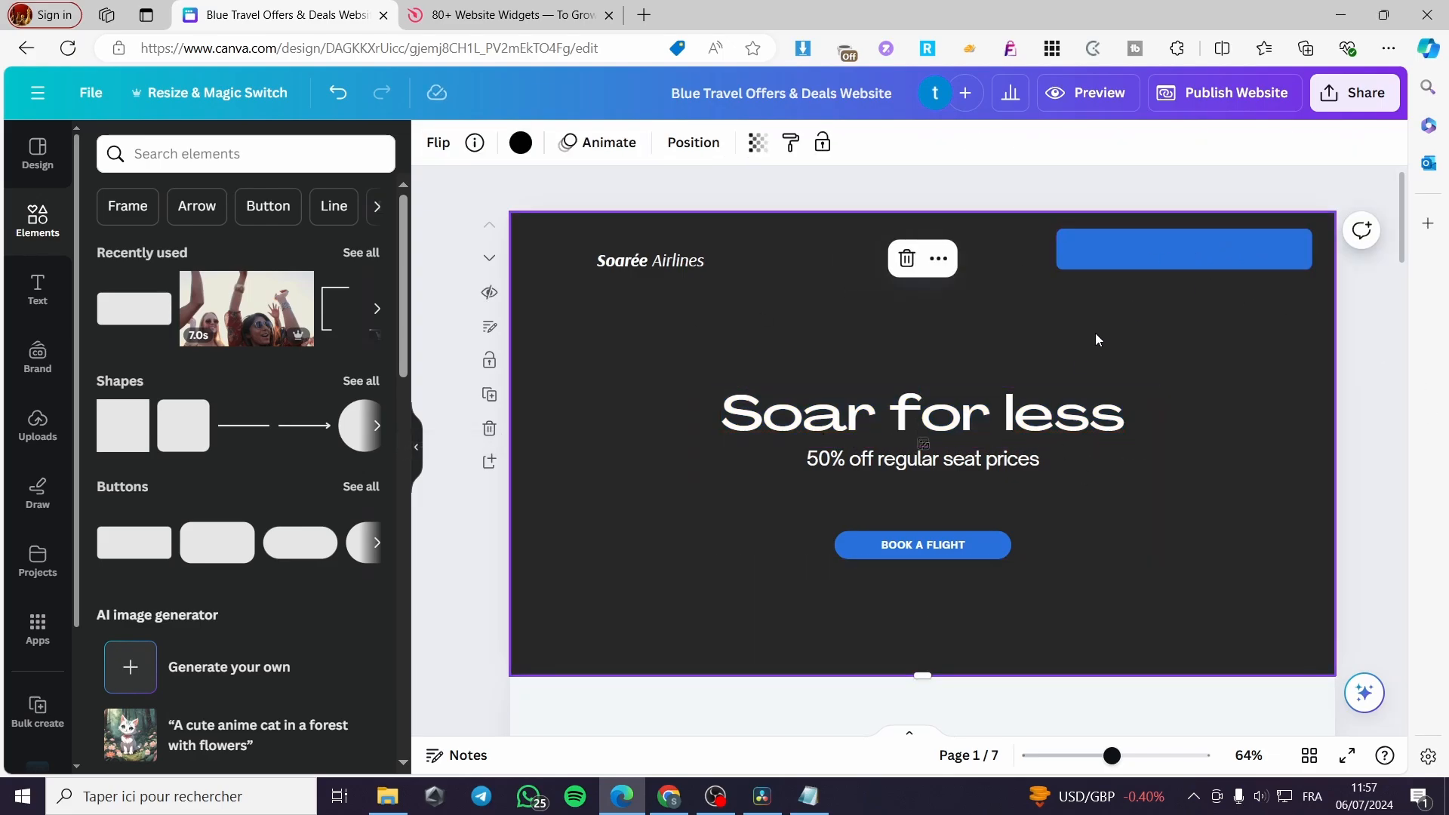
Step: Add a text box shrunk onto the blue bar reading 'Home Insights'
left_click(37, 288)
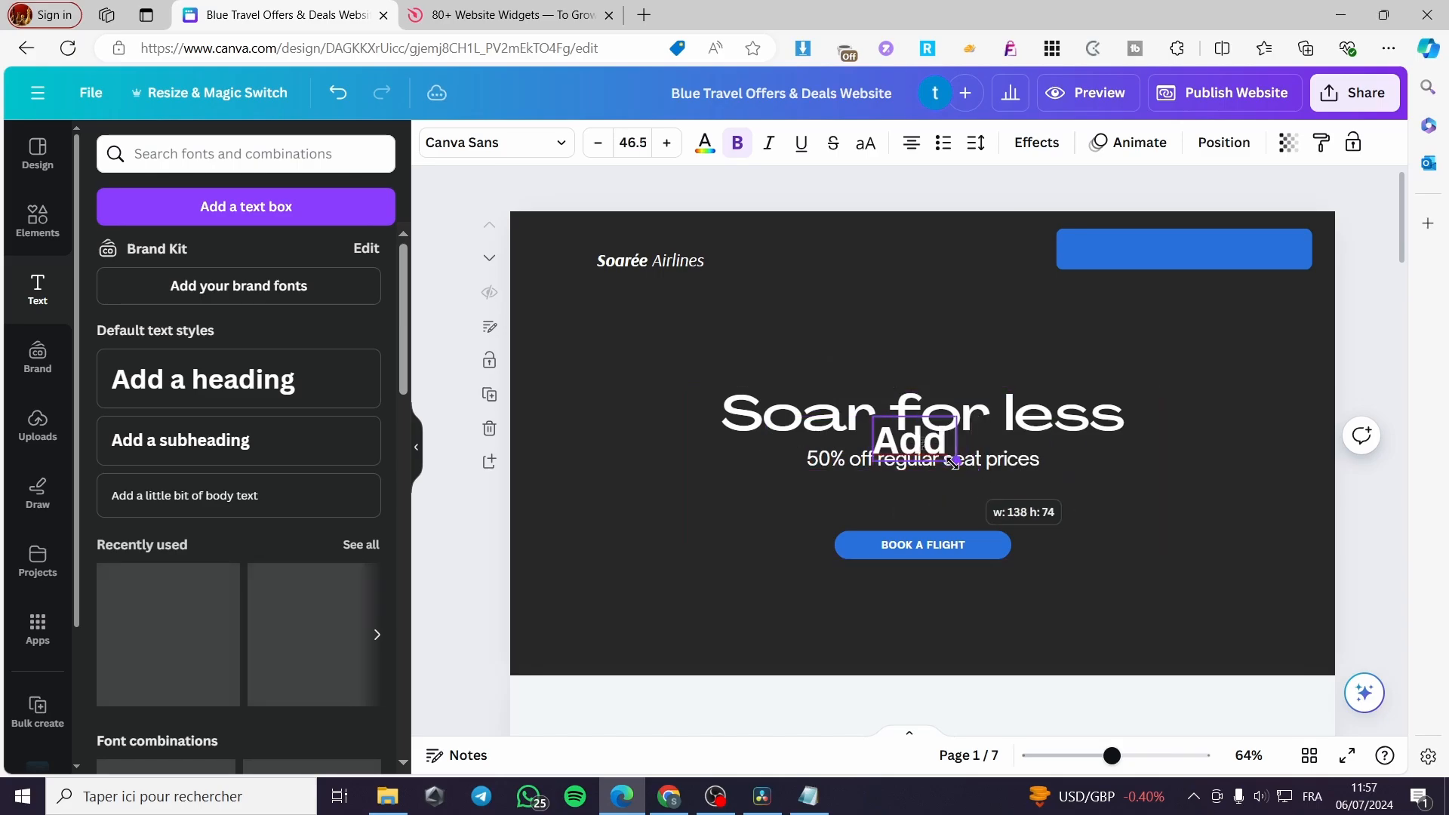
left_click_drag(915, 439, 1081, 253)
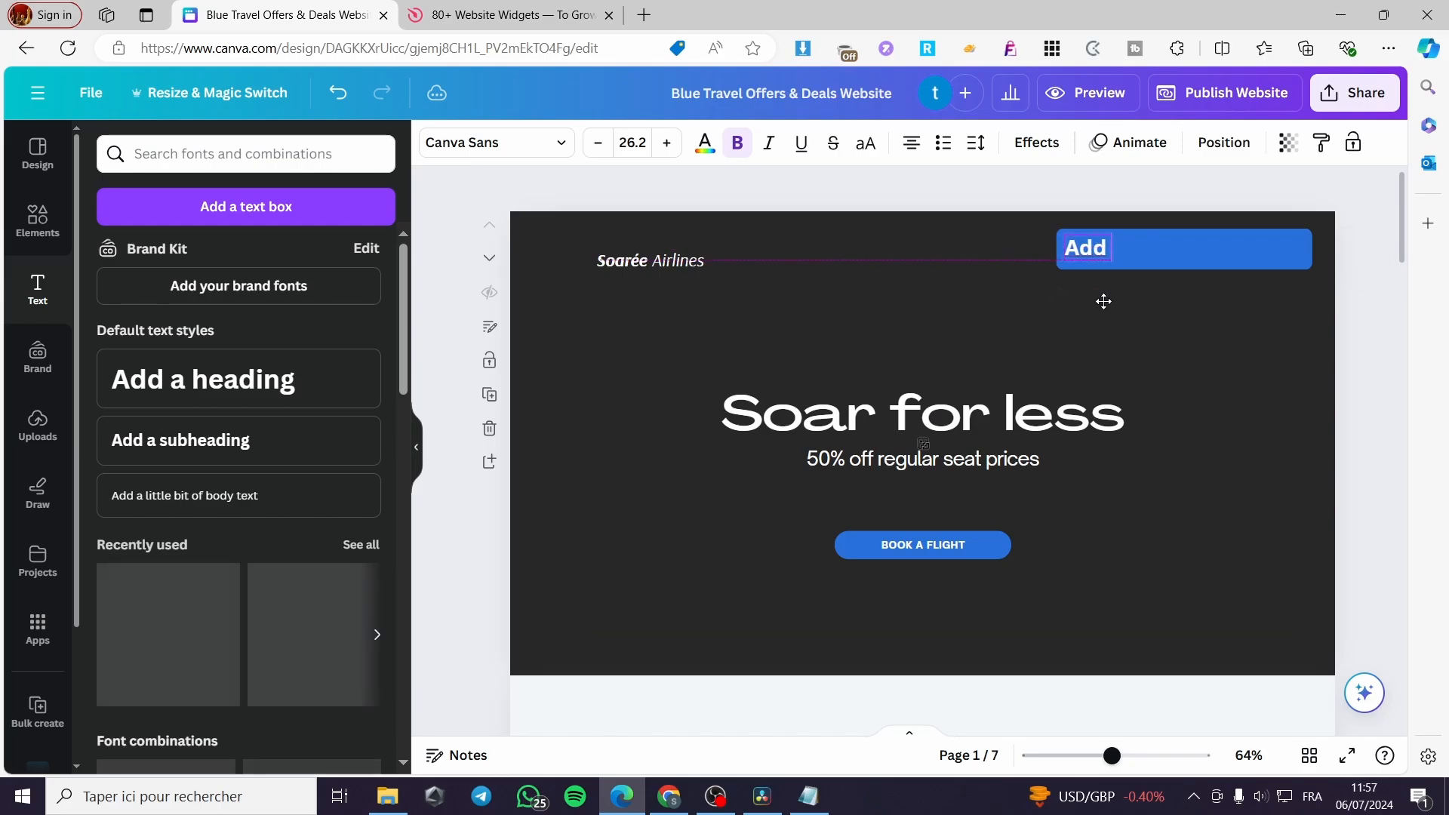
scroll("down", 3)
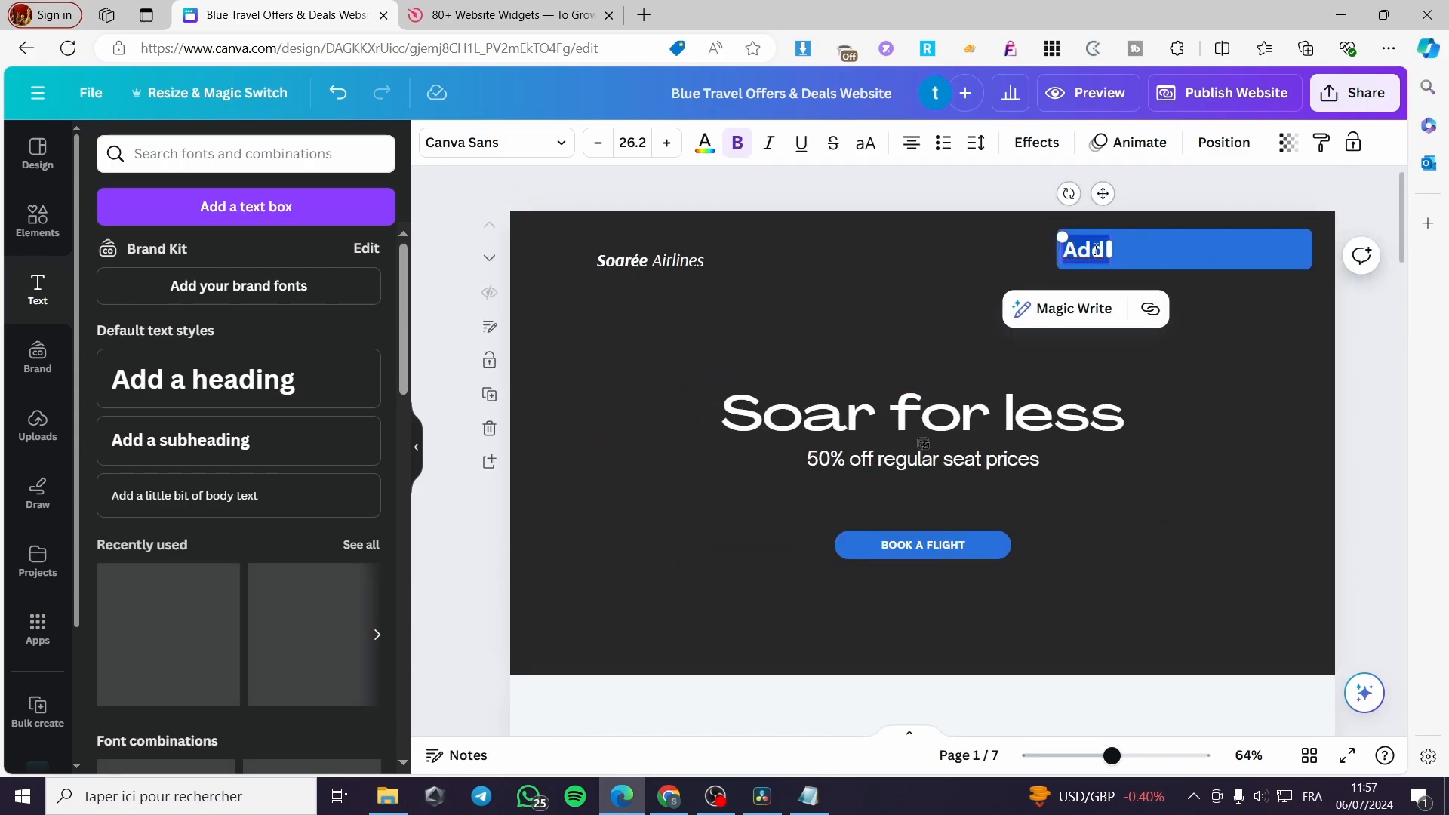
type("HomeInsights")
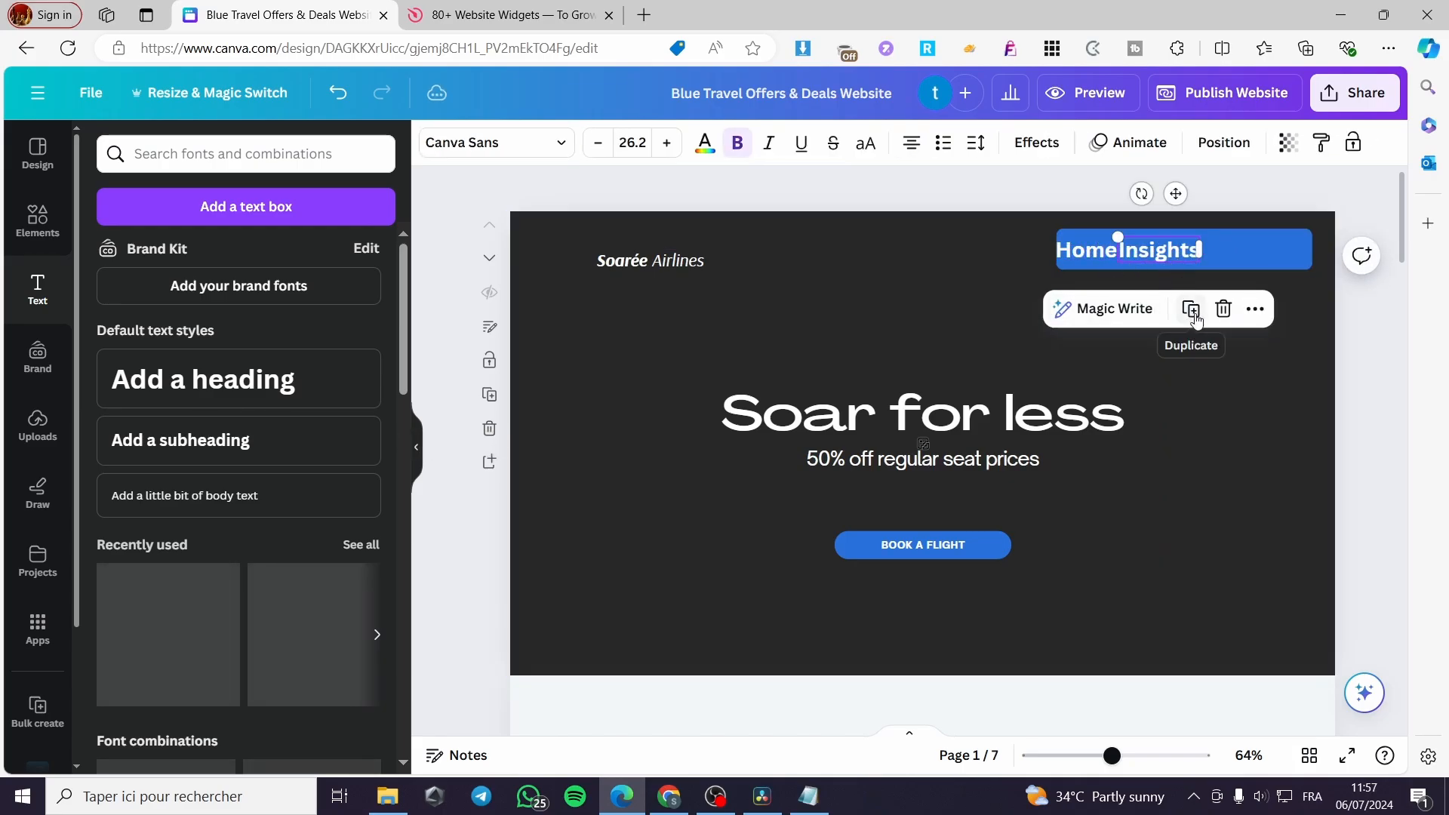
Step: Duplicate the menu text into 'Desitnation' and 'Sign Up' labels and restore the canyon hero photo
left_click(1191, 308)
type("Desitnation")
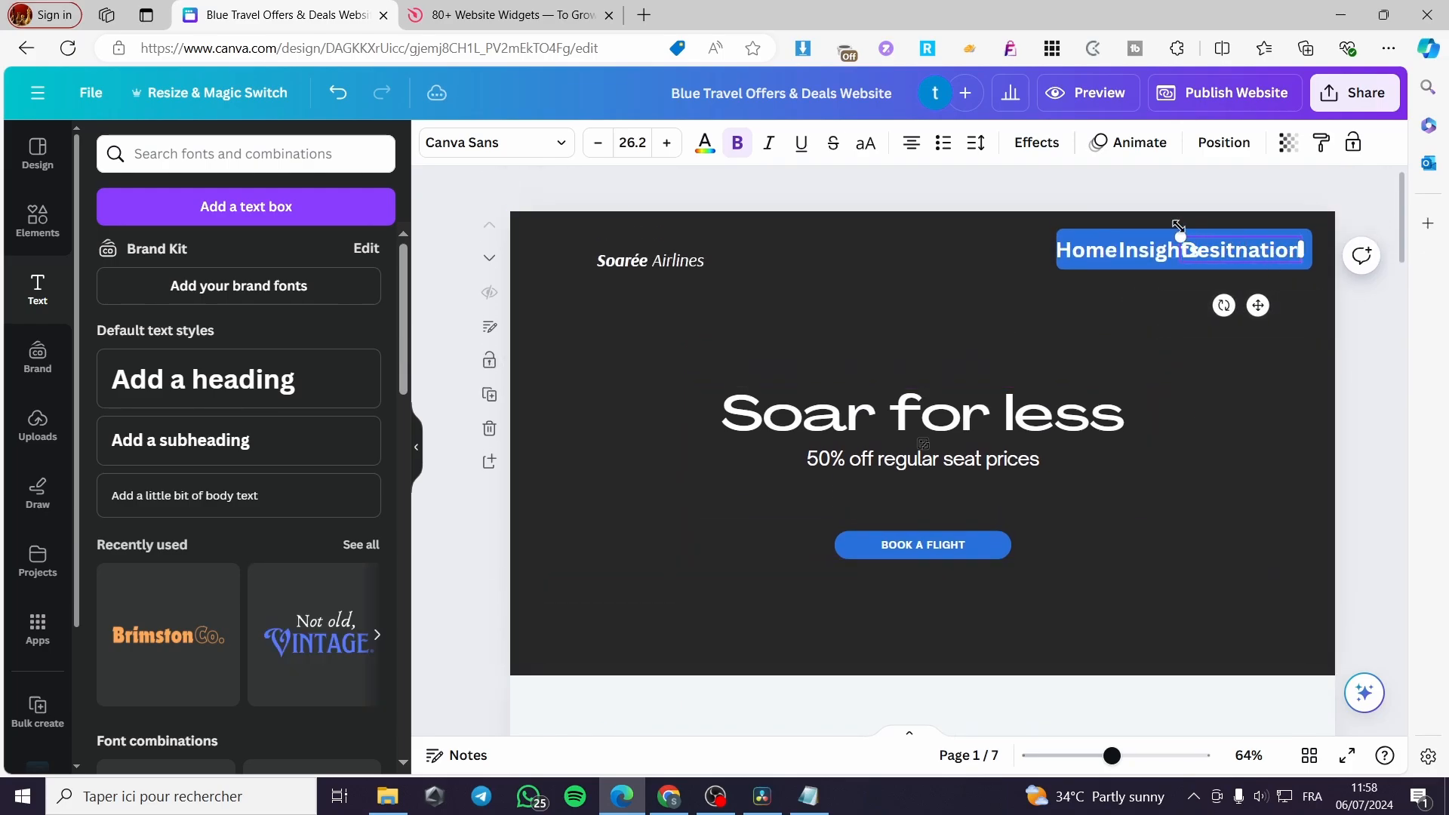
scroll("down", 3)
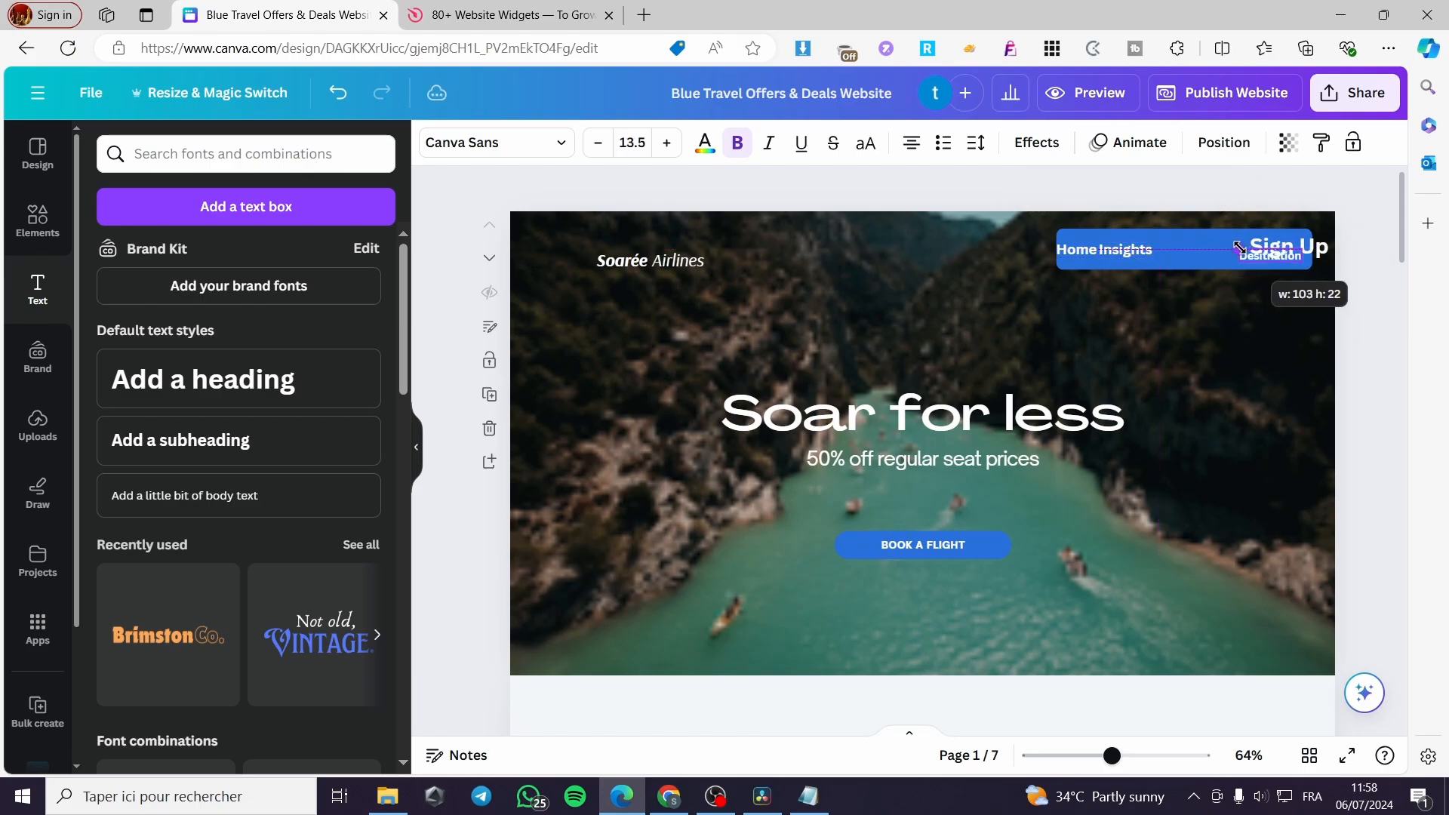
left_click_drag(1275, 249, 1193, 249)
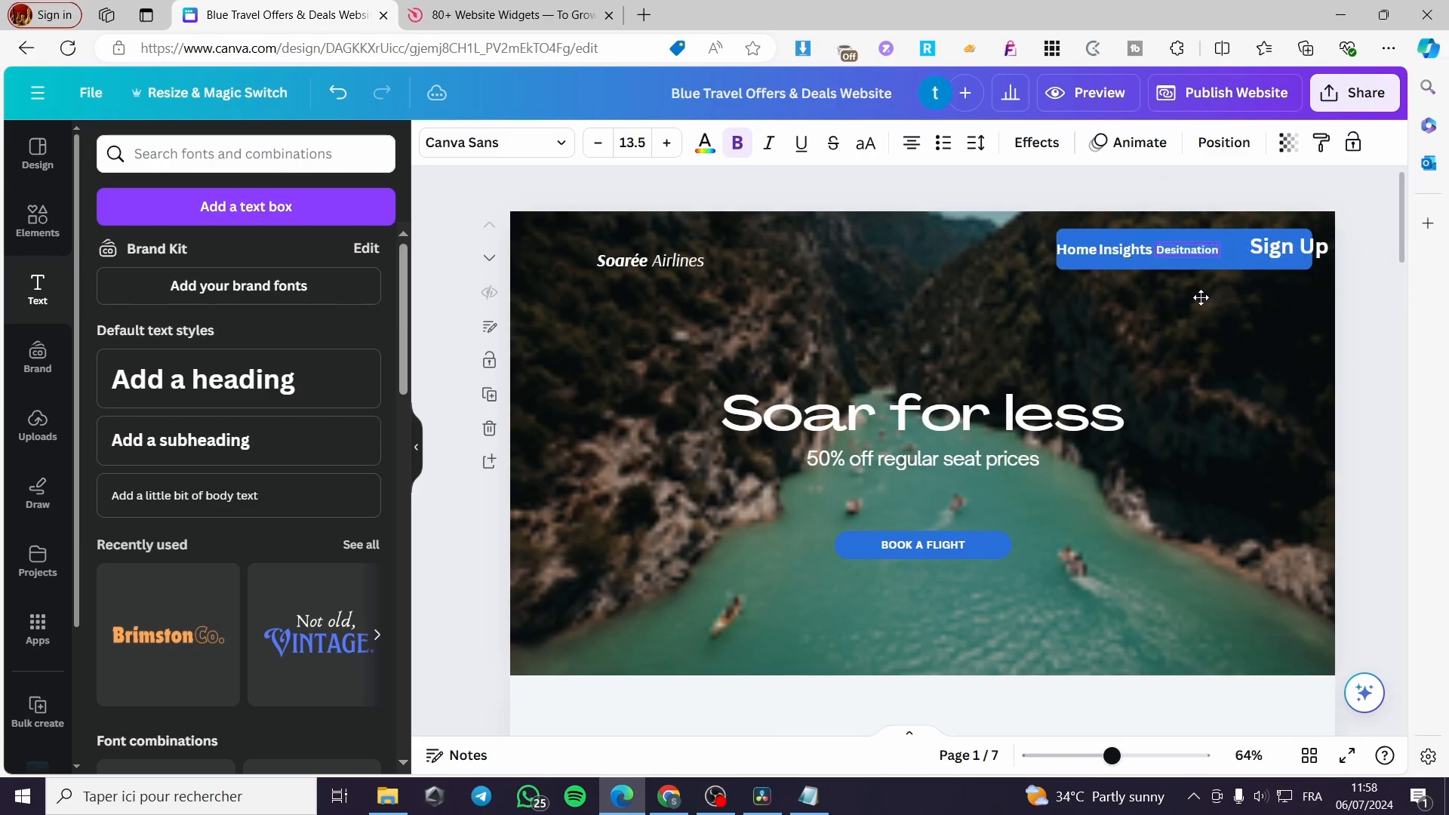
left_click(1189, 249)
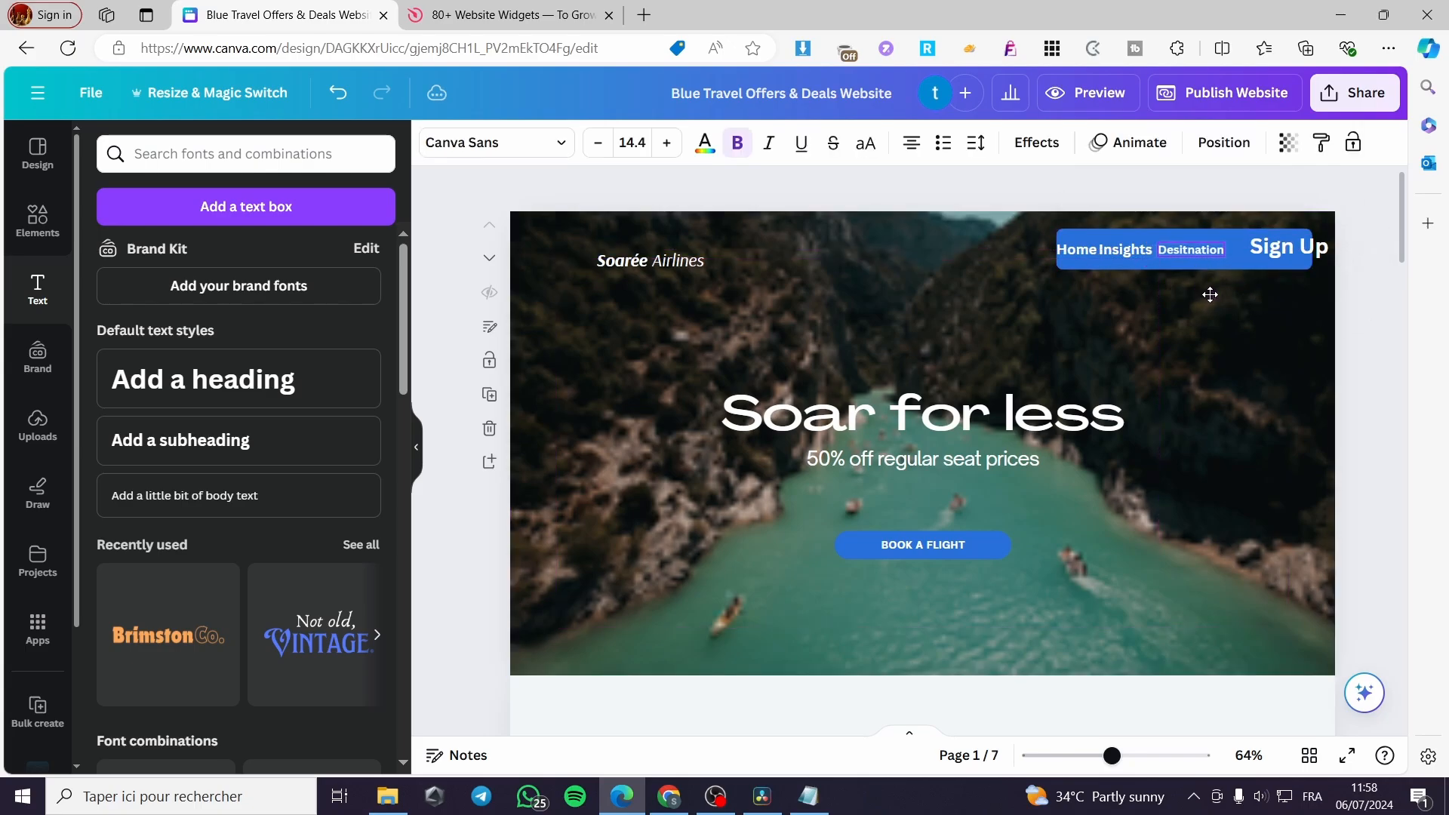
Step: Line up the Home, Insights, Desitnation and Sign Up labels evenly across the blue bar
left_click(1287, 246)
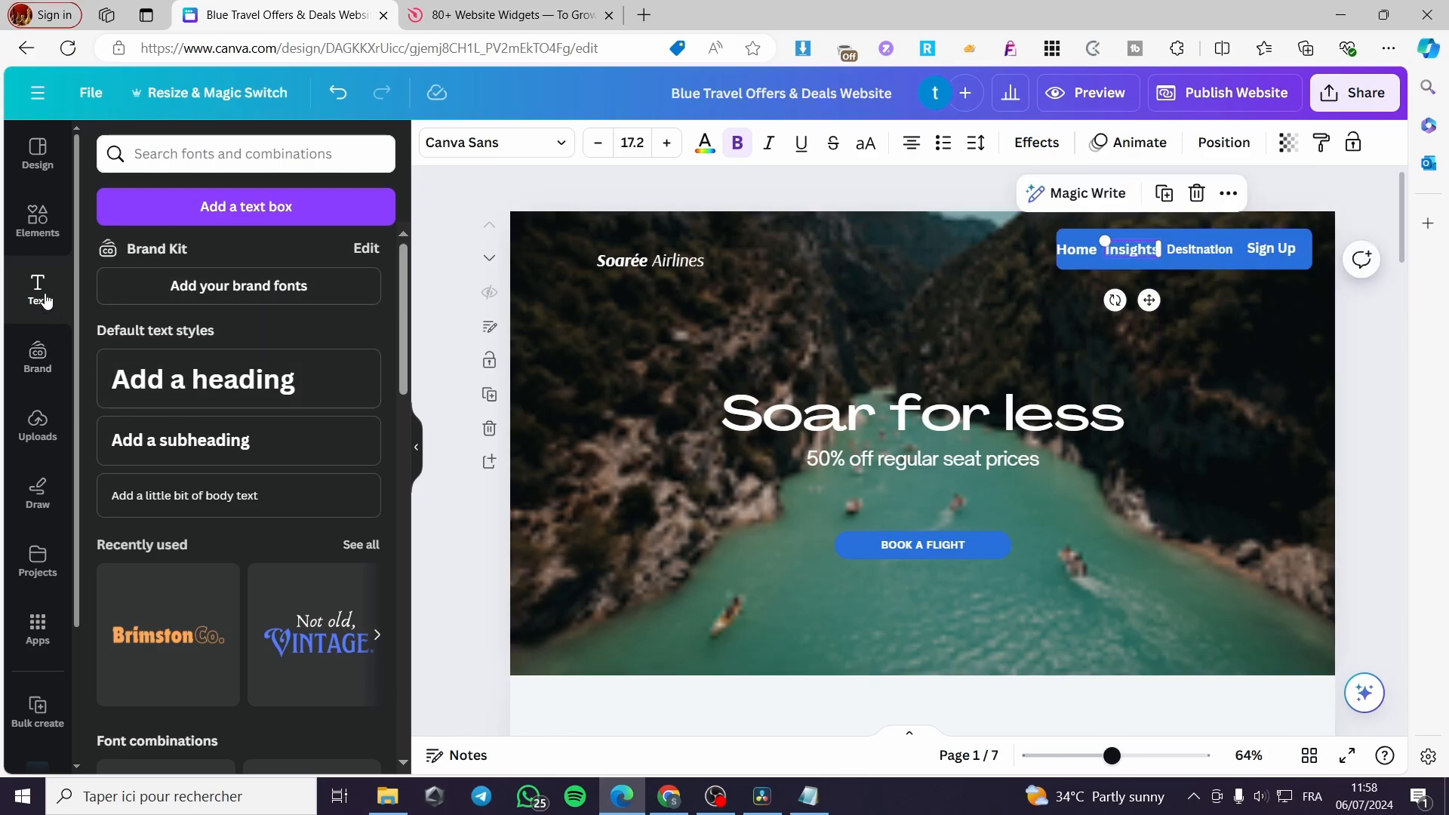
left_click(37, 222)
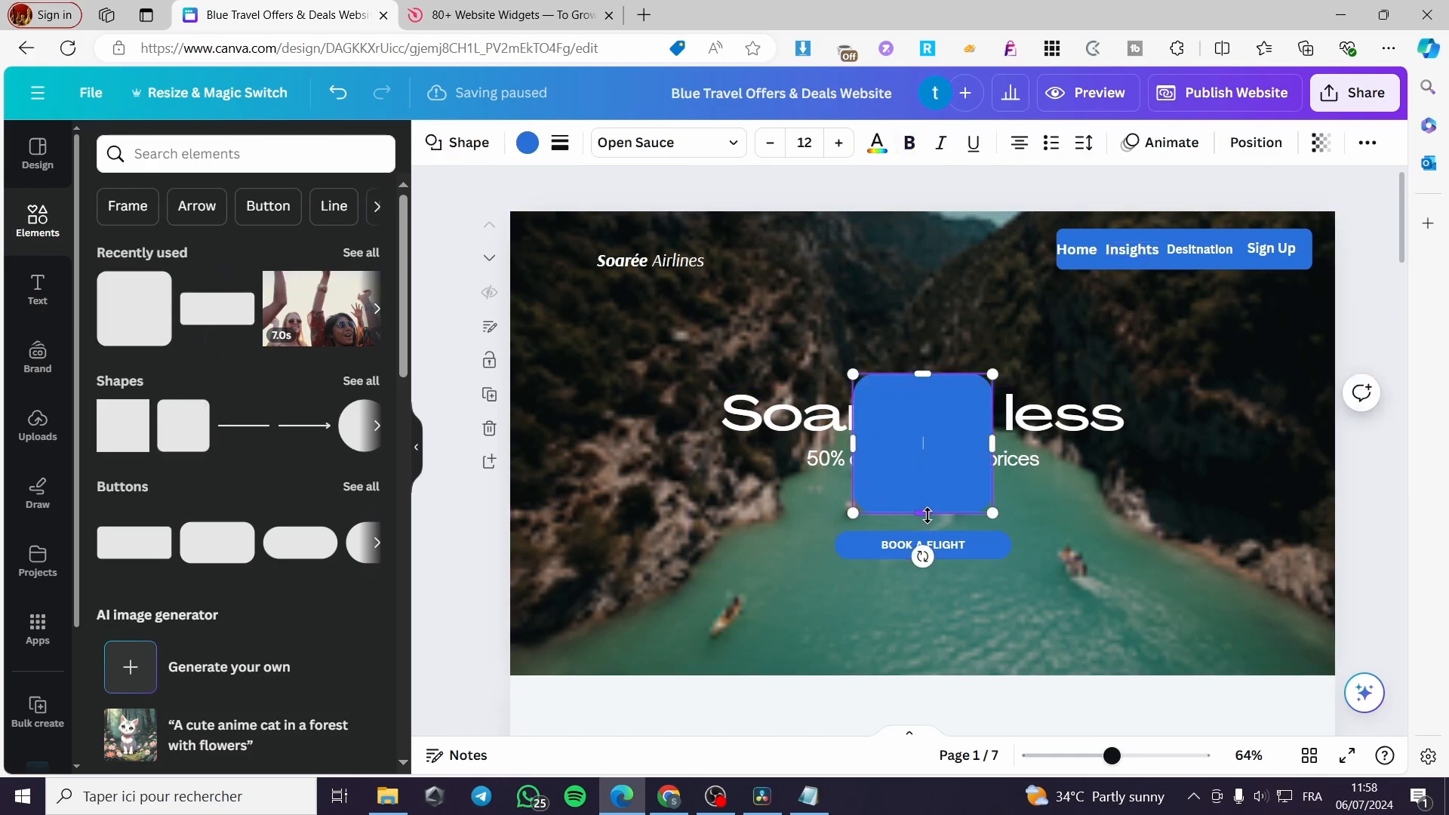
Step: Shrink a rounded square into a white button on the bar and label it 'Sign Up'
left_click_drag(920, 513, 921, 395)
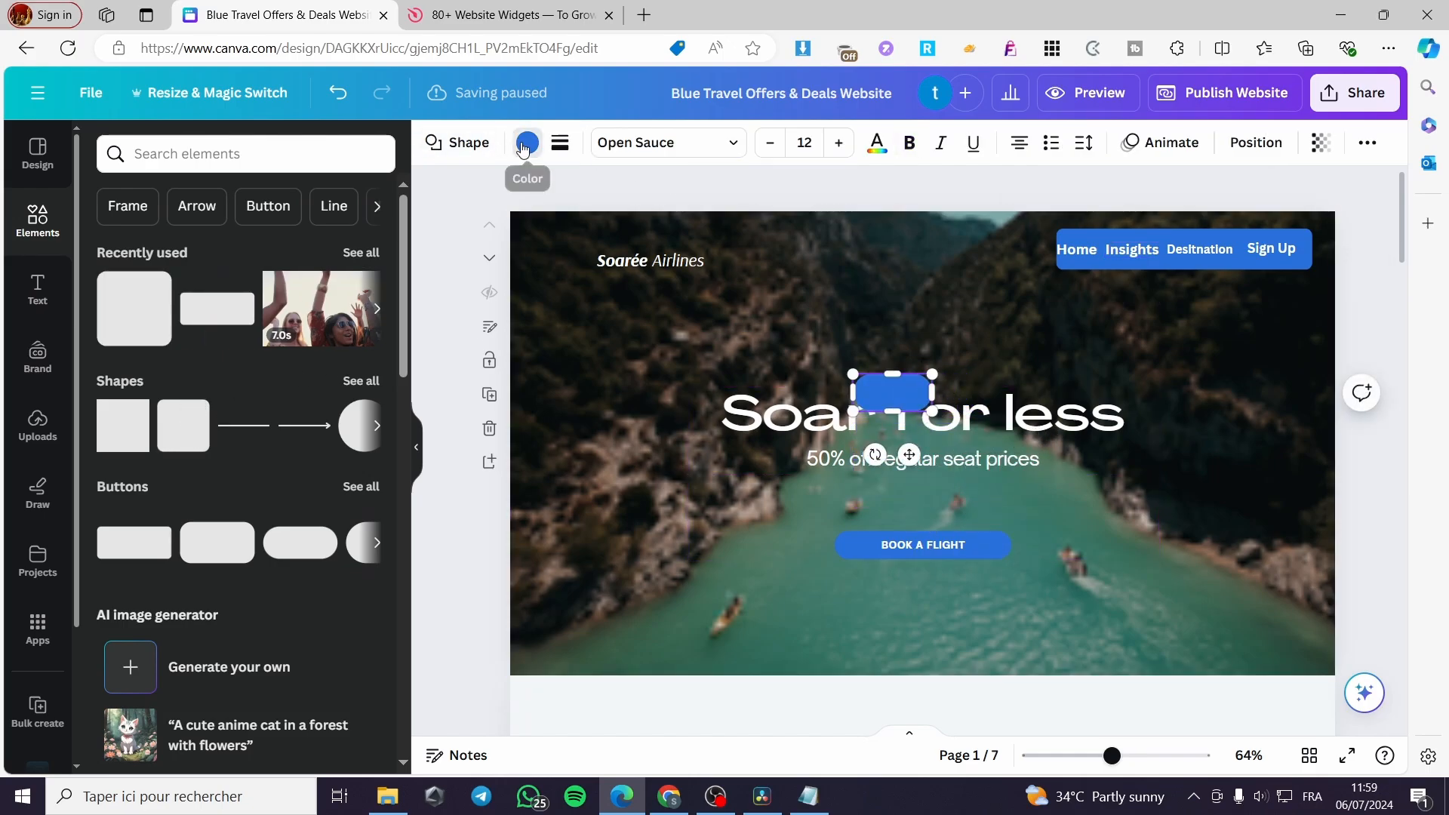
left_click(526, 142)
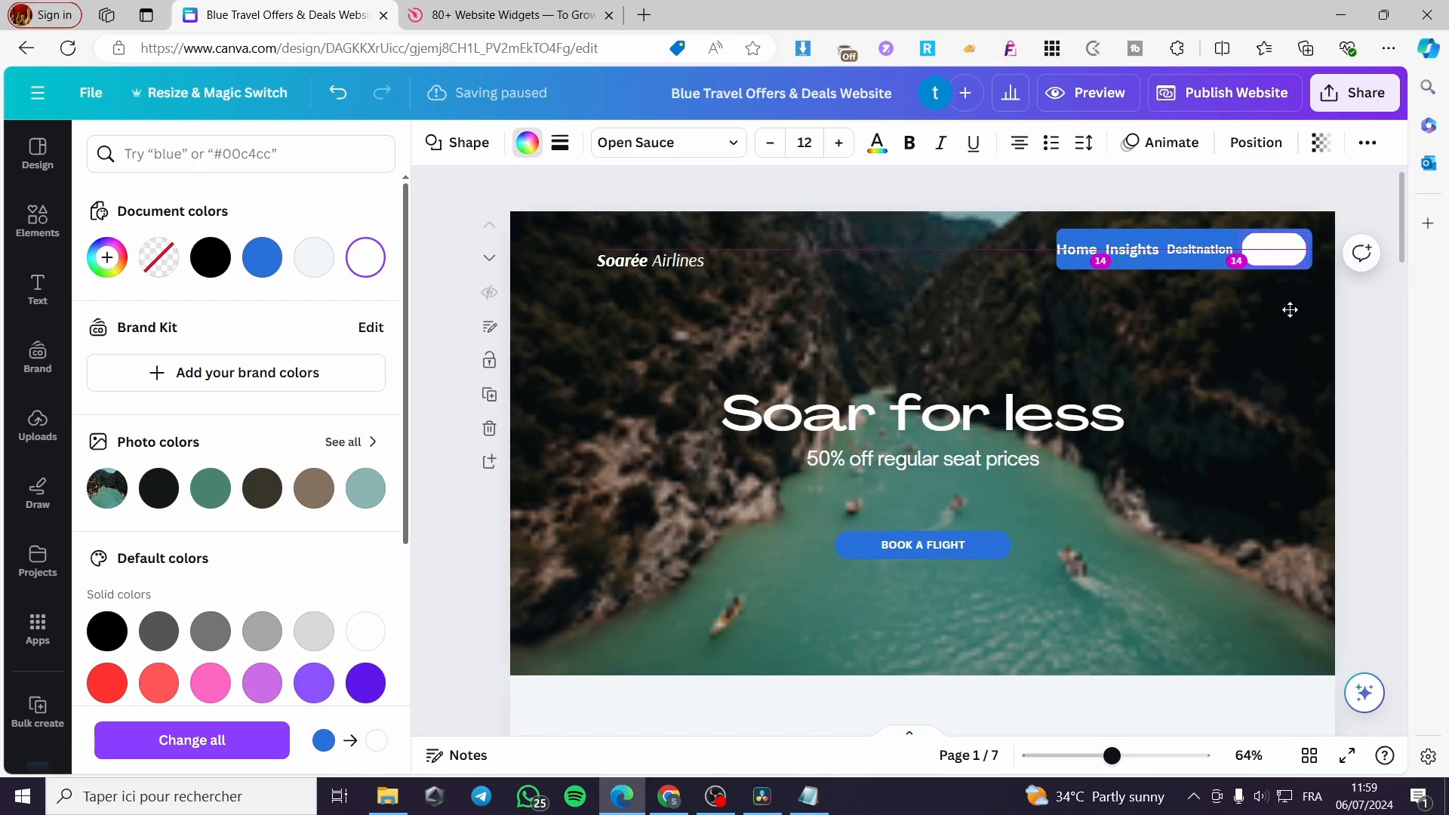
left_click(1273, 249)
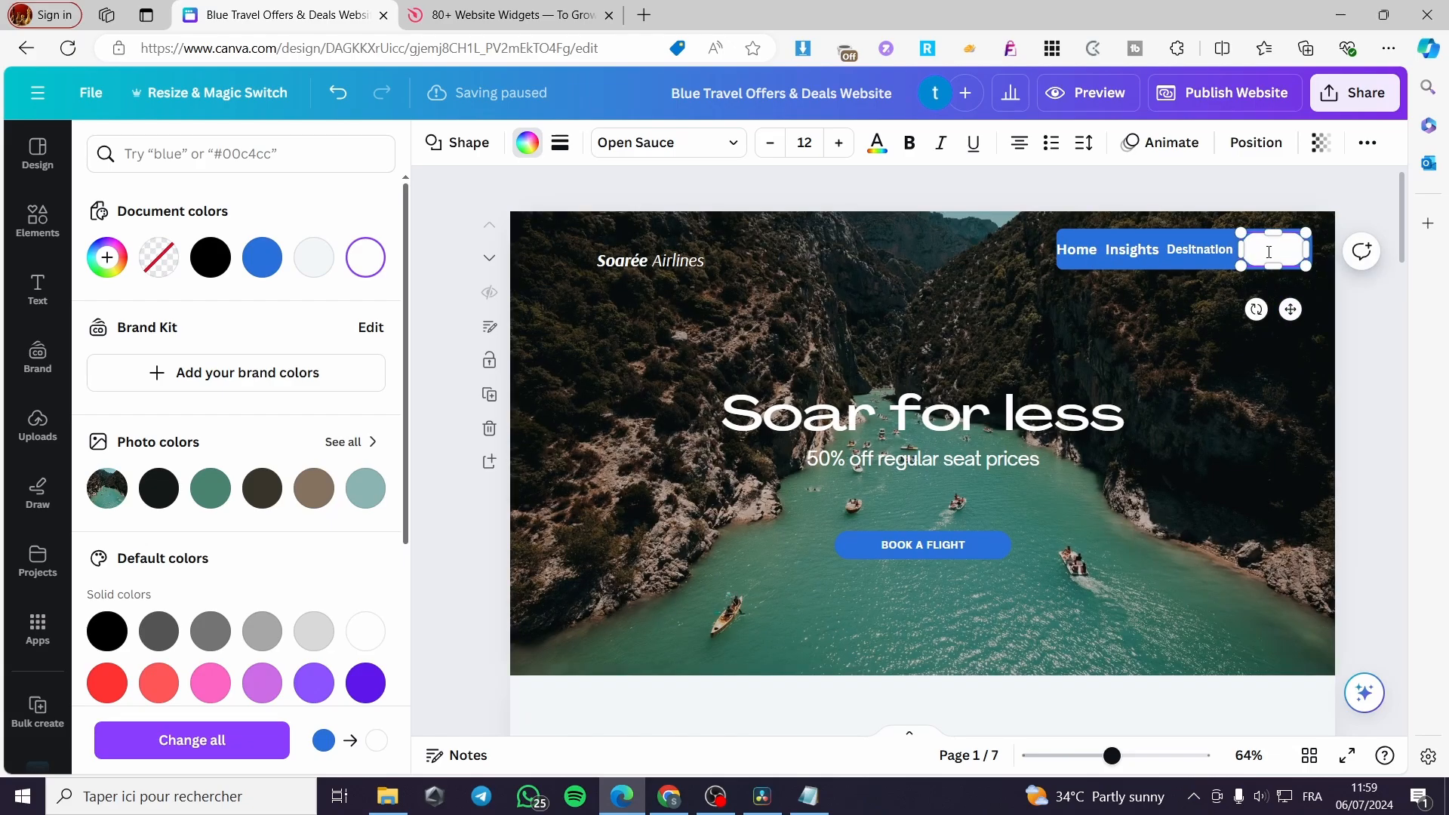
type("Sign Up")
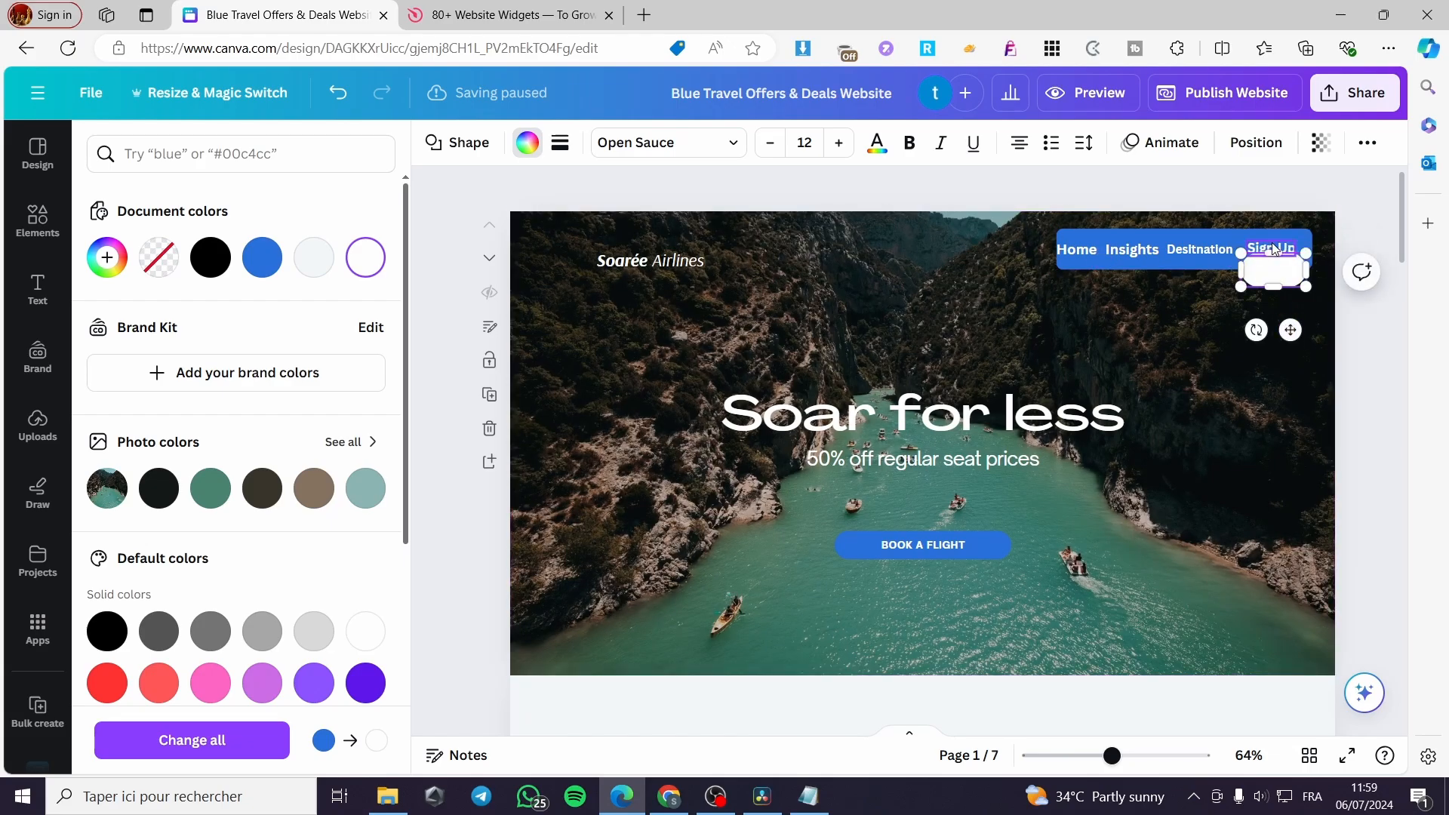
Step: Recolour the Sign Up label black so it contrasts with the white button
left_click(36, 218)
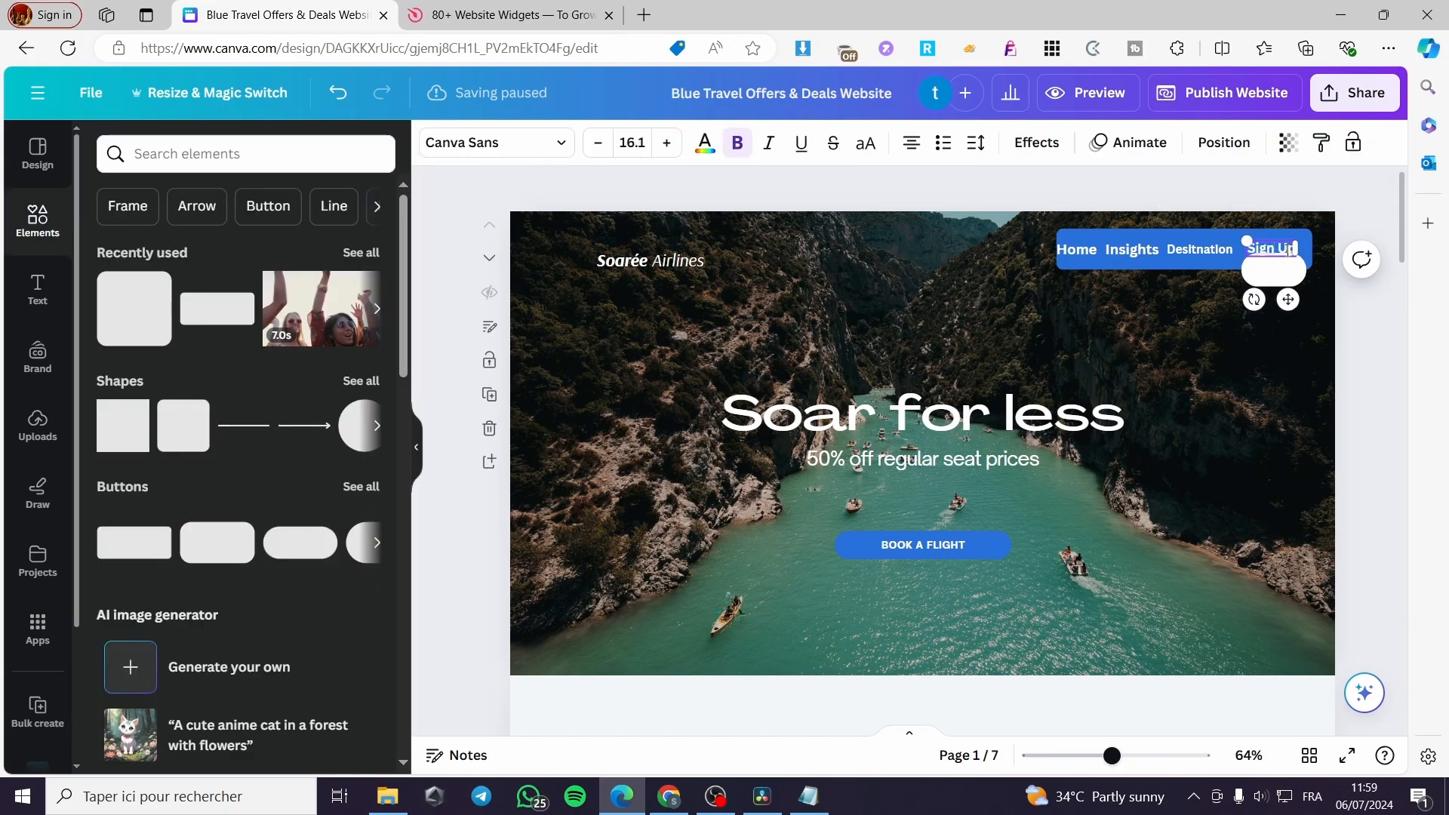
left_click(705, 142)
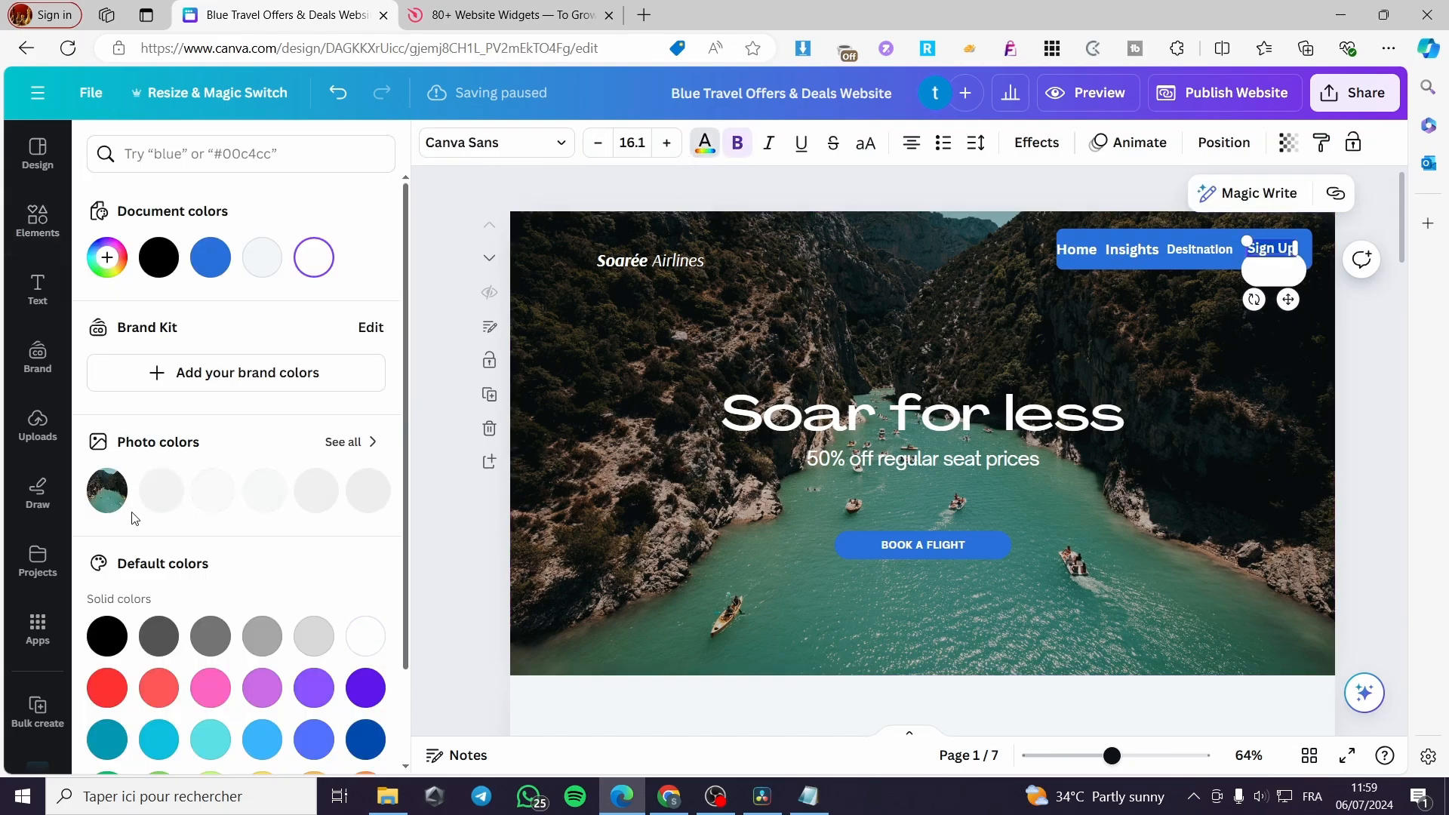
left_click(105, 635)
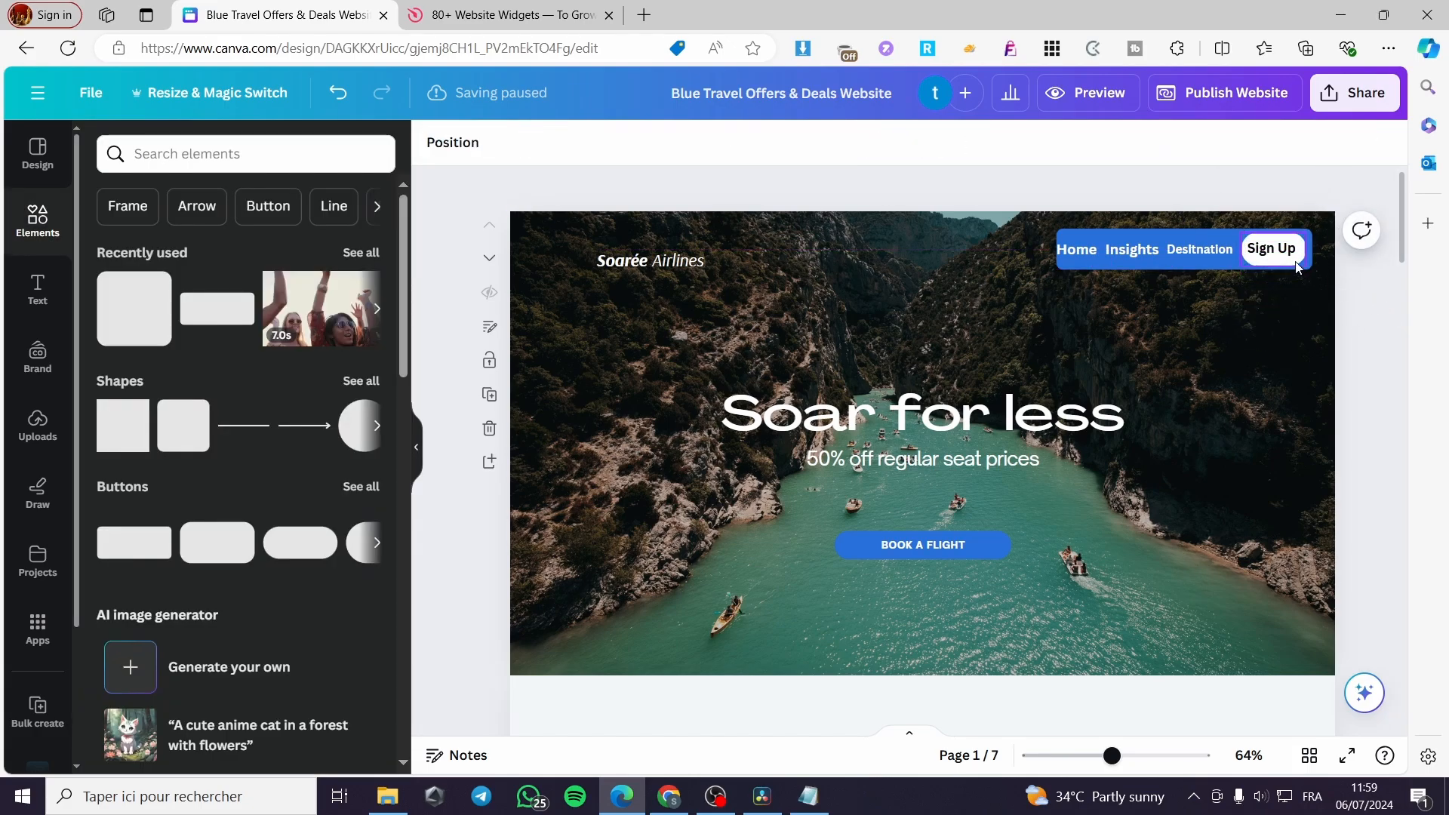
left_click(1270, 249)
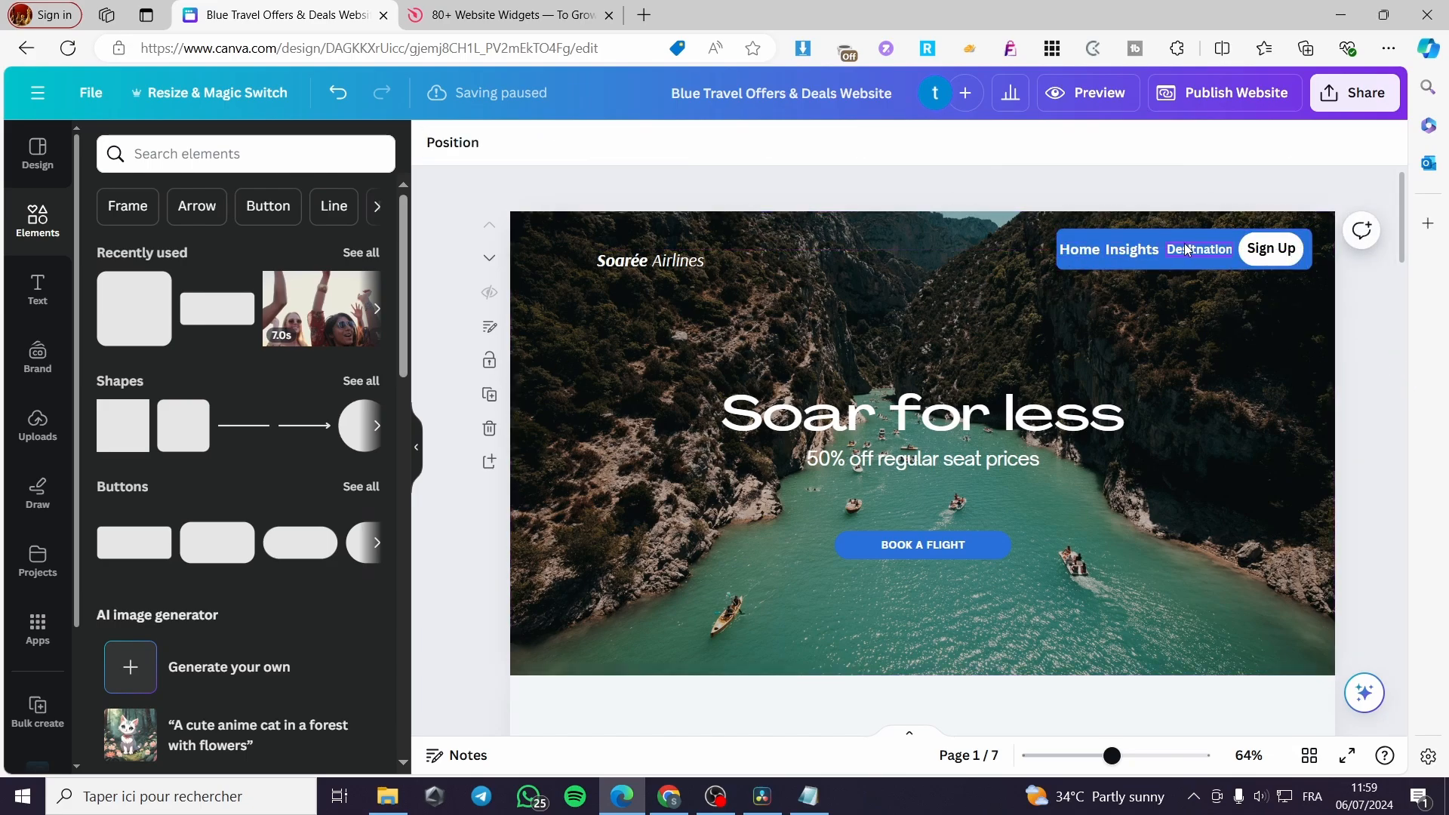
Step: Link the Home and Insights menu words to their pages in this document
left_click(1198, 249)
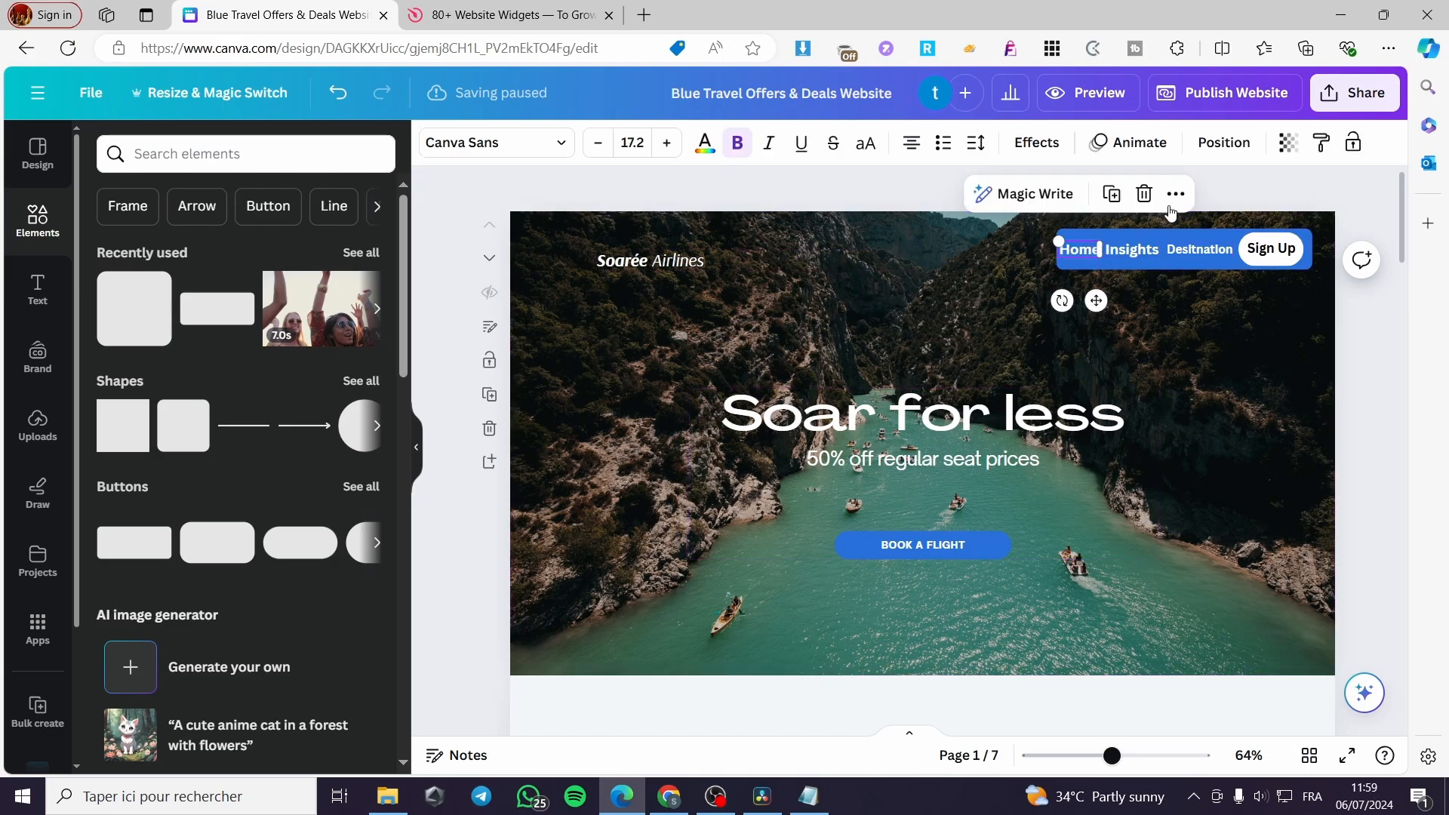
left_click(1176, 195)
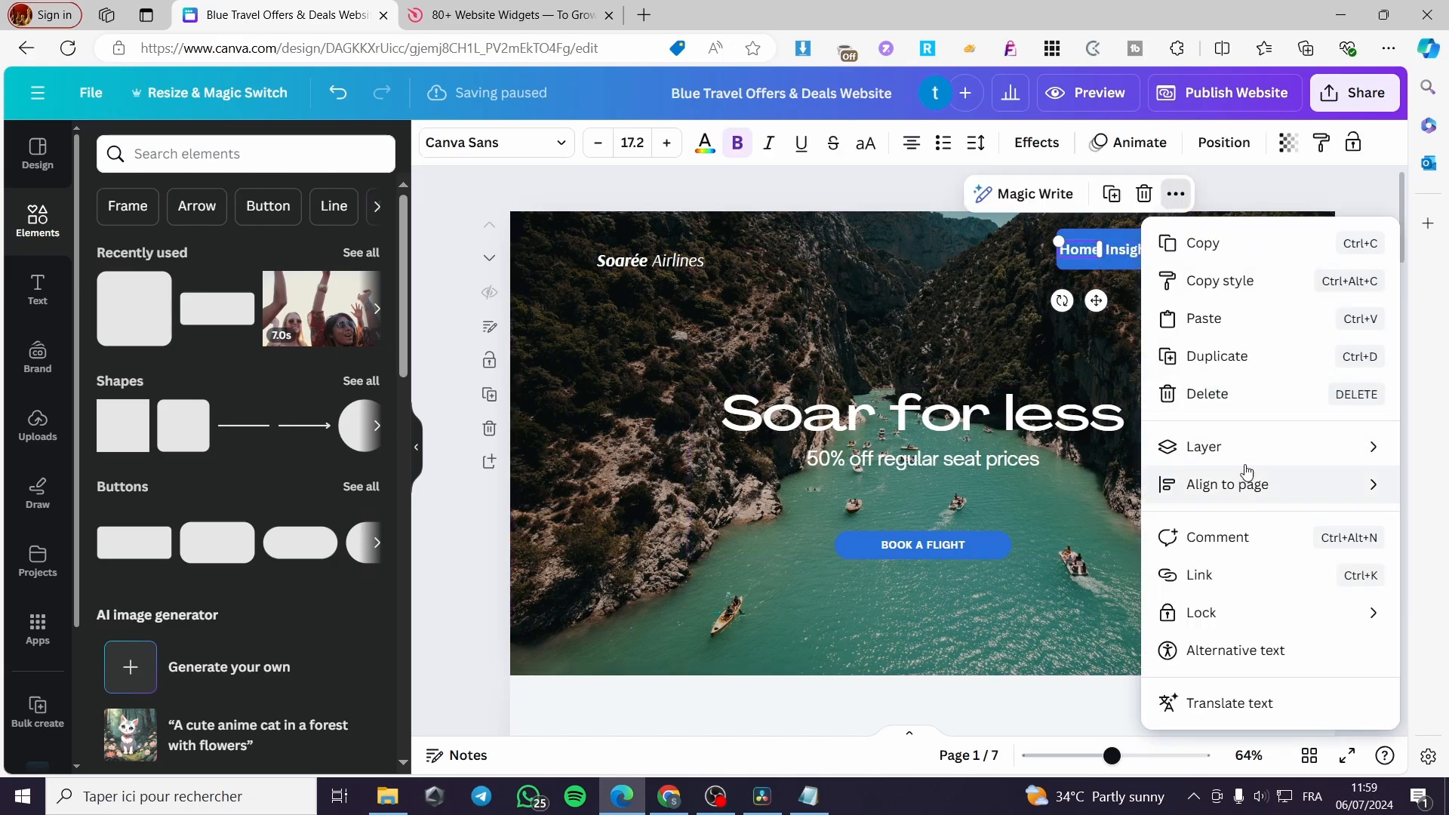
left_click(1198, 575)
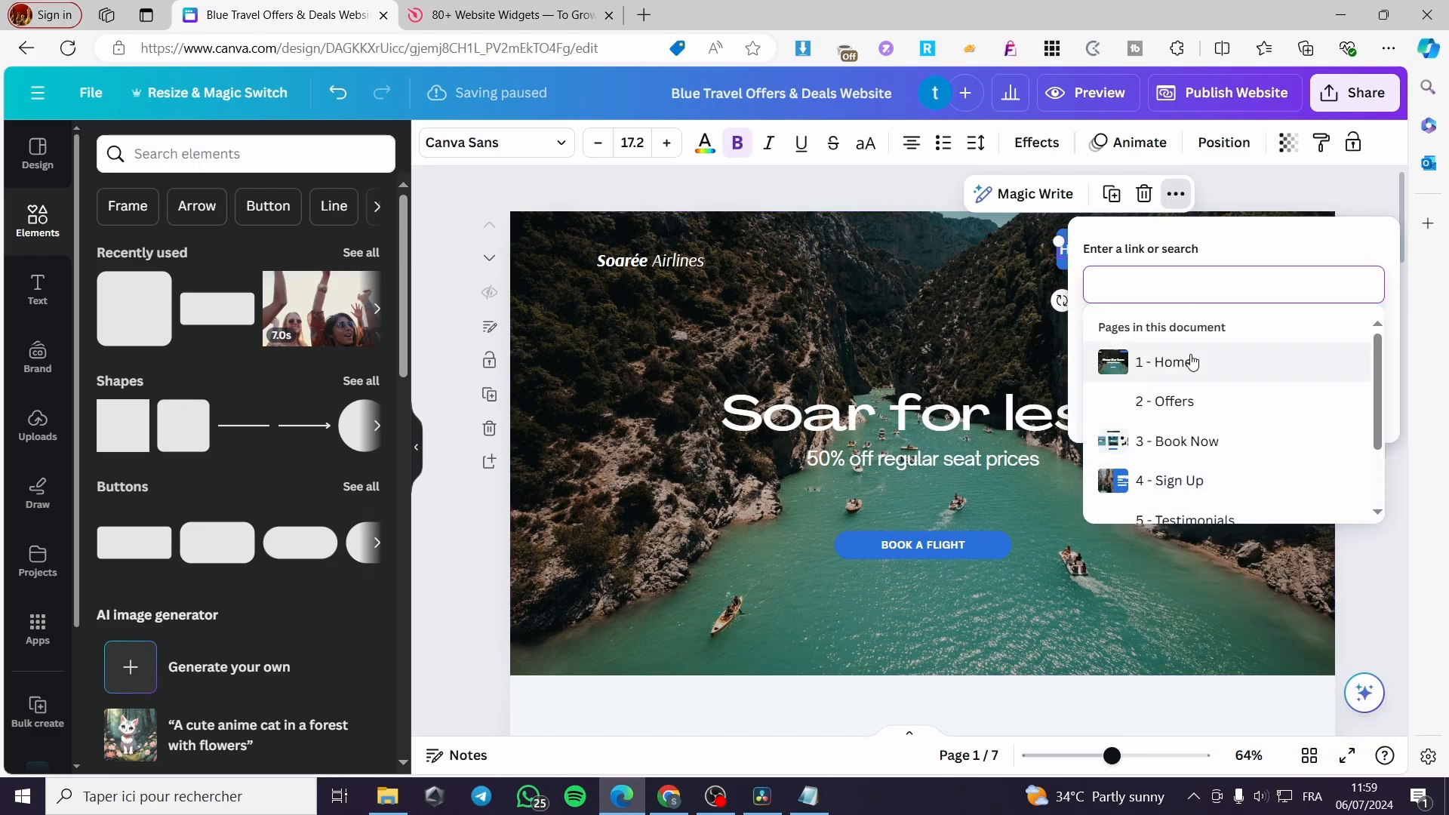
left_click(1171, 361)
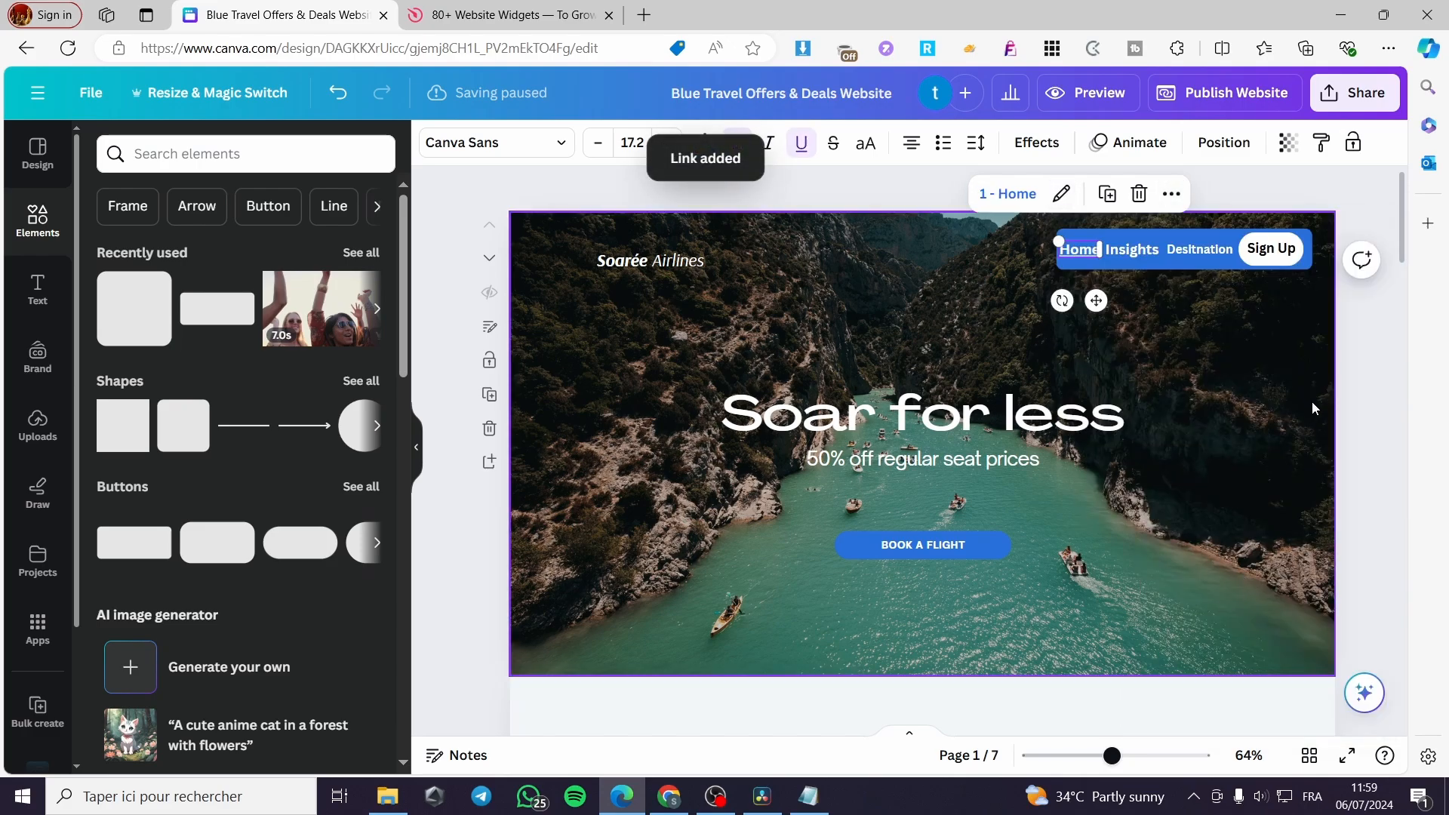
scroll("down", 3)
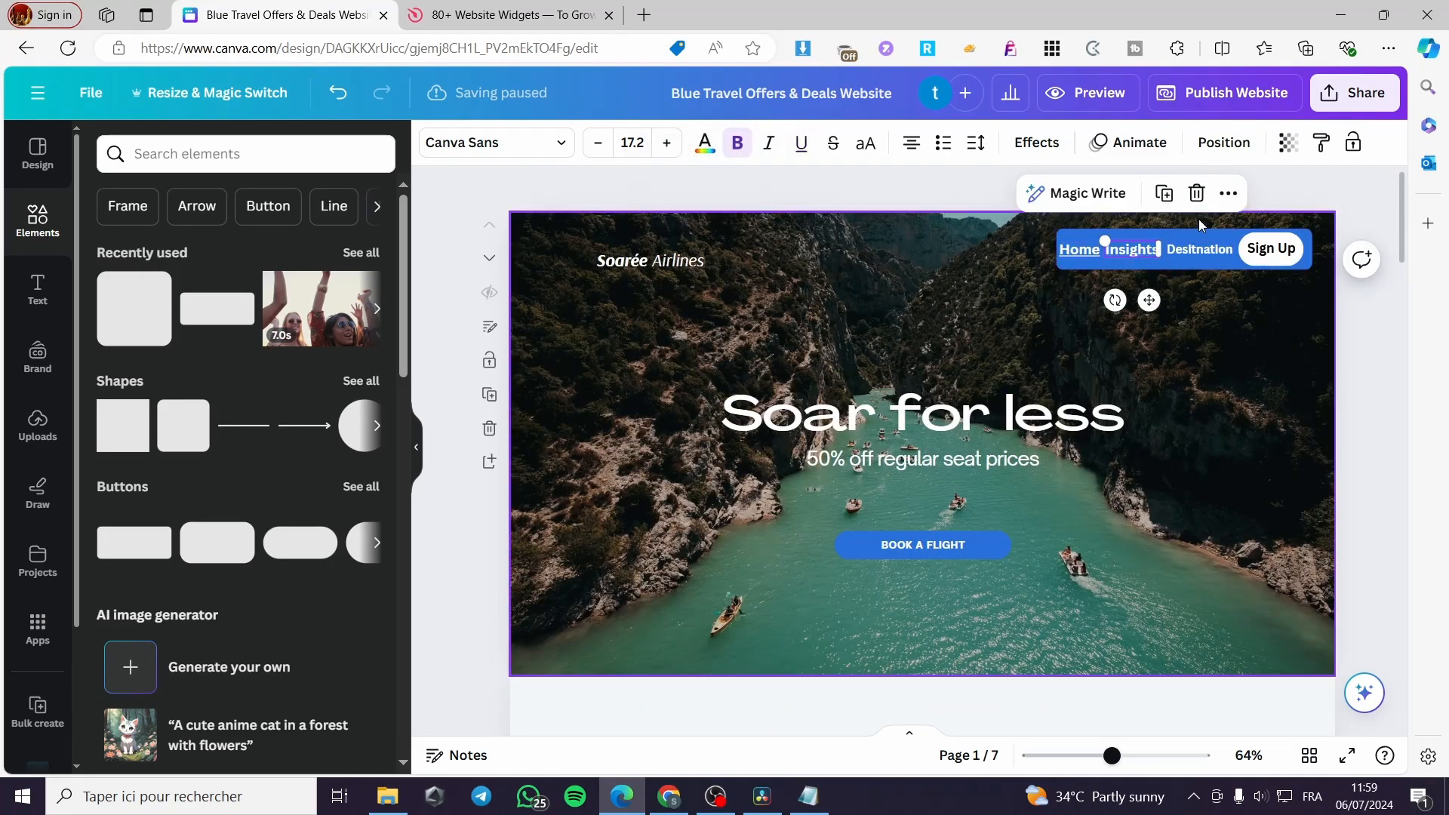
left_click(1229, 194)
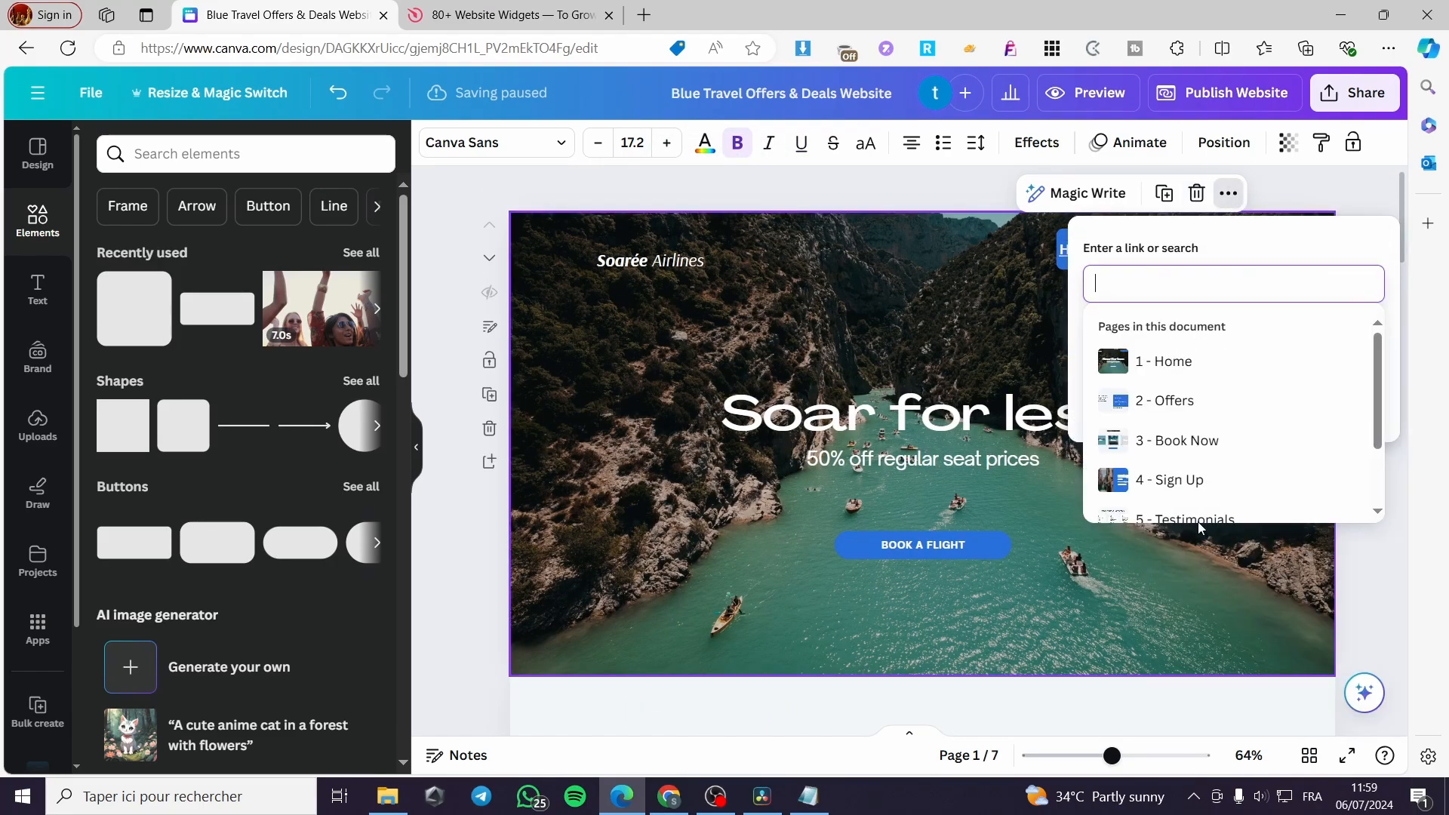
left_click(1164, 400)
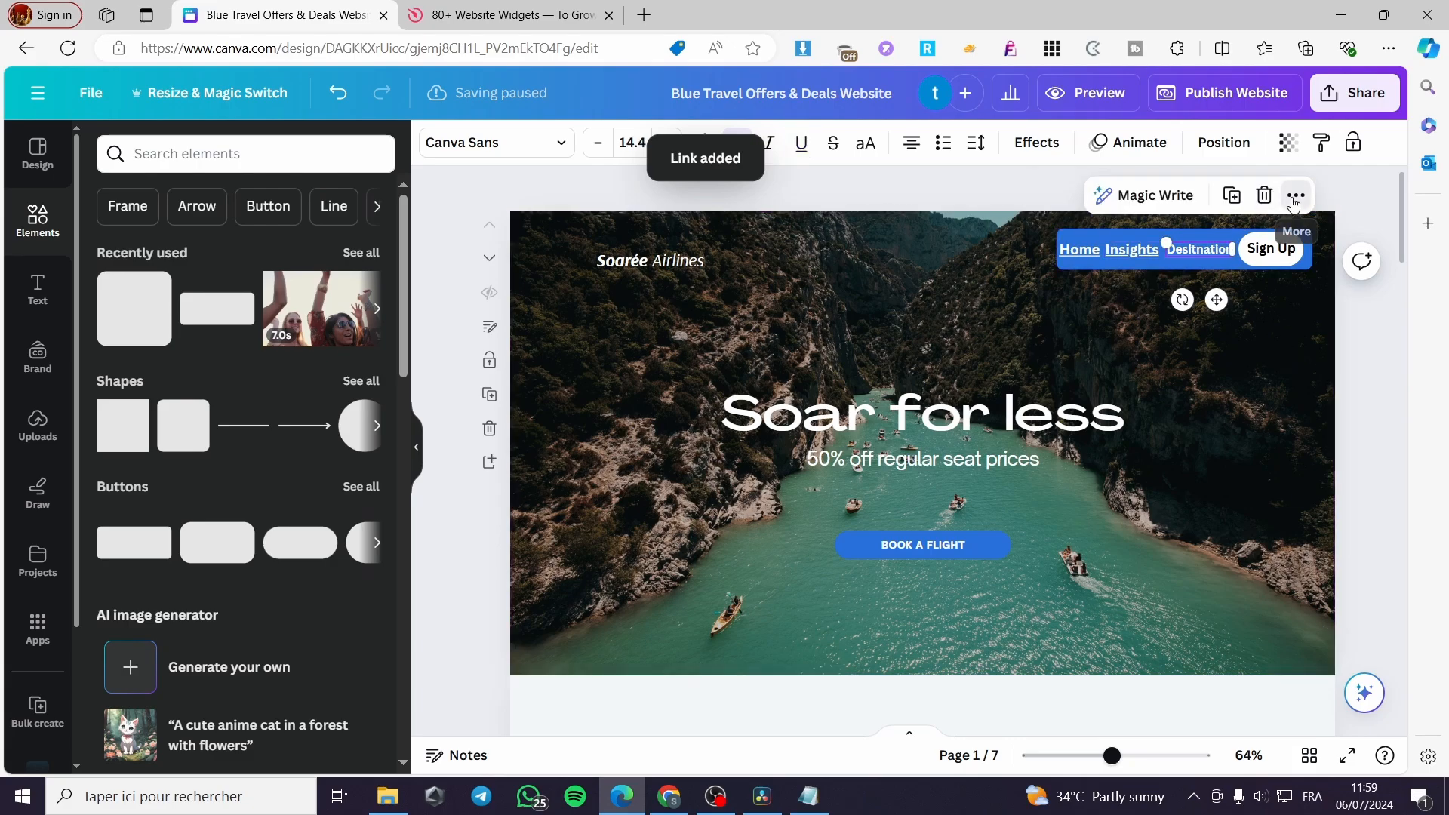
Step: Link the next navigation item to page '3 - Book Now' and confirm
left_click(1295, 194)
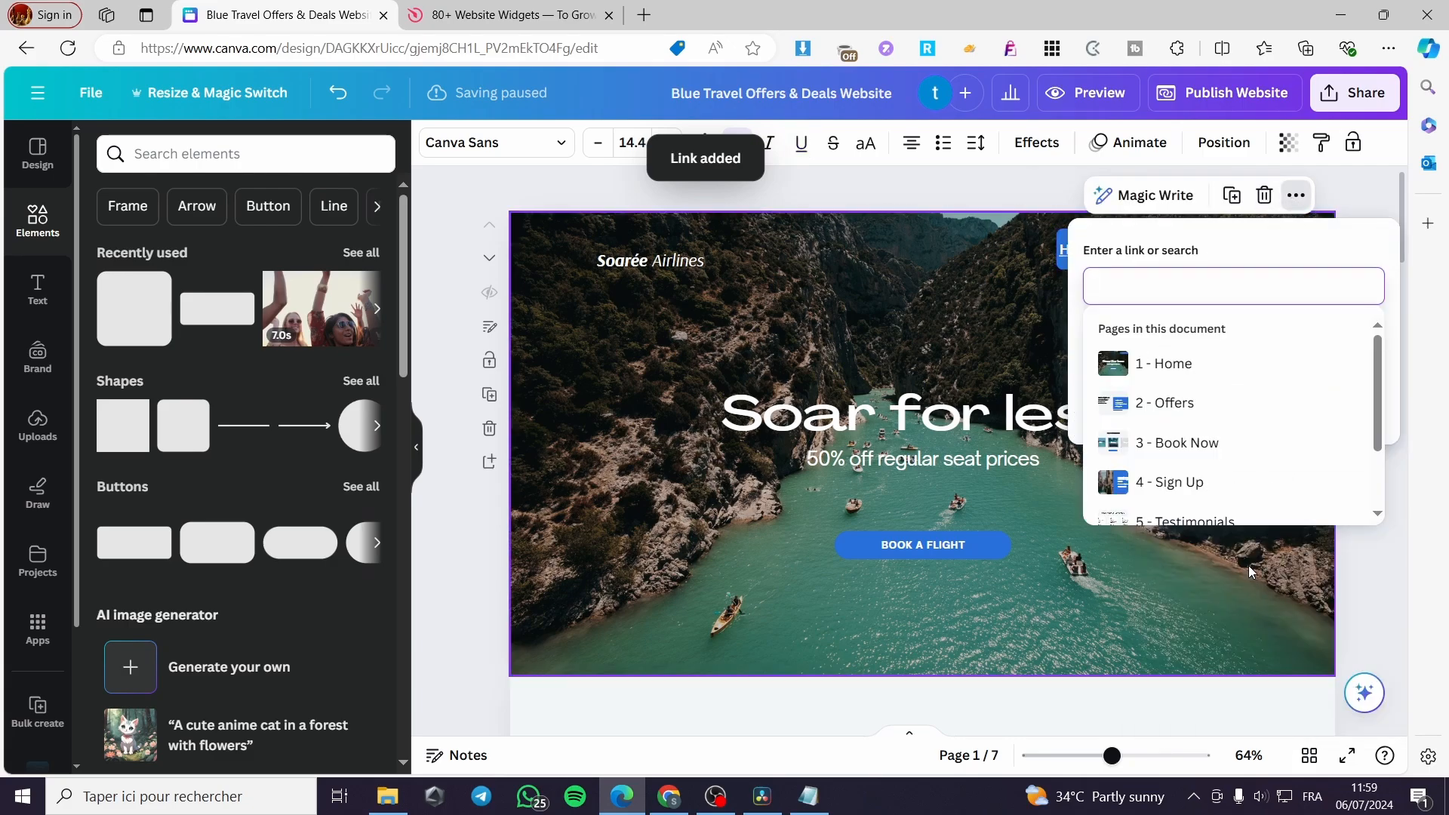
left_click(1178, 442)
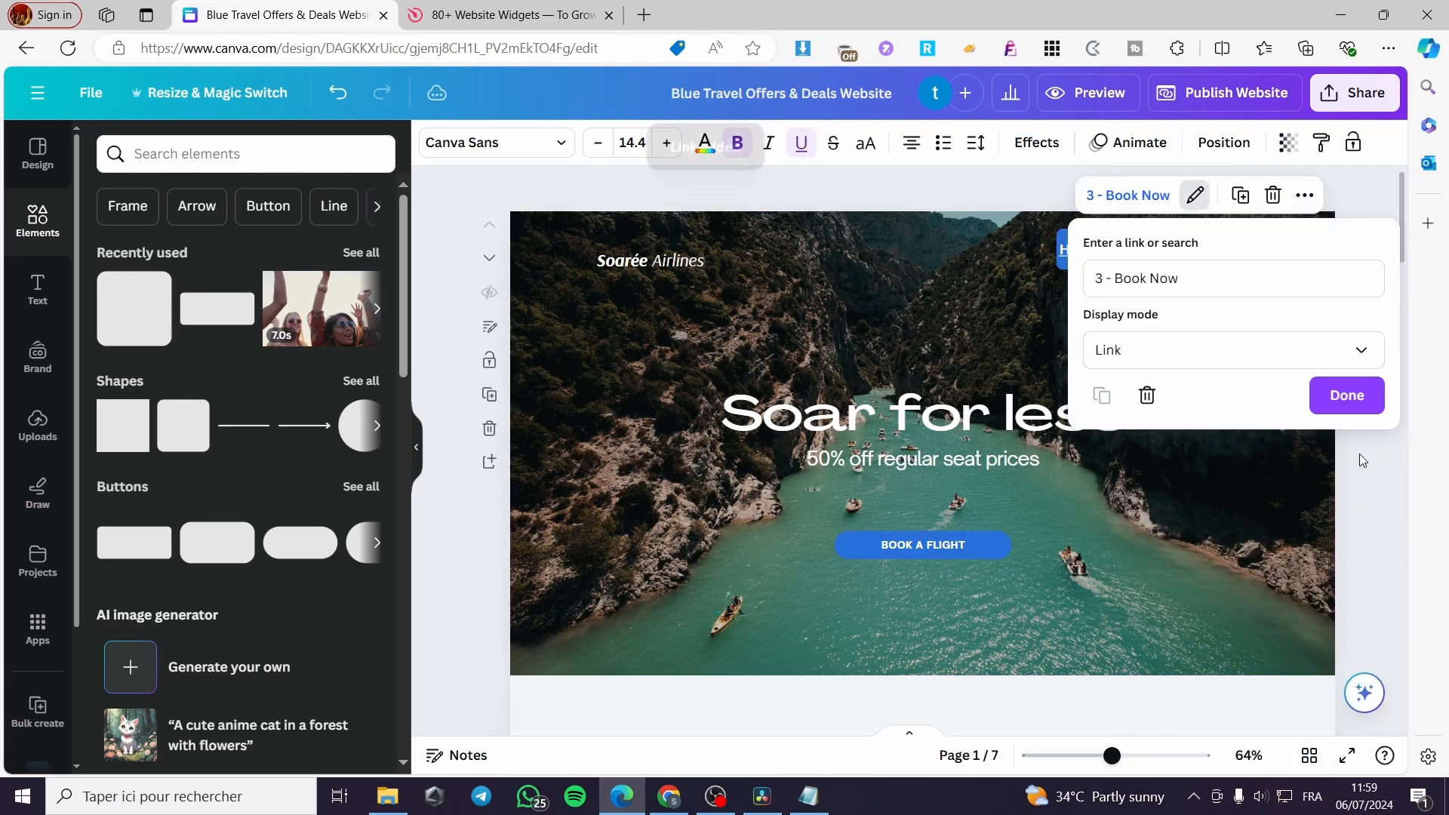
left_click(1345, 395)
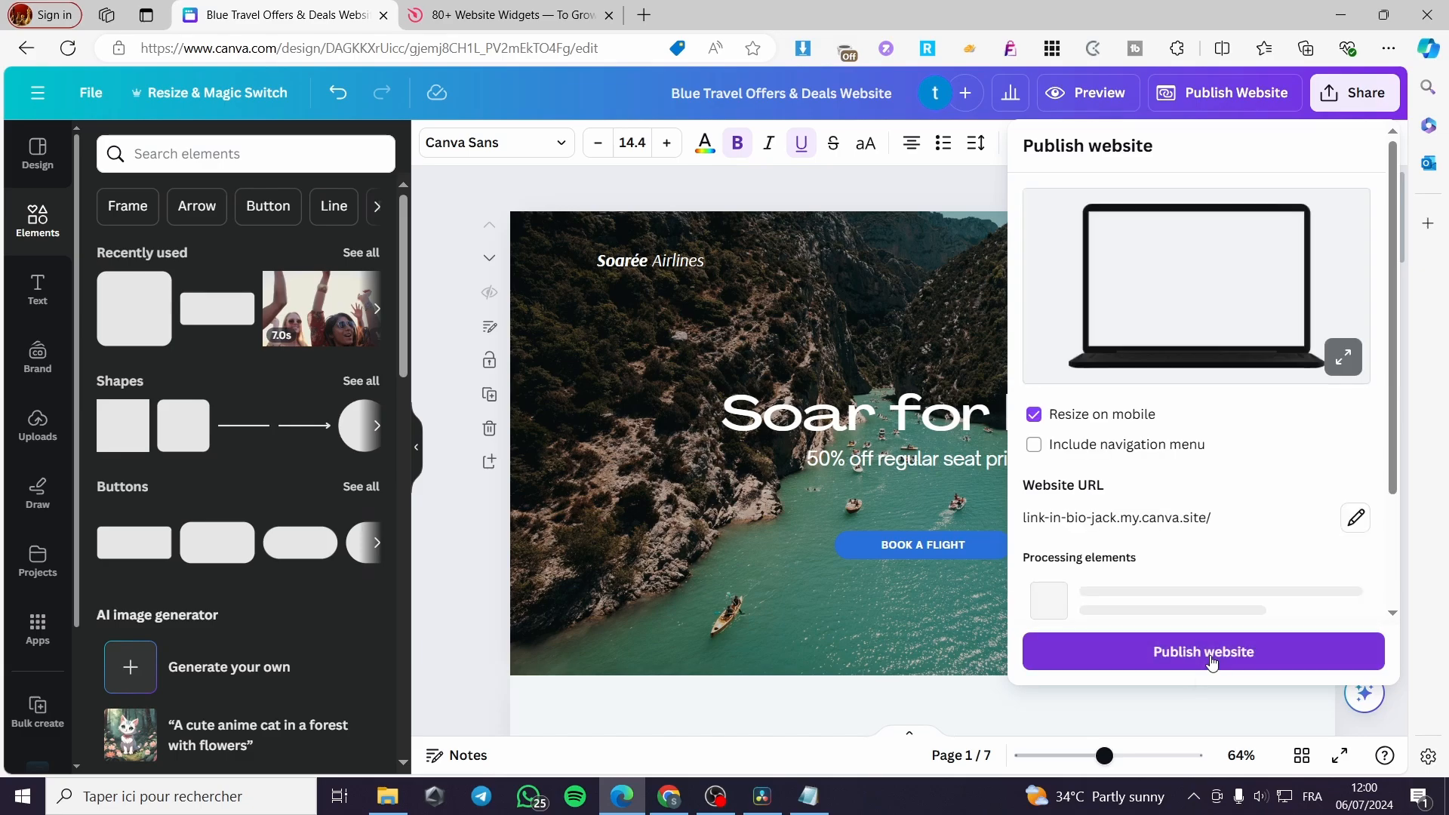
Step: Publish the updated website and switch to the Elfsight browser tab
left_click(1203, 652)
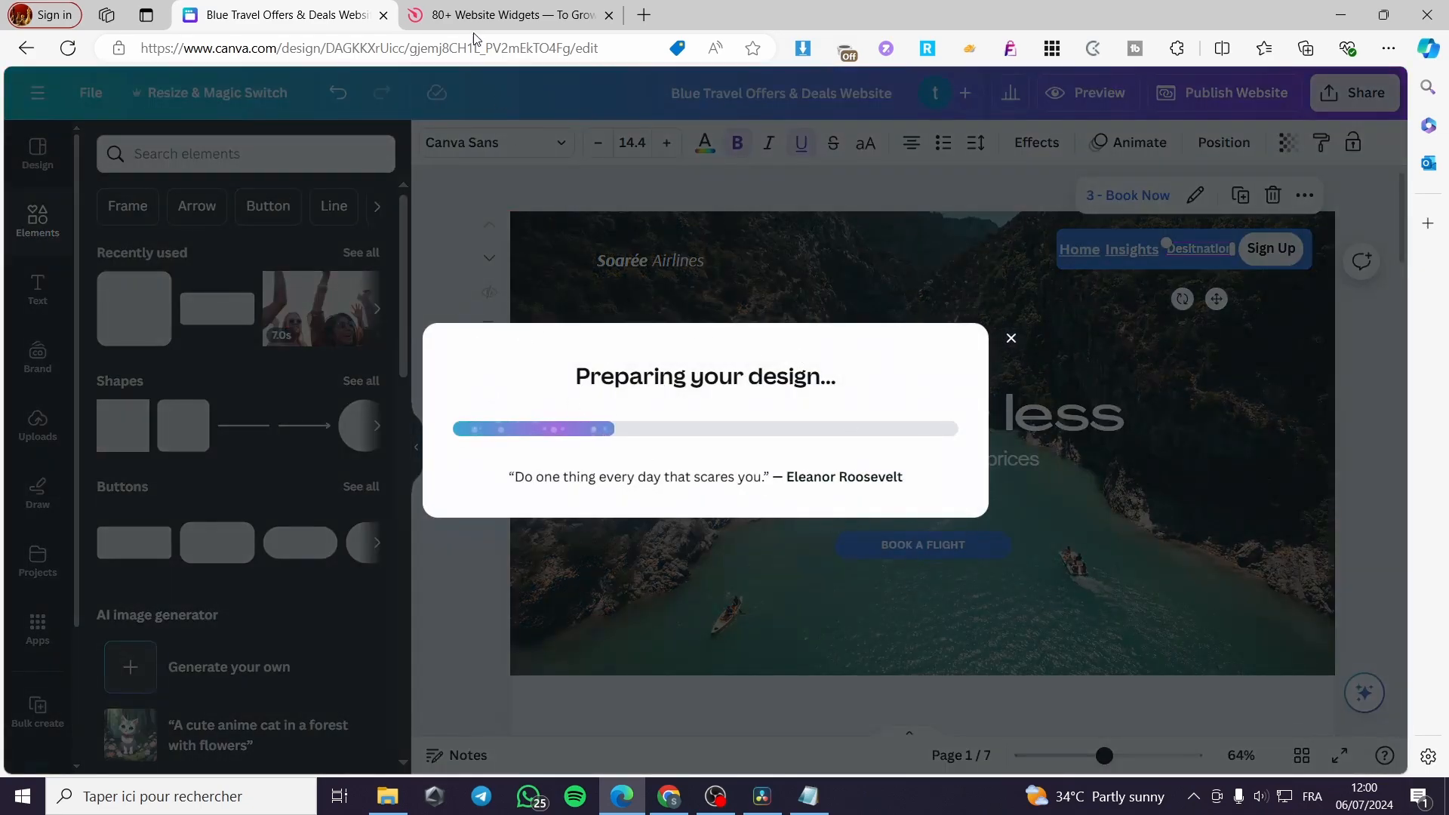
left_click(511, 15)
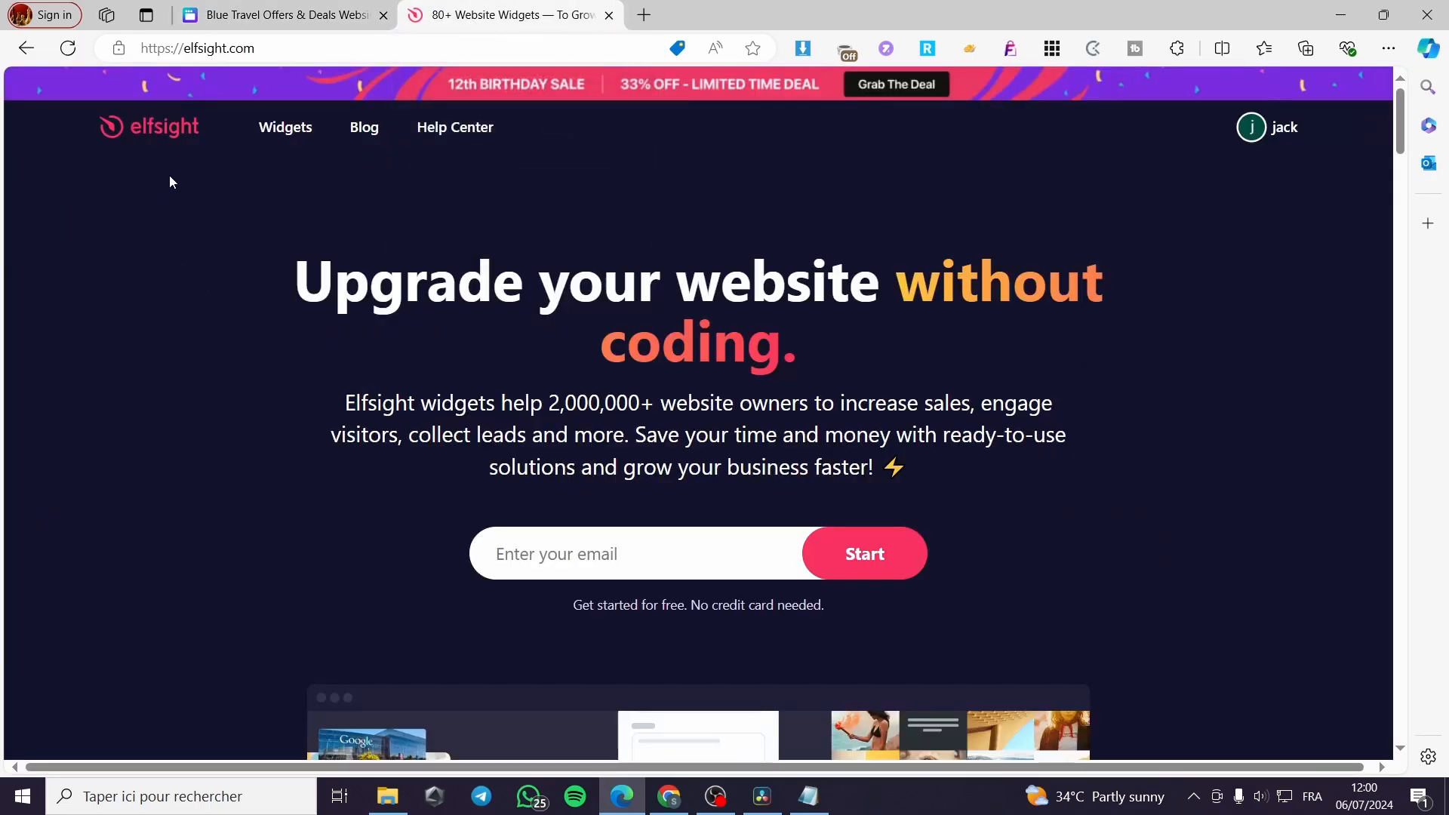
Step: Browse the Elfsight widgets list down to the E-Commerce section
left_click(285, 127)
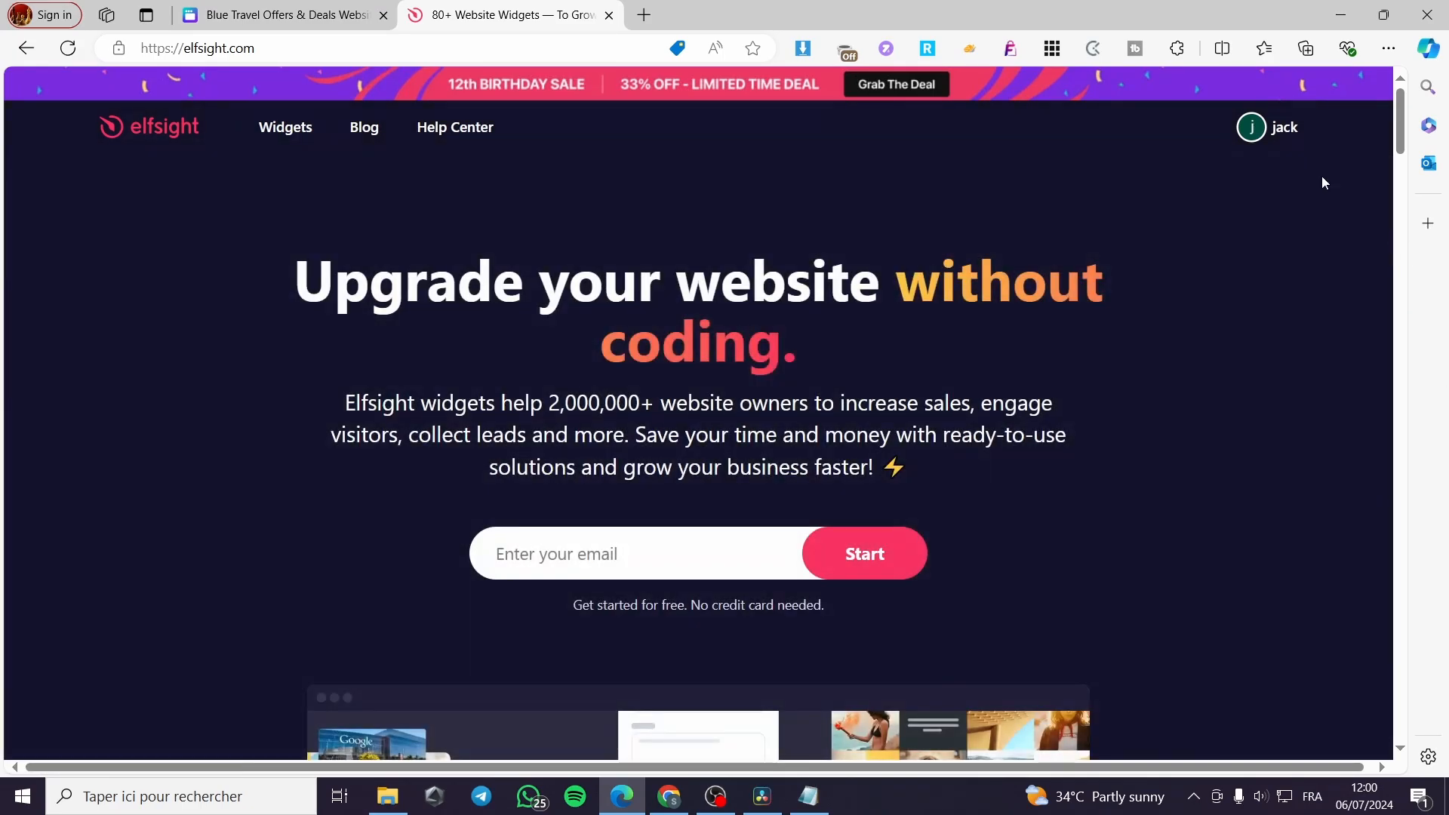
left_click(285, 126)
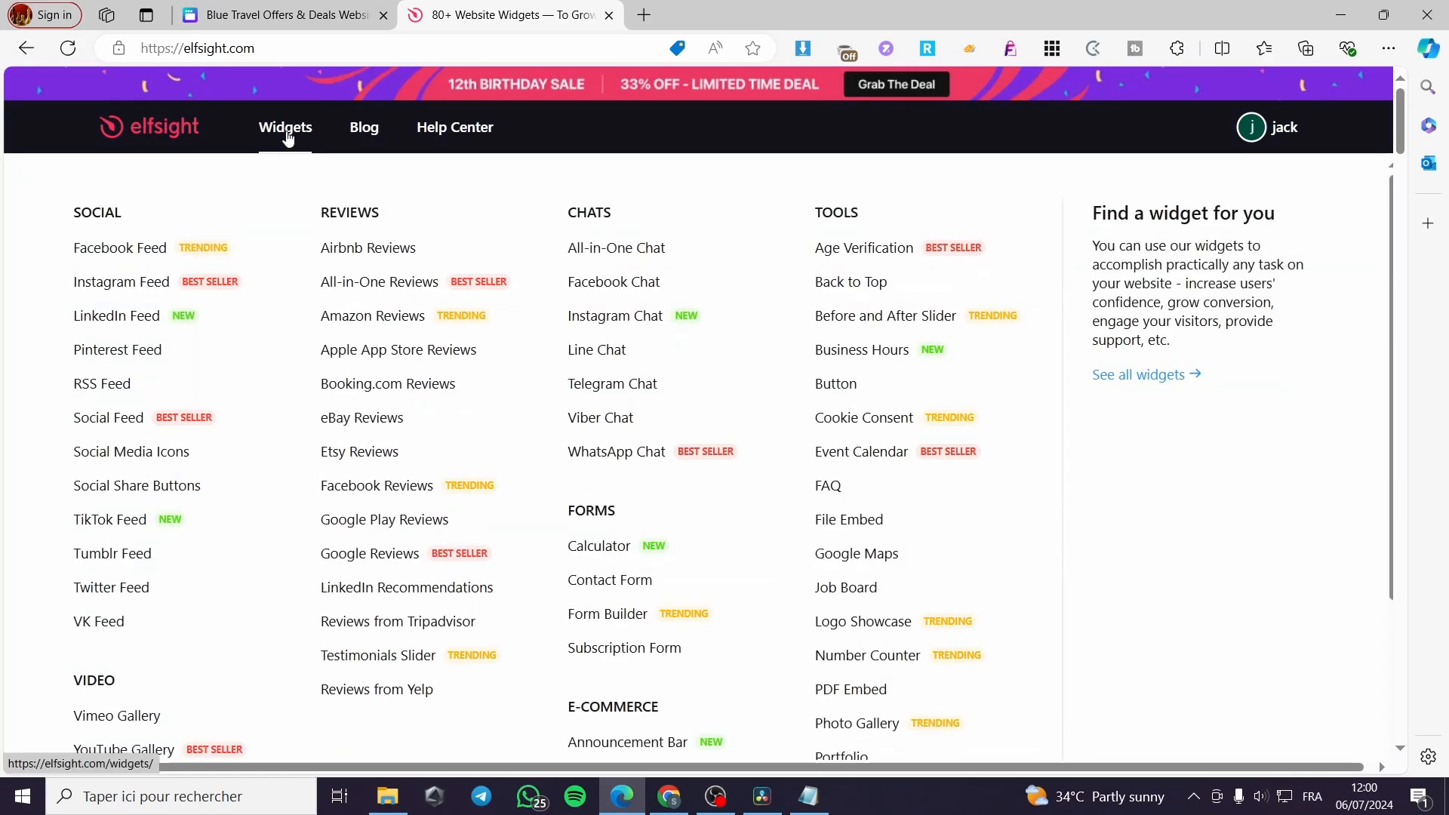
scroll("down", 3)
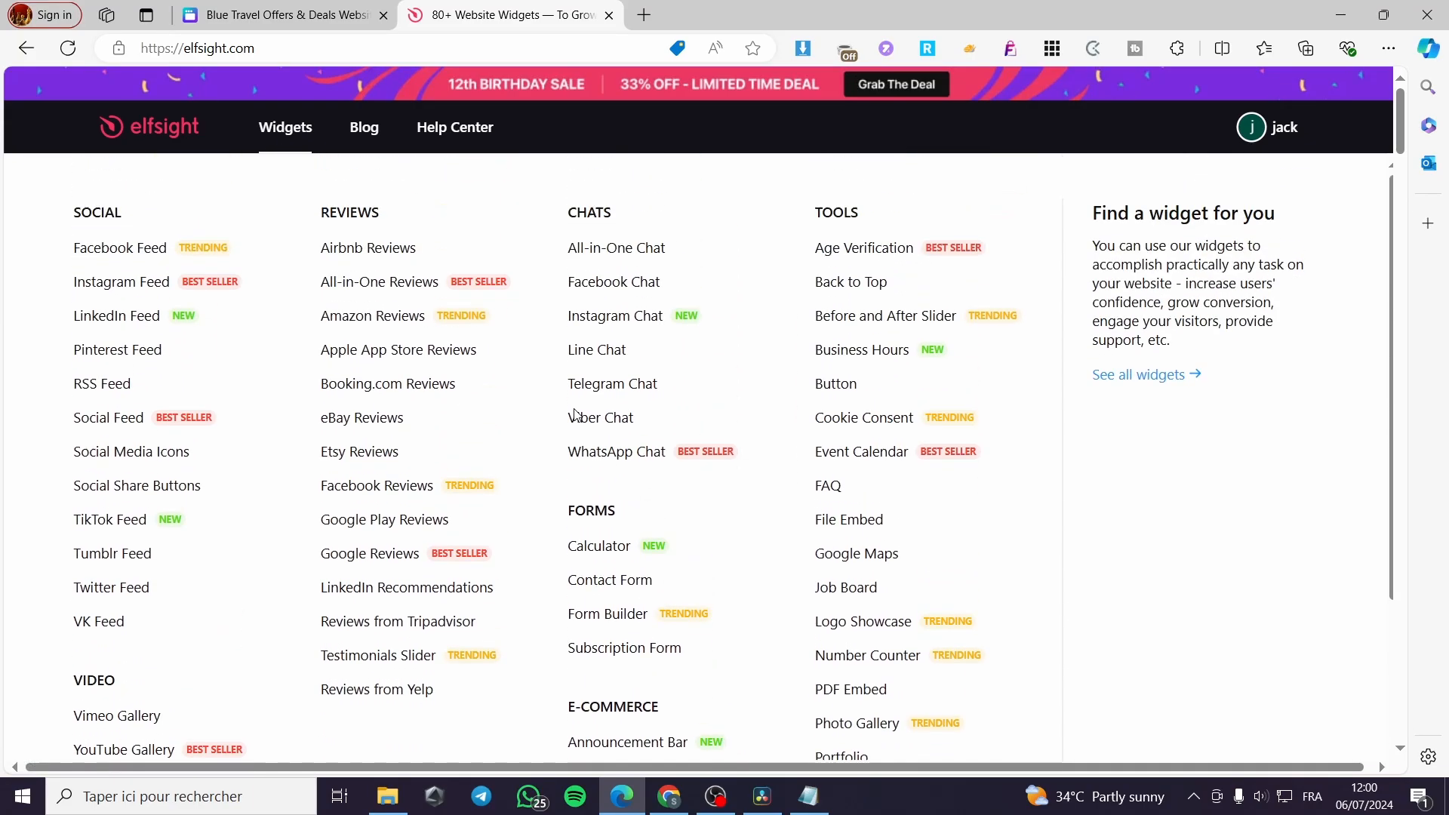
scroll("down", 3)
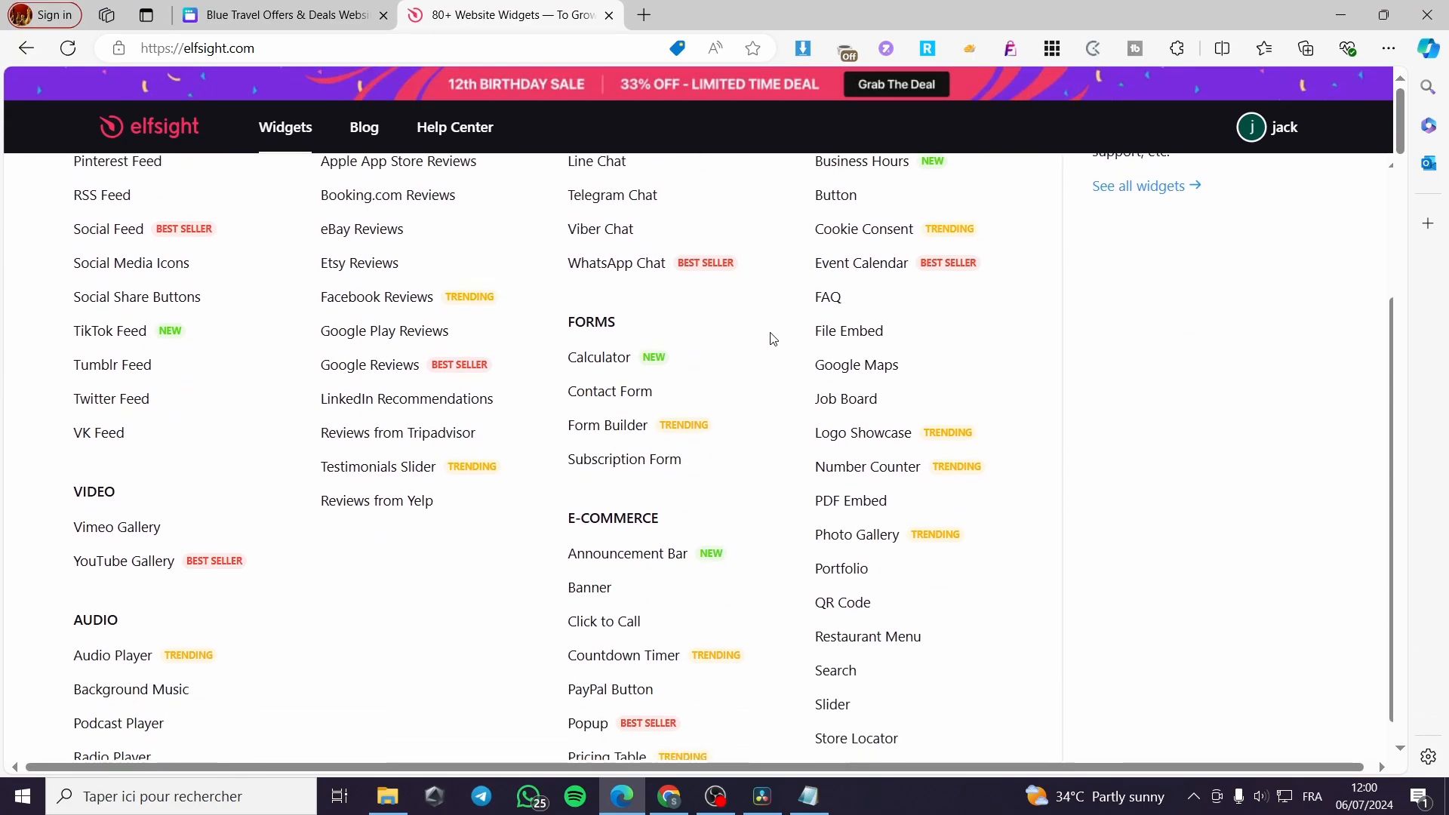
scroll("down", 3)
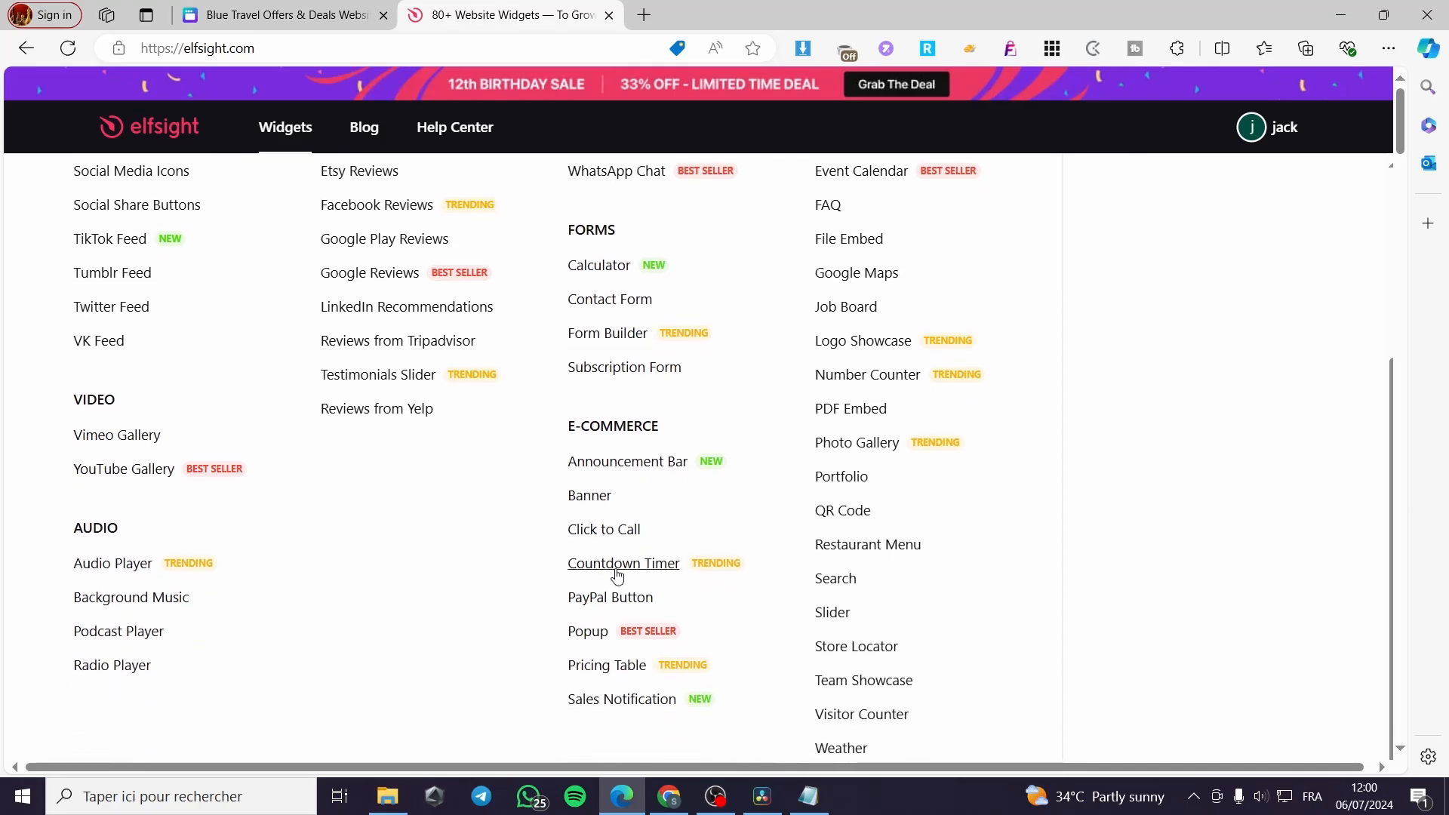
mouse_move(569, 597)
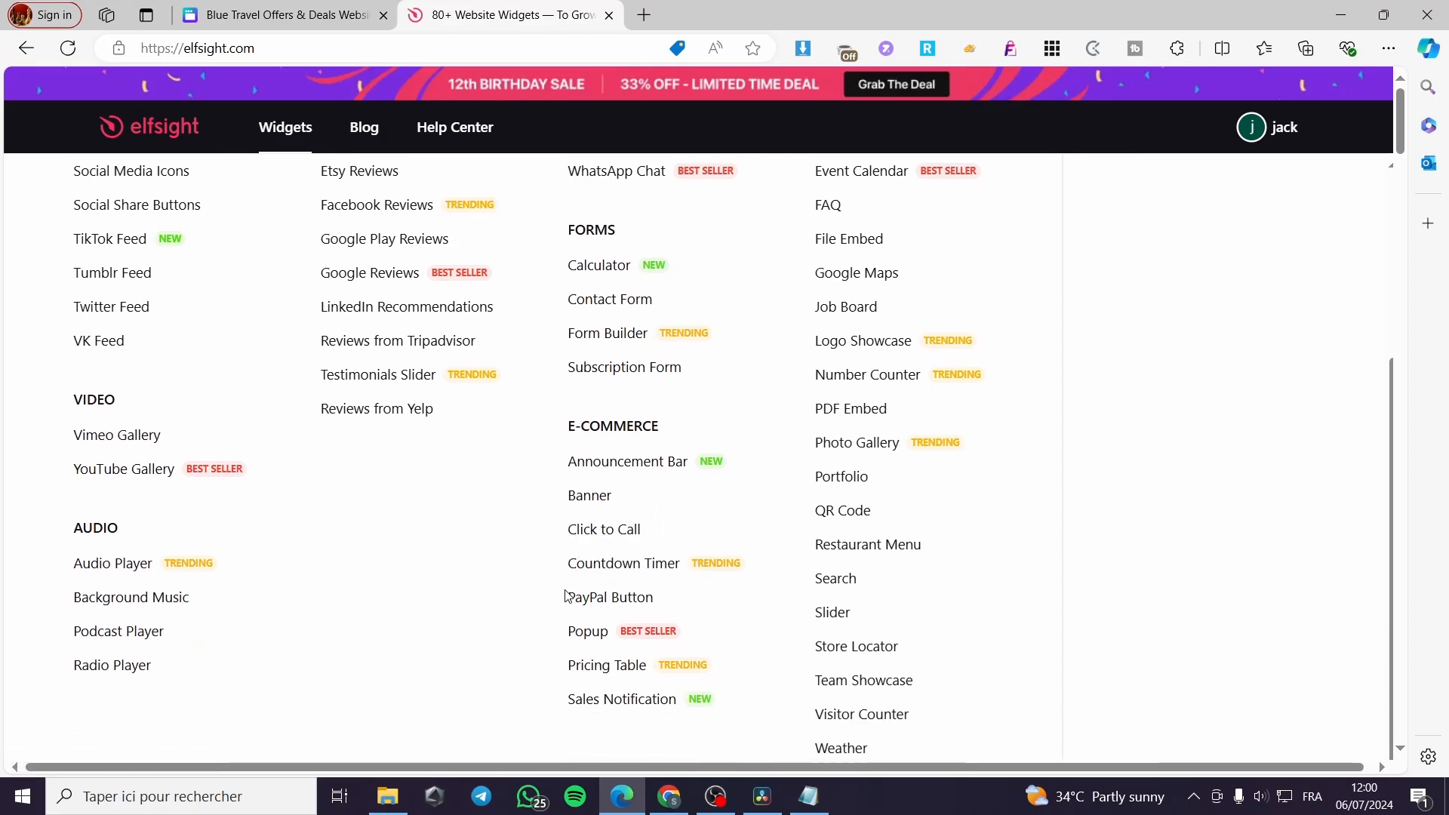
mouse_move(605, 596)
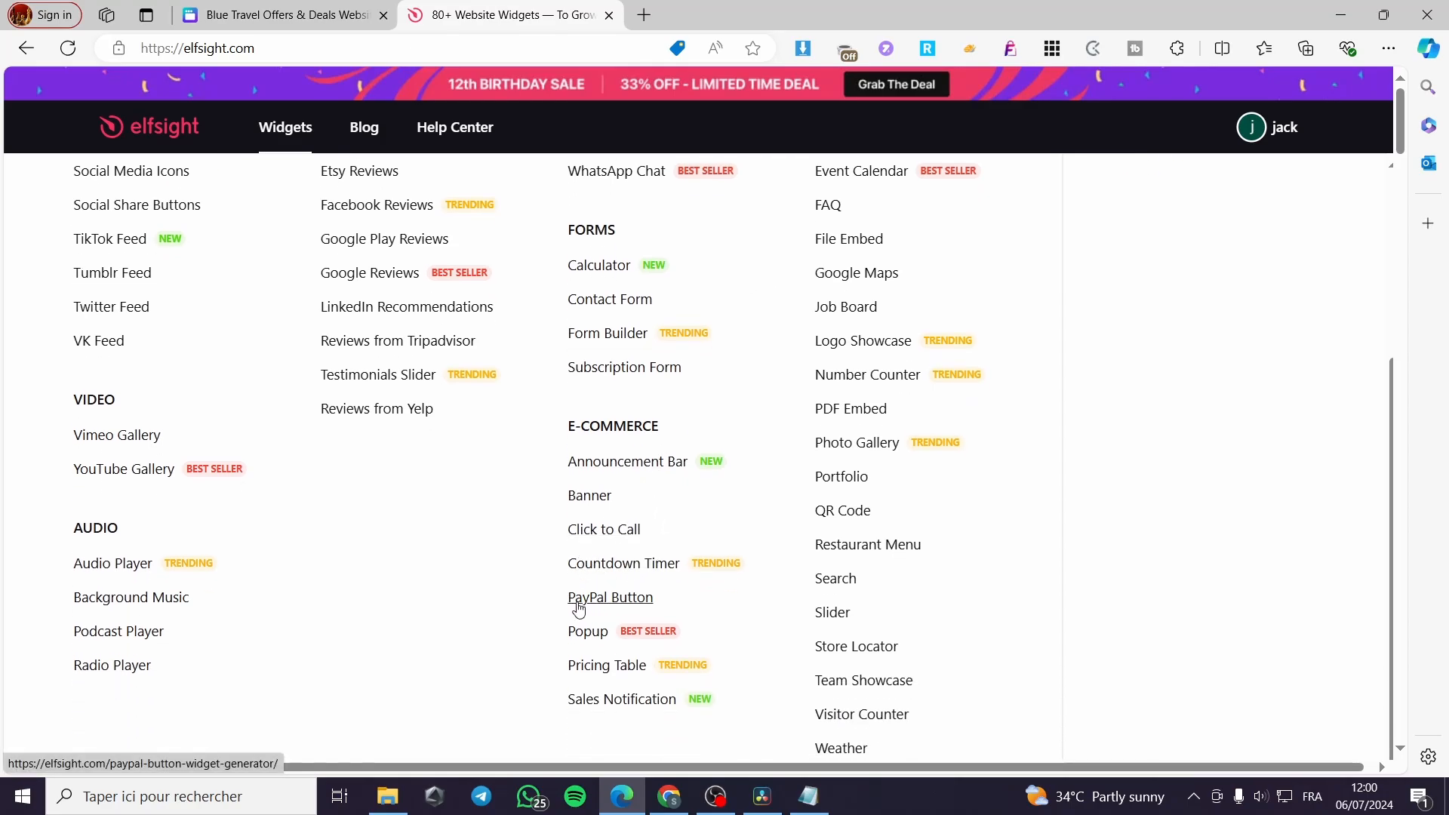
Step: Choose the PayPal Button widget and view the existing Untitled PayPal Button
left_click(608, 598)
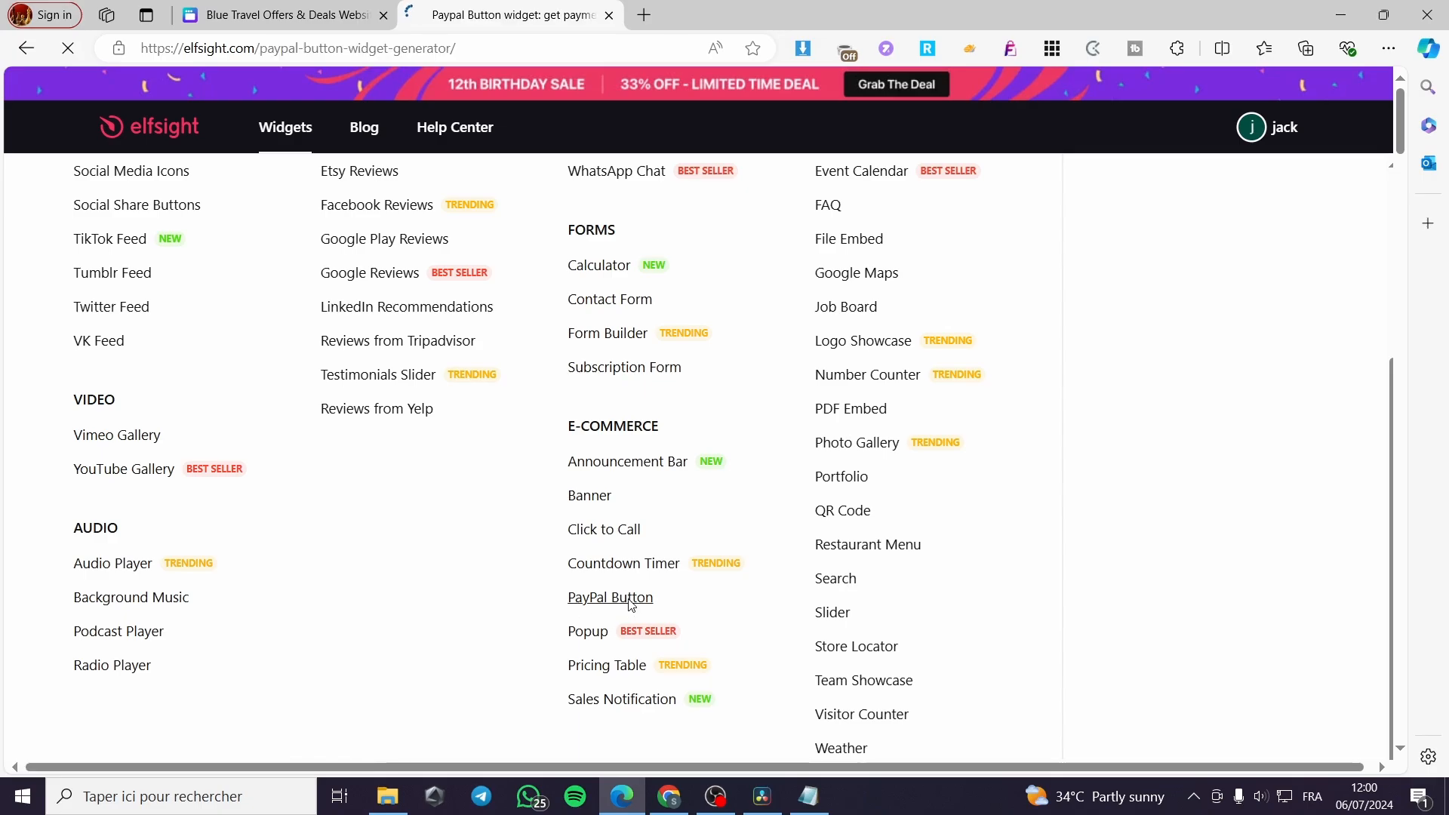
left_click(610, 598)
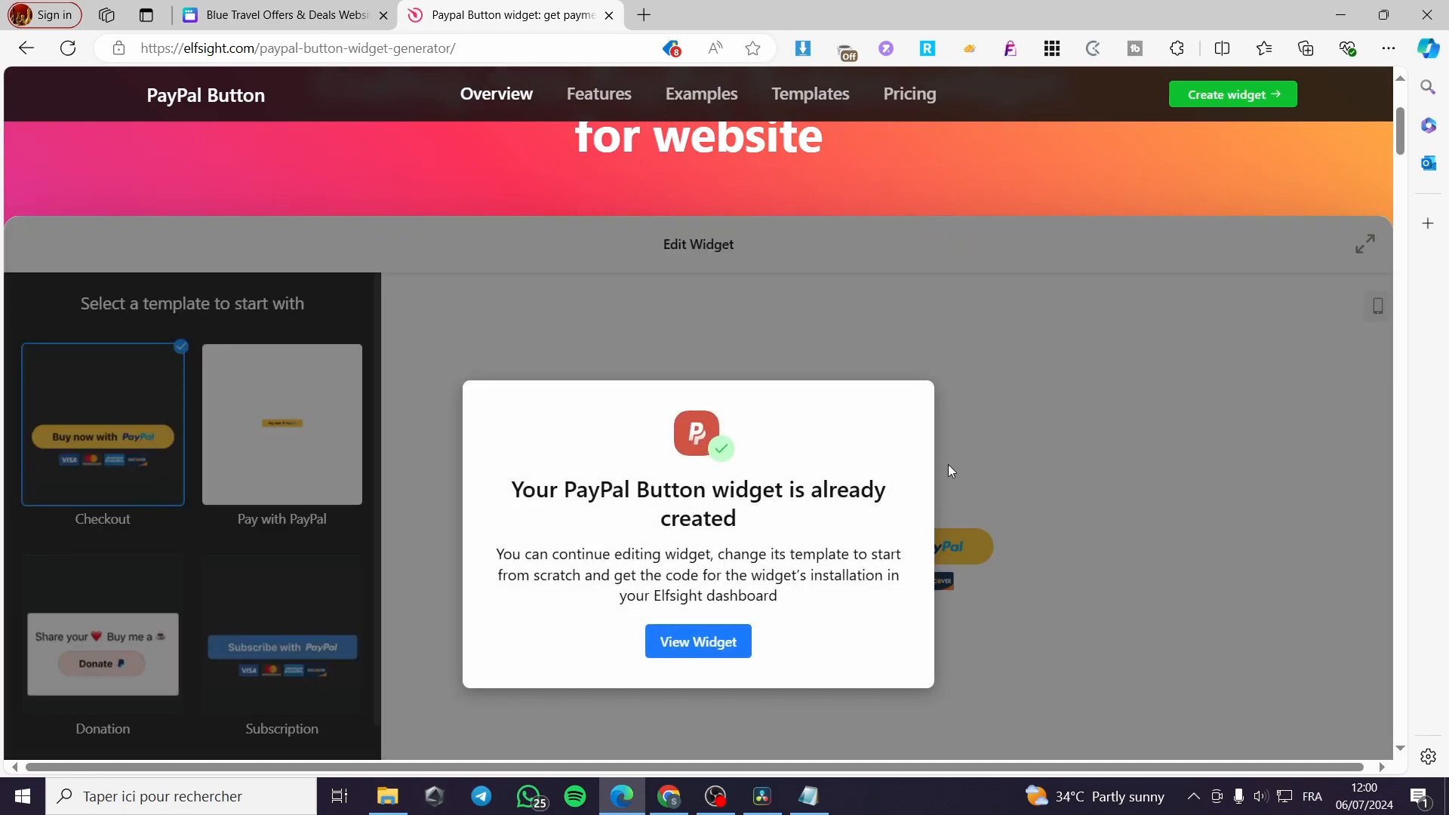
left_click(698, 640)
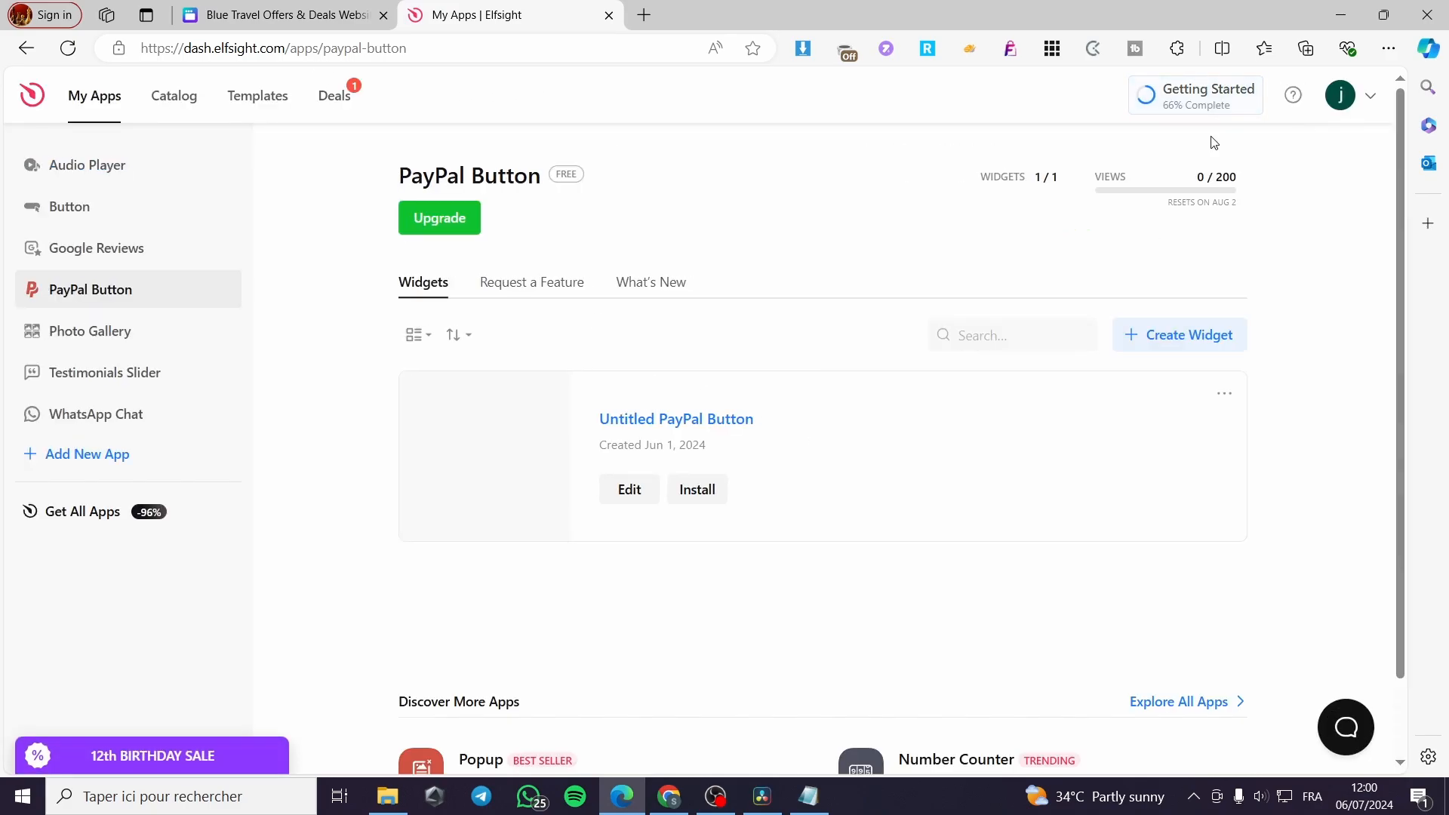
Step: Start editing the widget, try Donation and Subscription, and keep the Checkout payment type
left_click(628, 489)
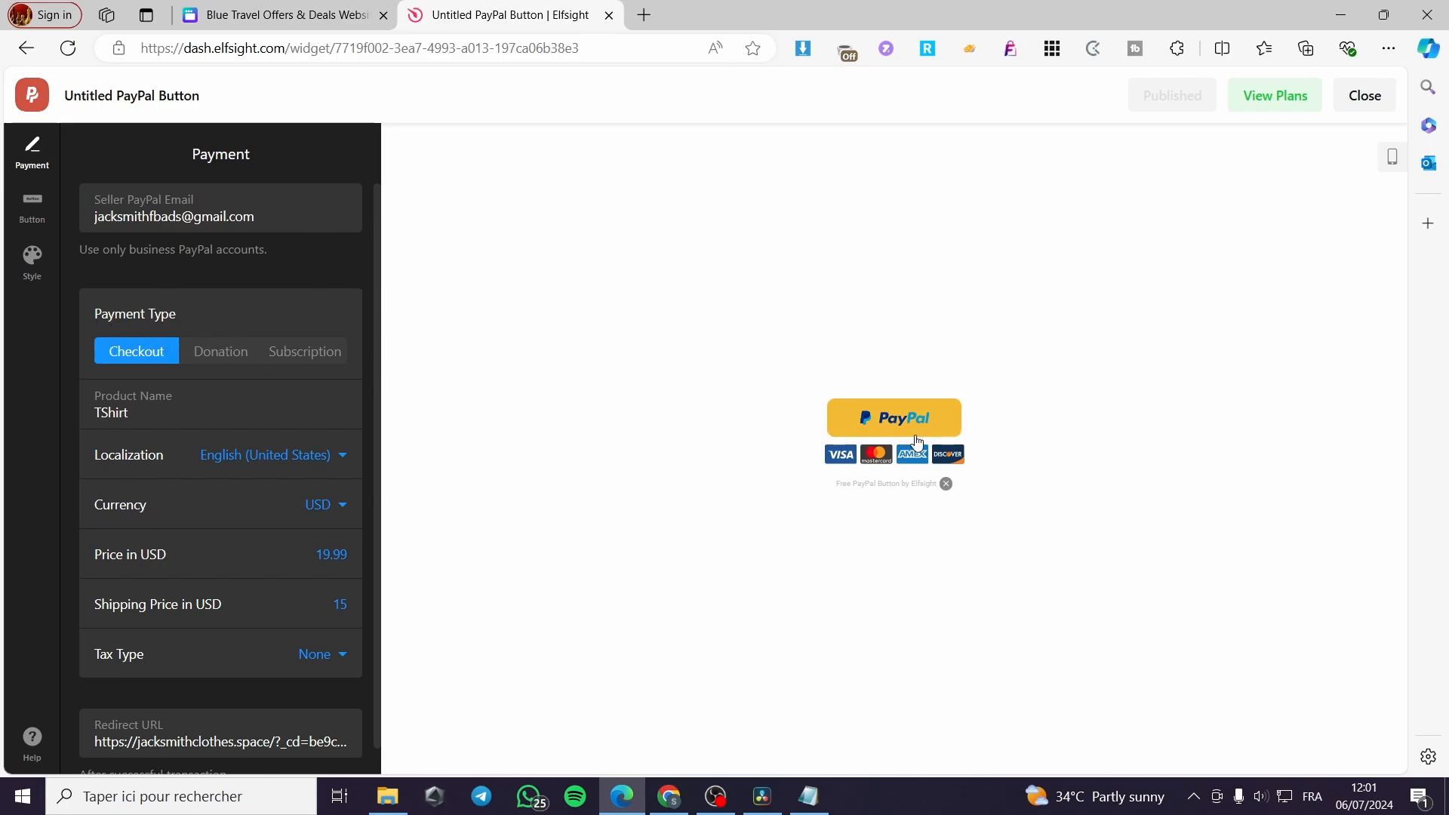
left_click(221, 352)
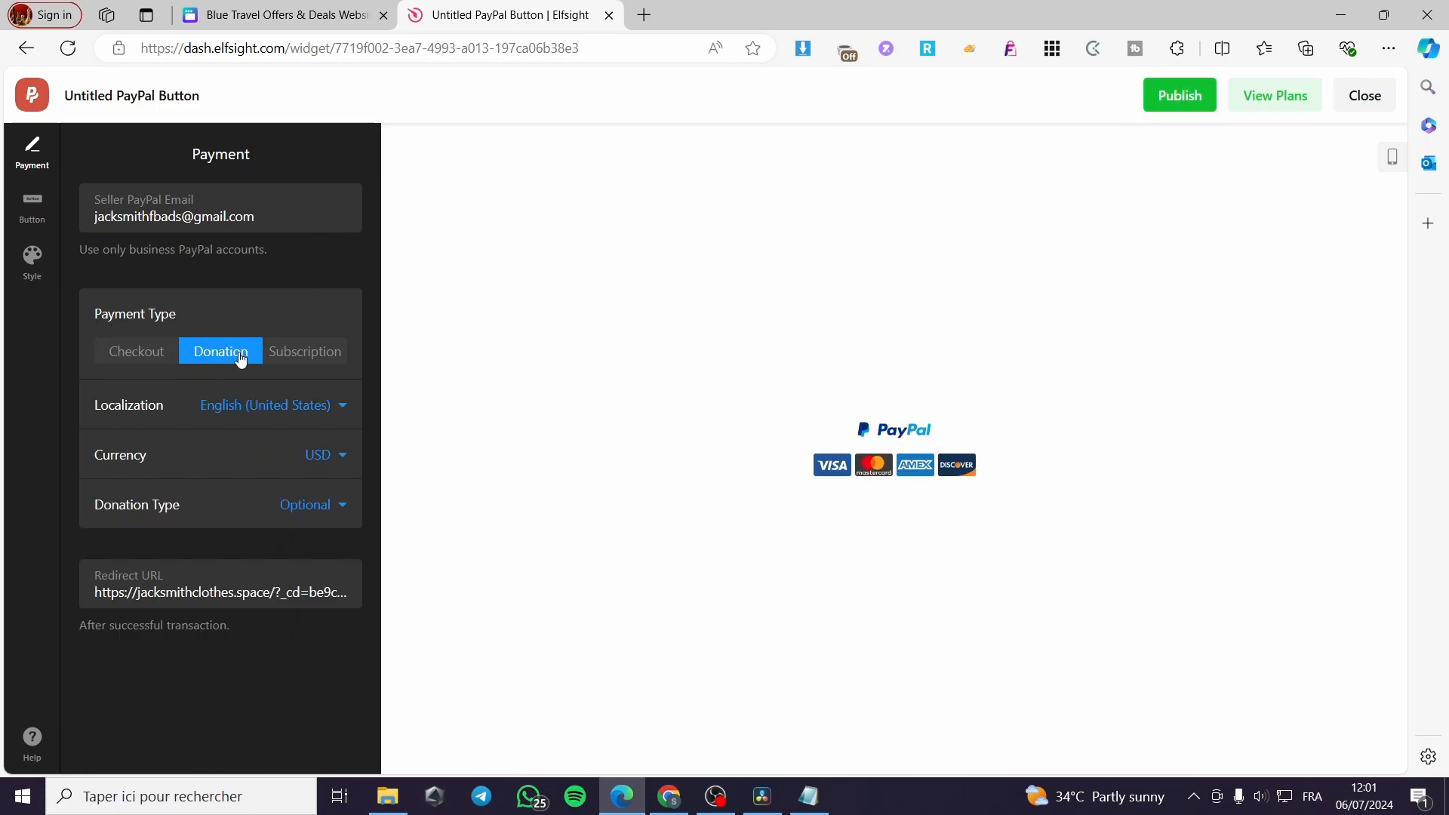
left_click(303, 352)
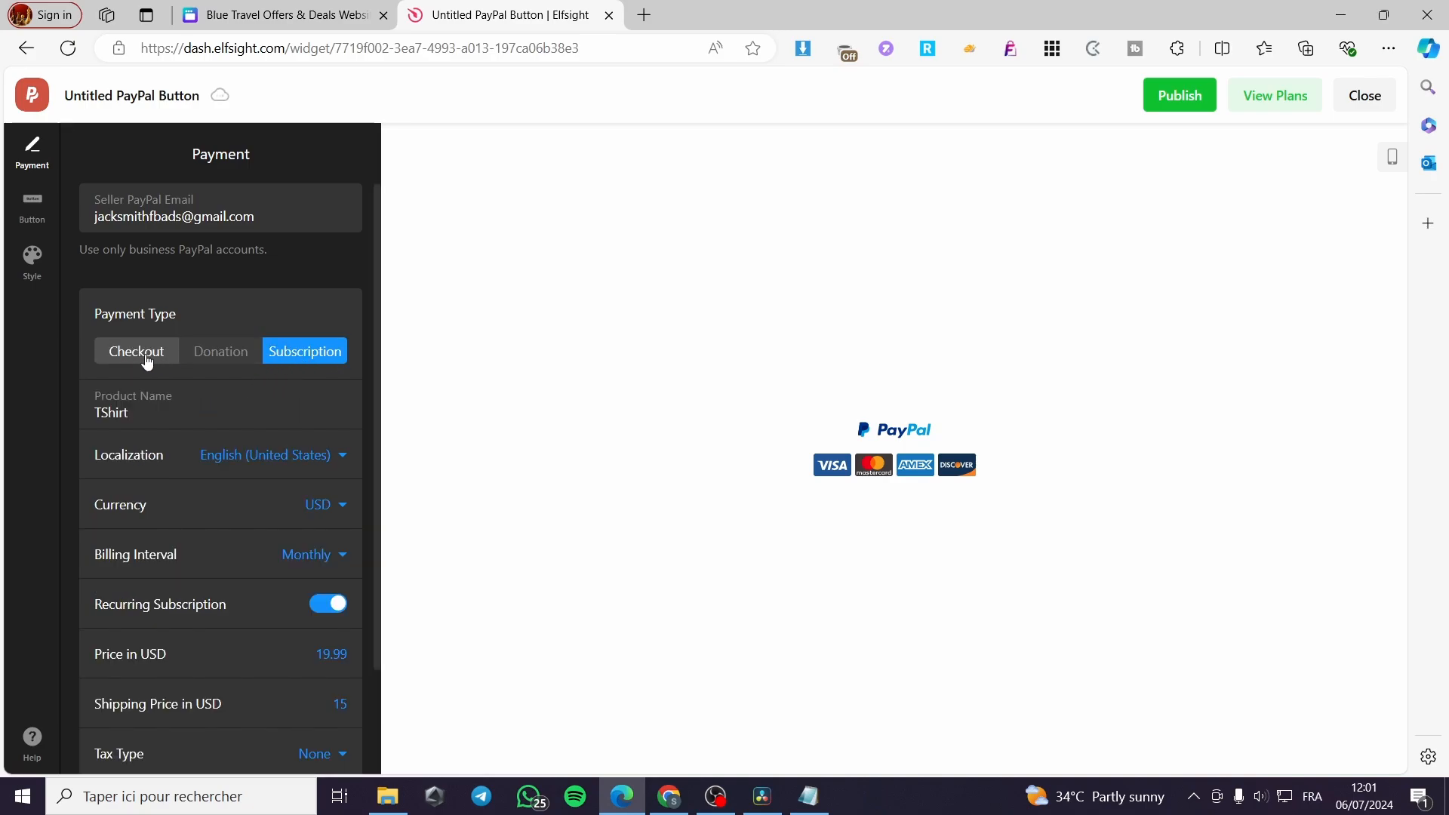
left_click(136, 351)
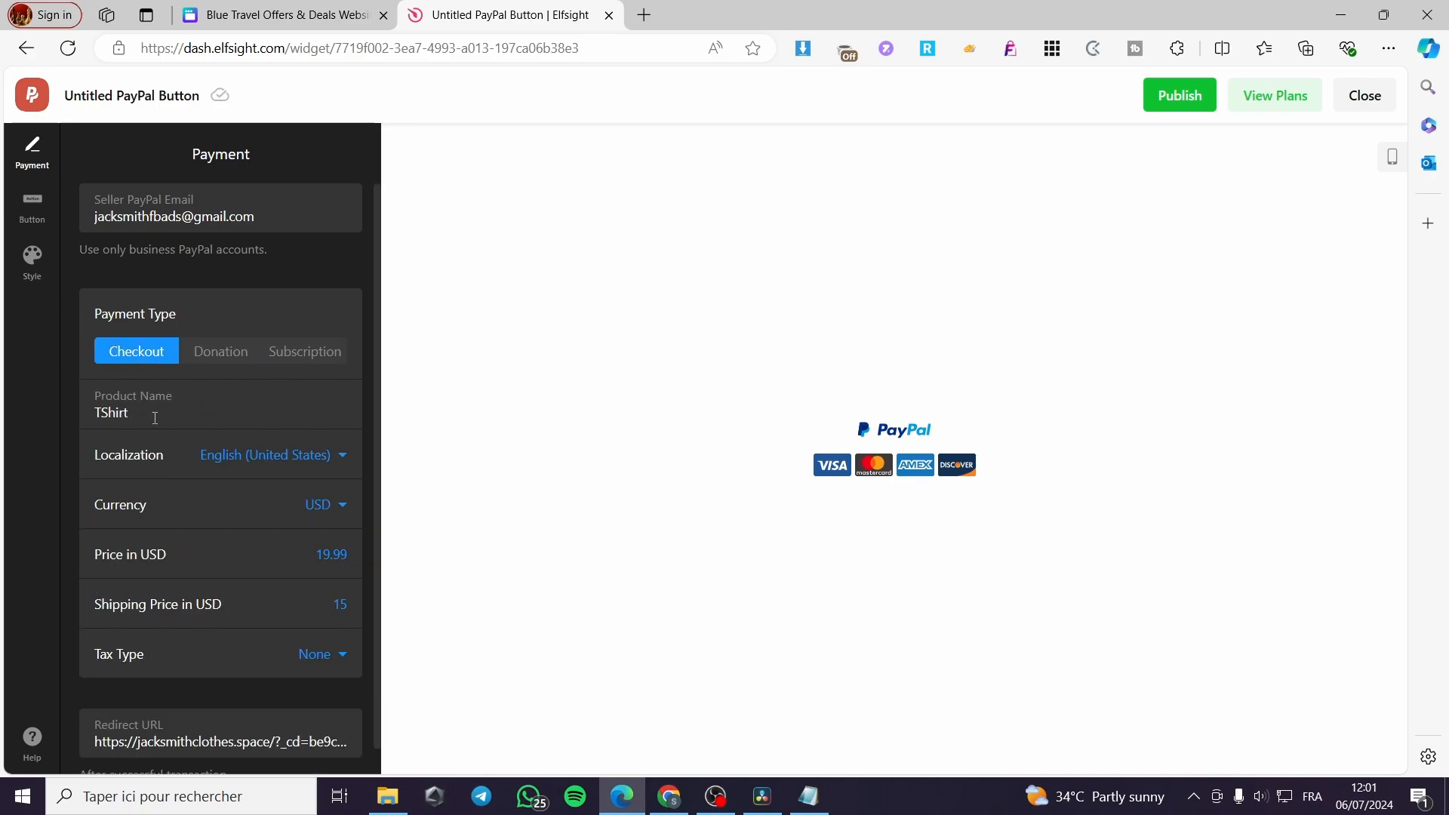
Step: Set product name Booking, price 25.99 USD, shipping 0 and a Fixed tax type
type("Booking")
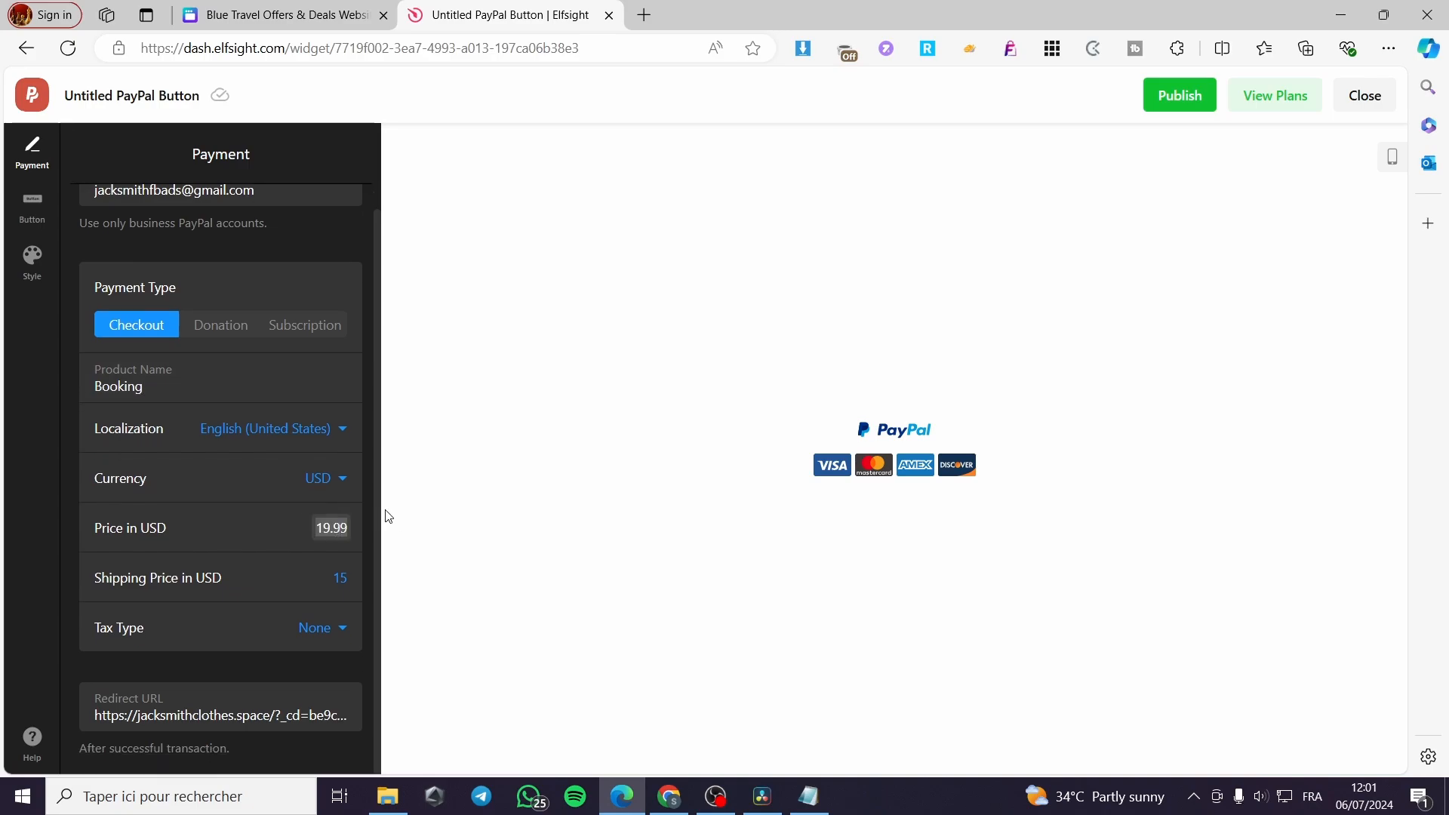
type("25")
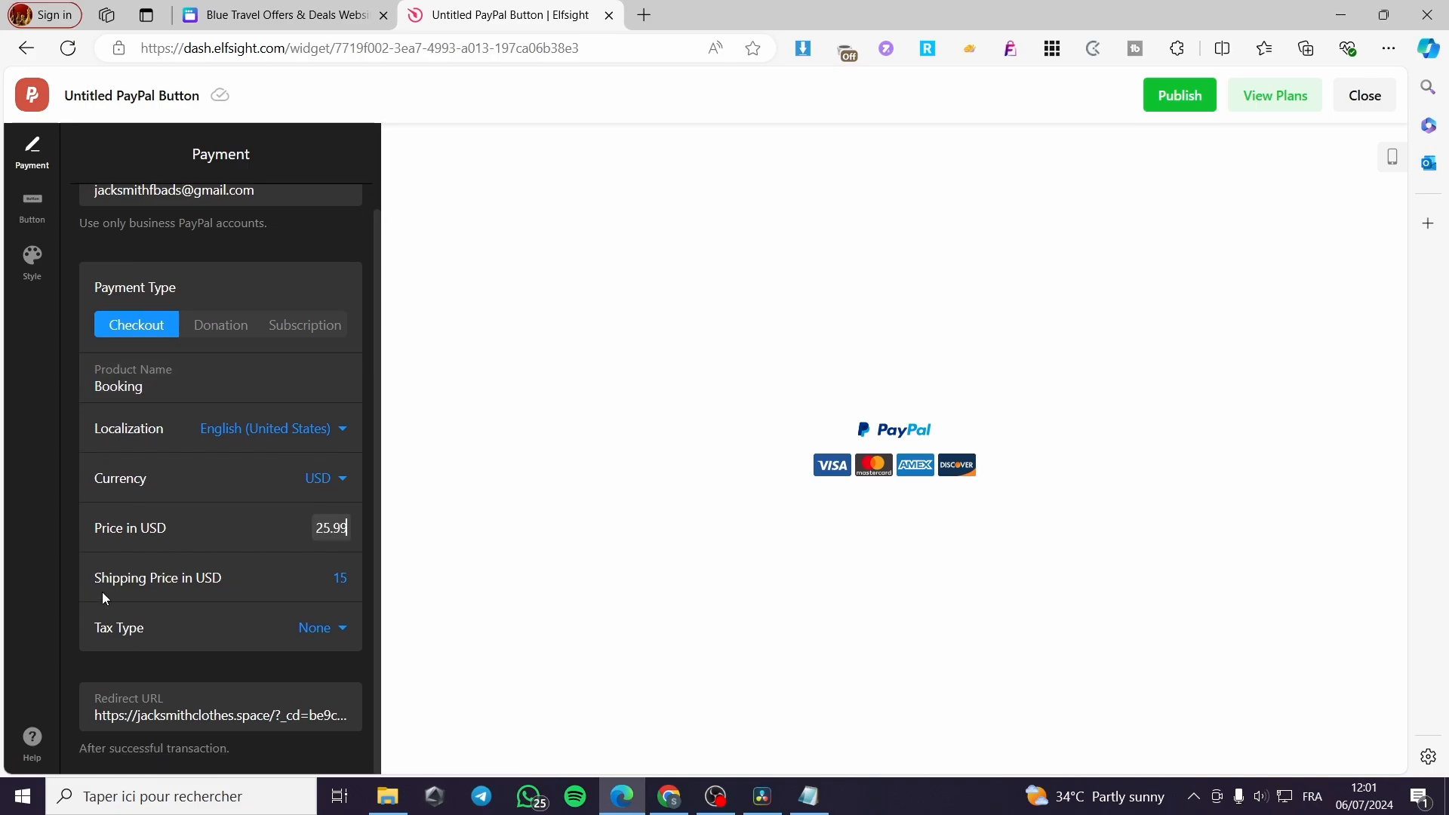
left_click(340, 578)
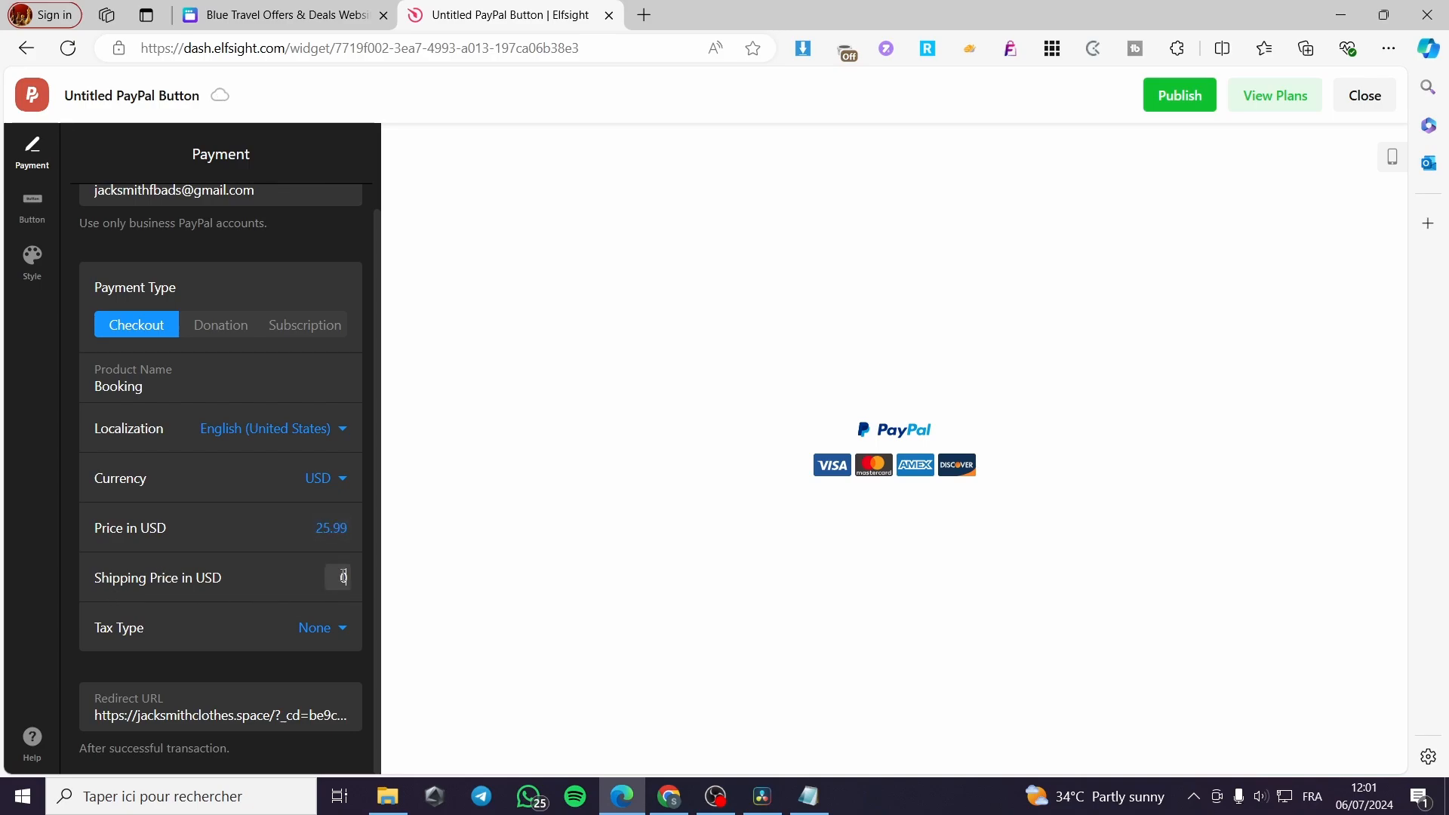
left_click(320, 627)
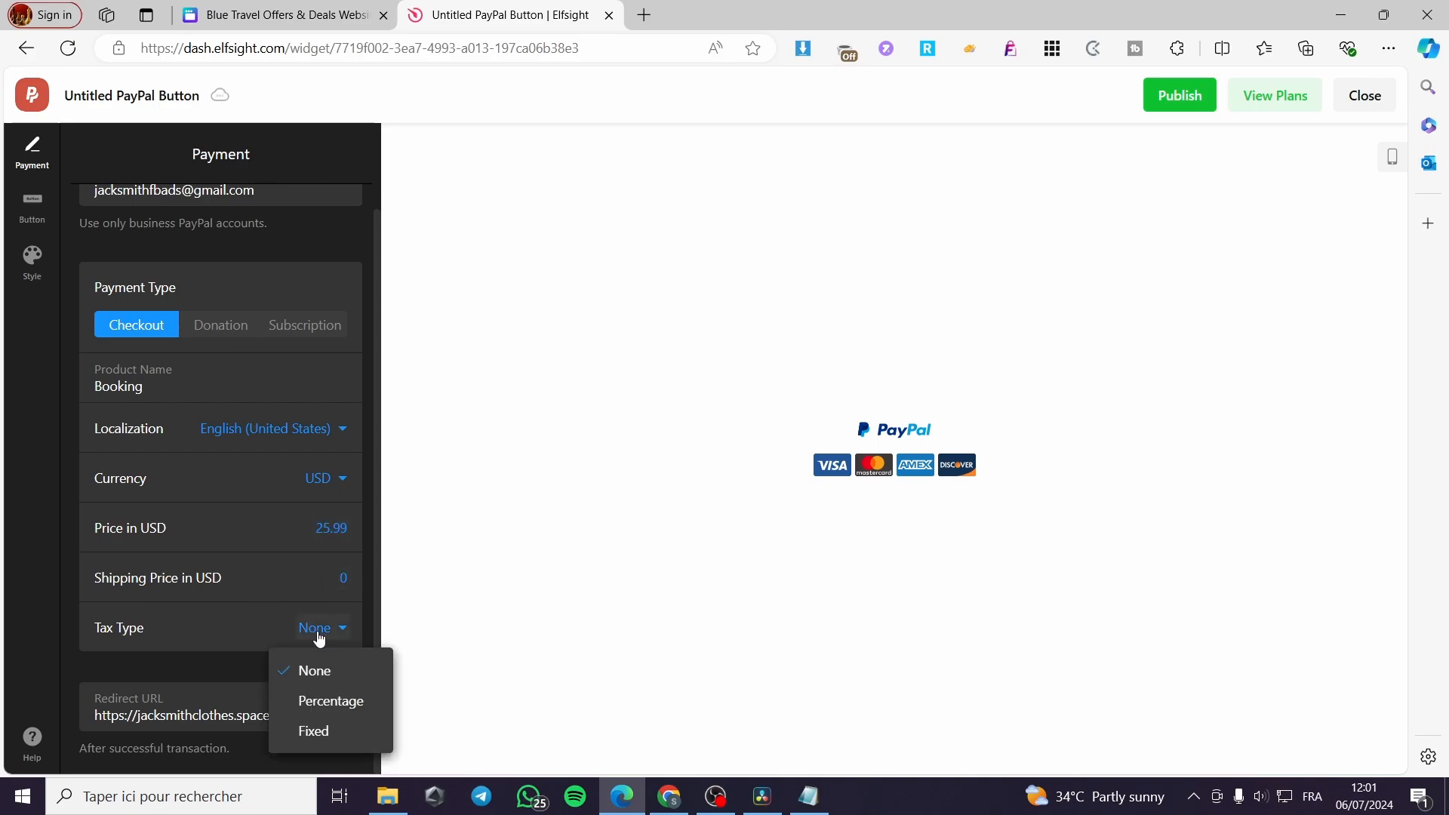
left_click(312, 730)
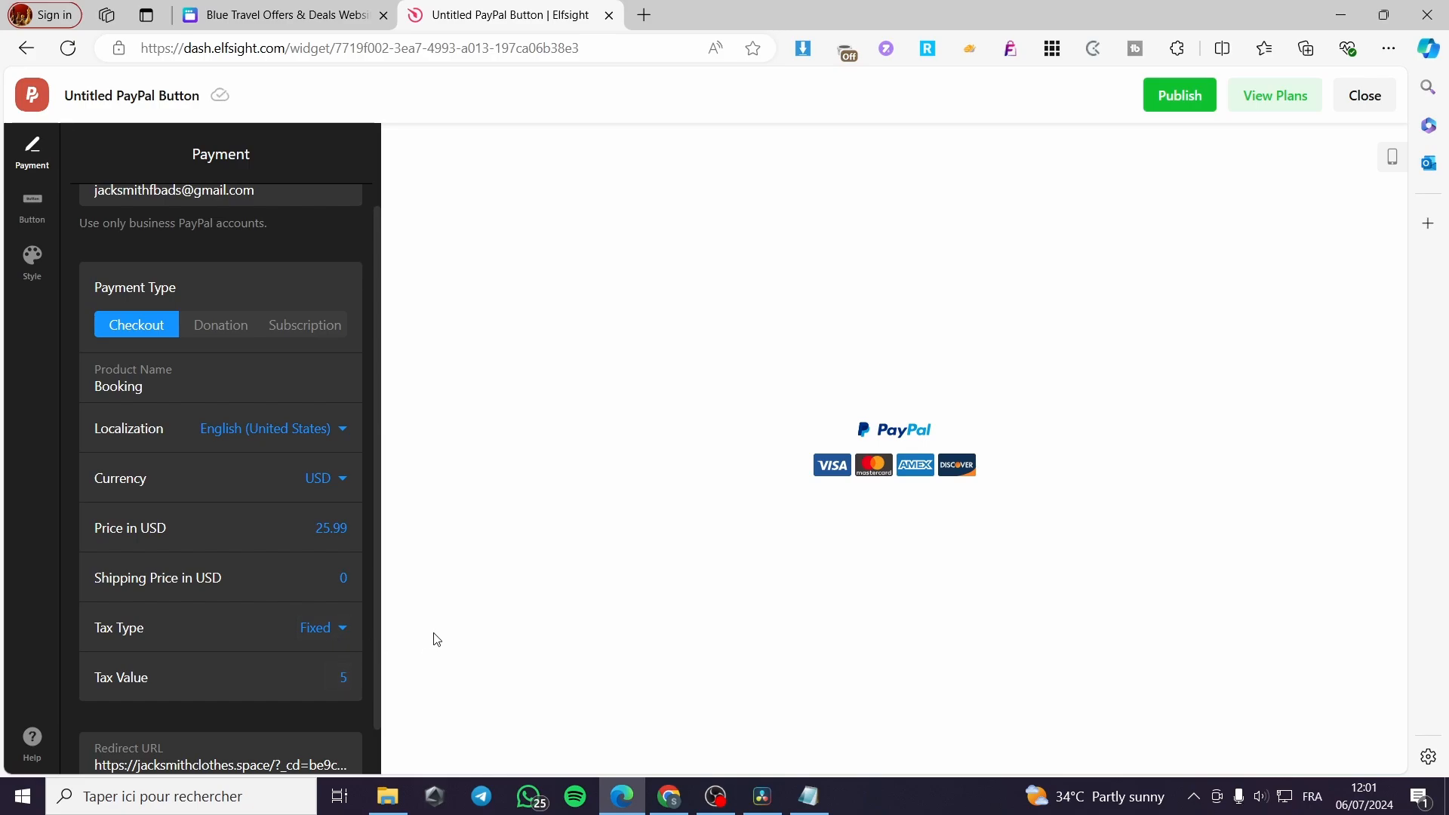
scroll("down", 3)
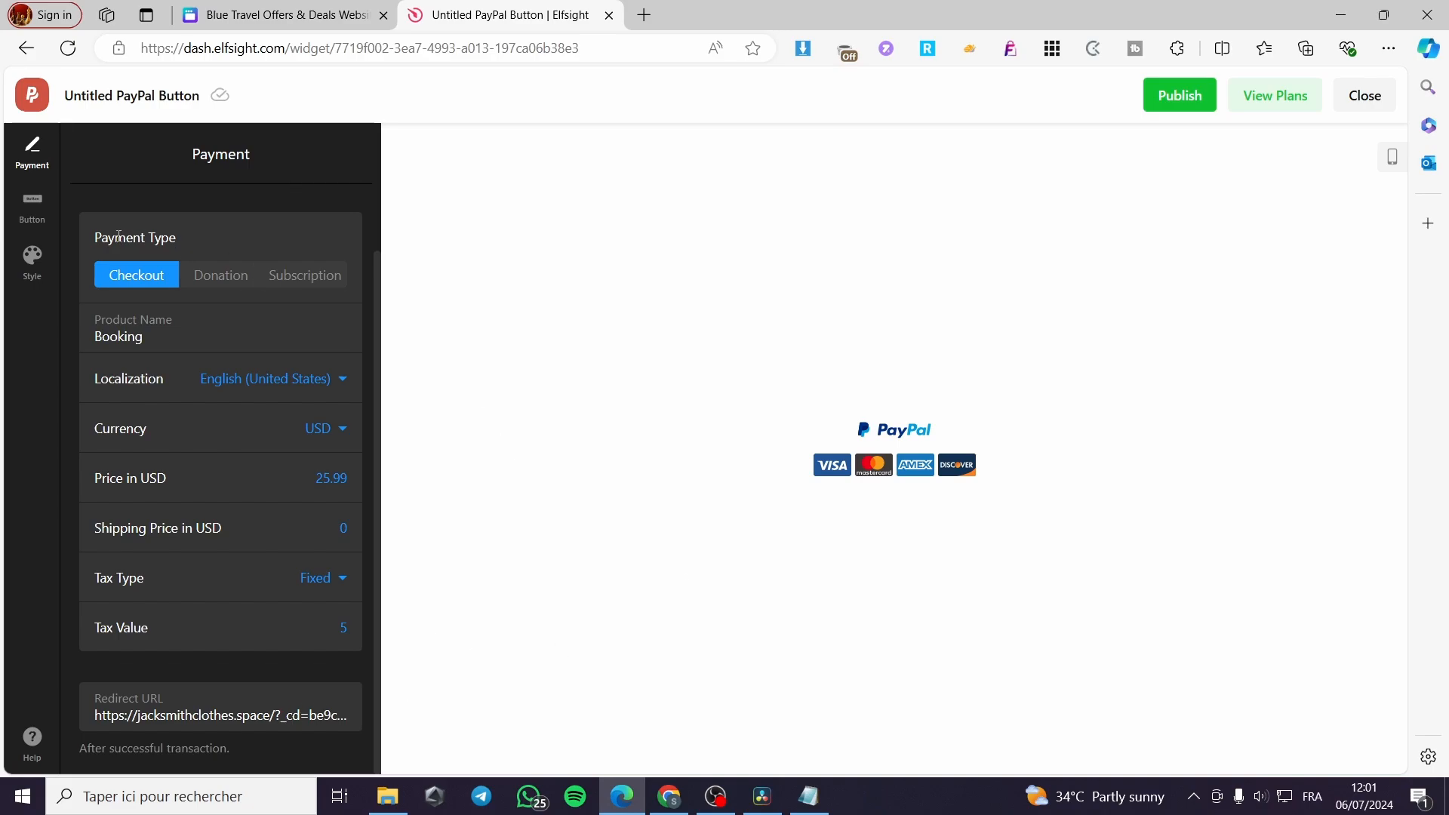
Step: Show the Button settings with button text, PayPal icon and card icons enabled
left_click(32, 207)
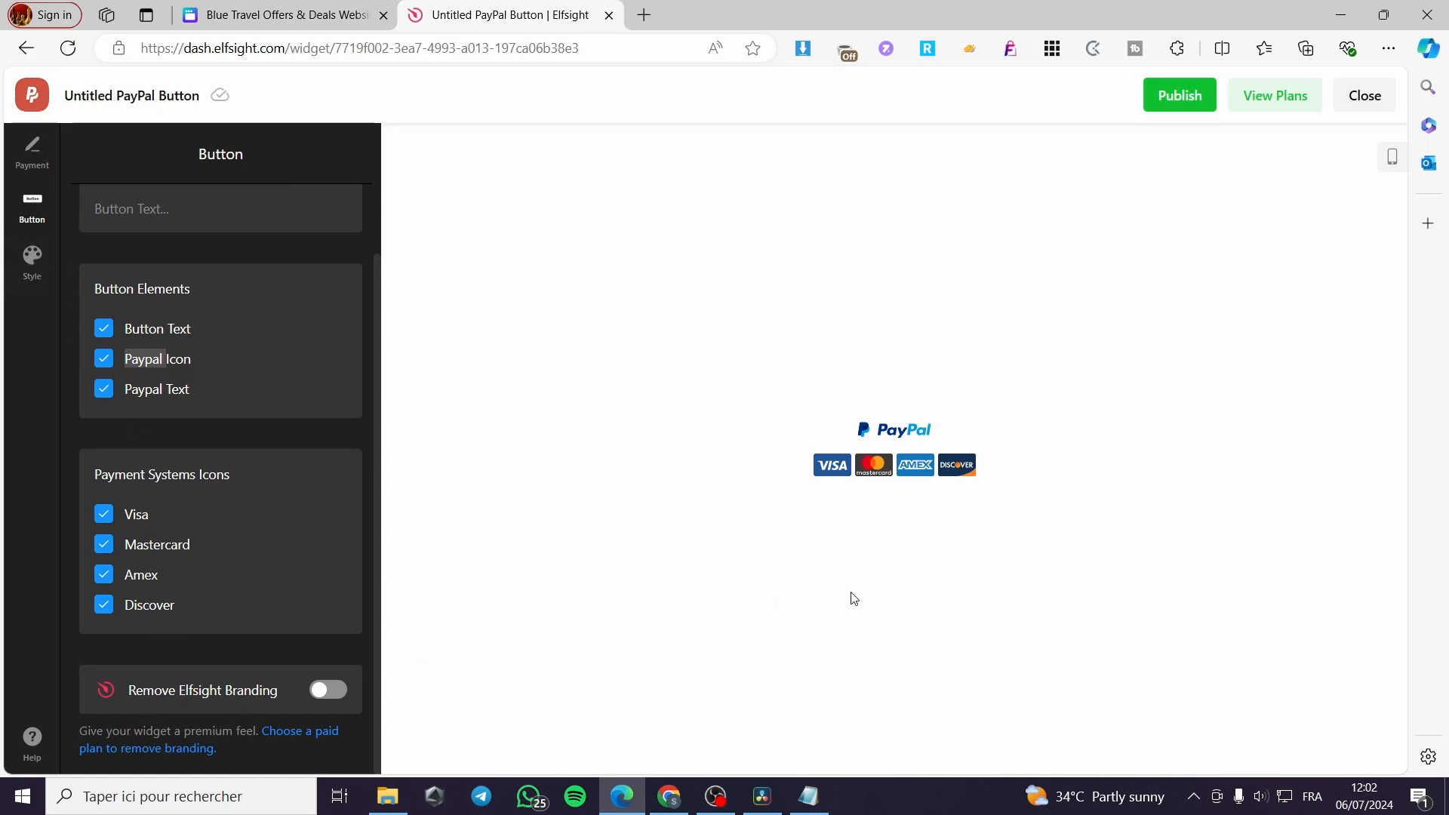
mouse_move(924, 557)
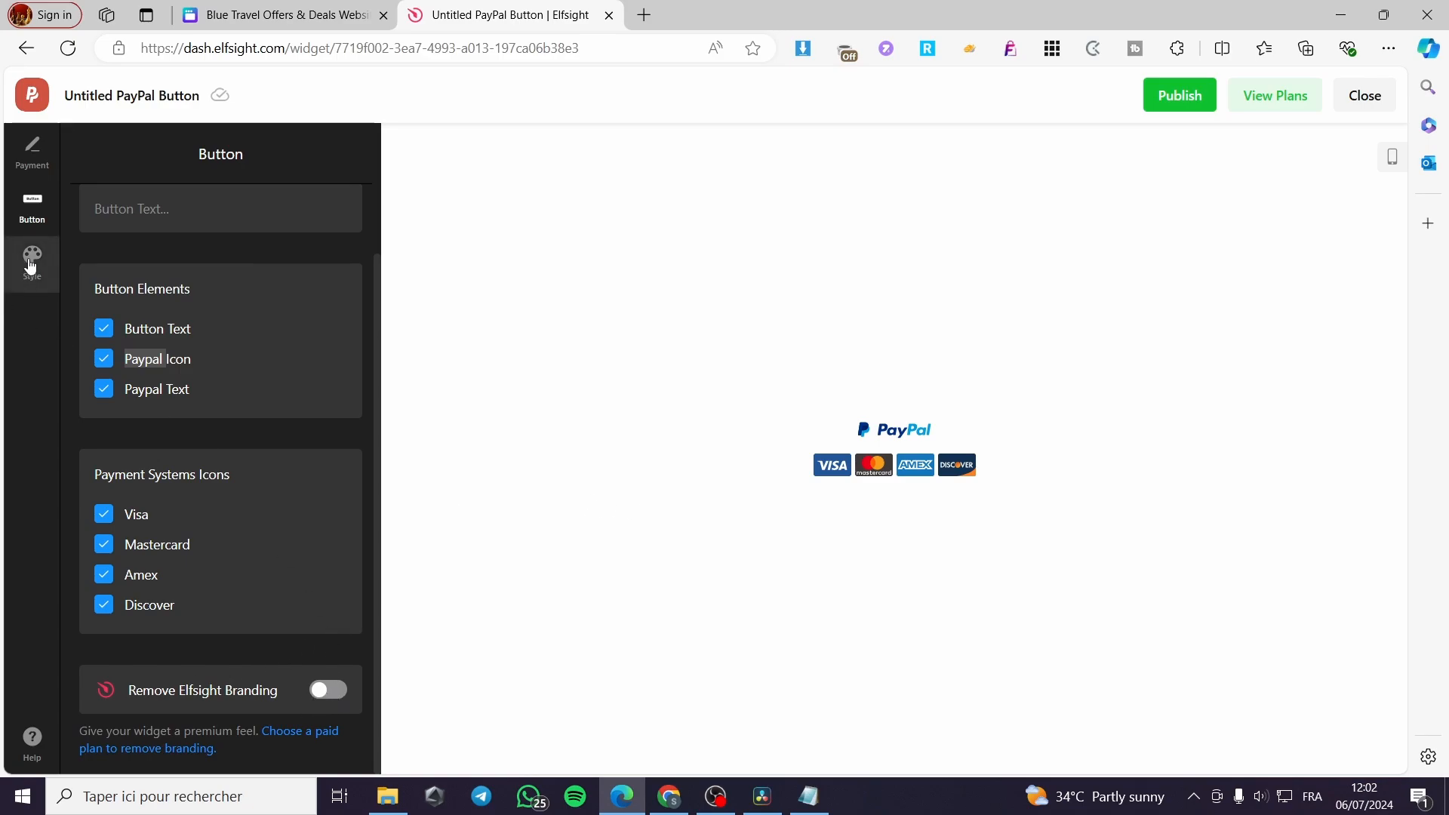
Step: In Style, enlarge the button to mid size and give it fully rounded pill corners
left_click(32, 261)
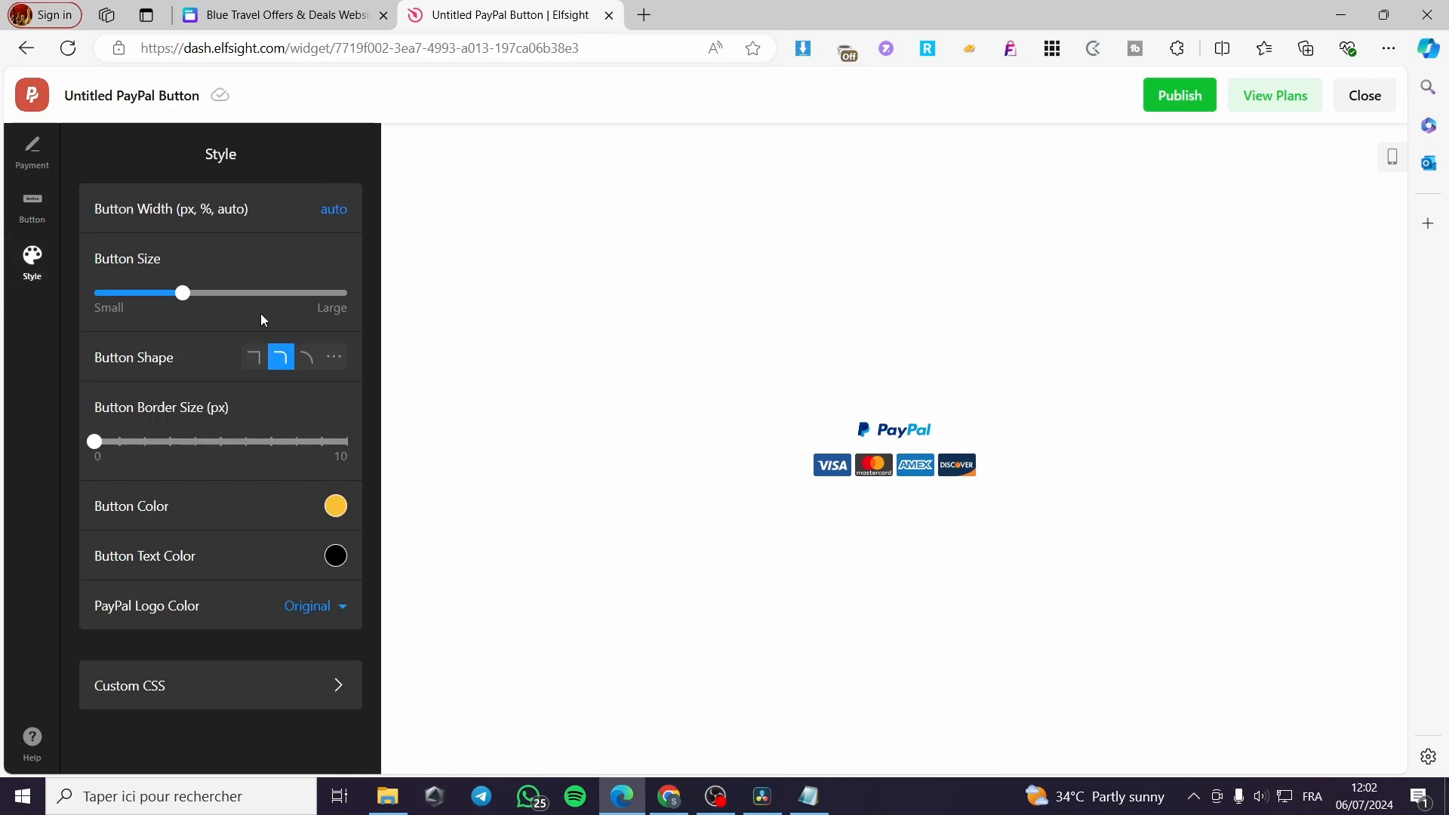
left_click_drag(183, 293, 233, 293)
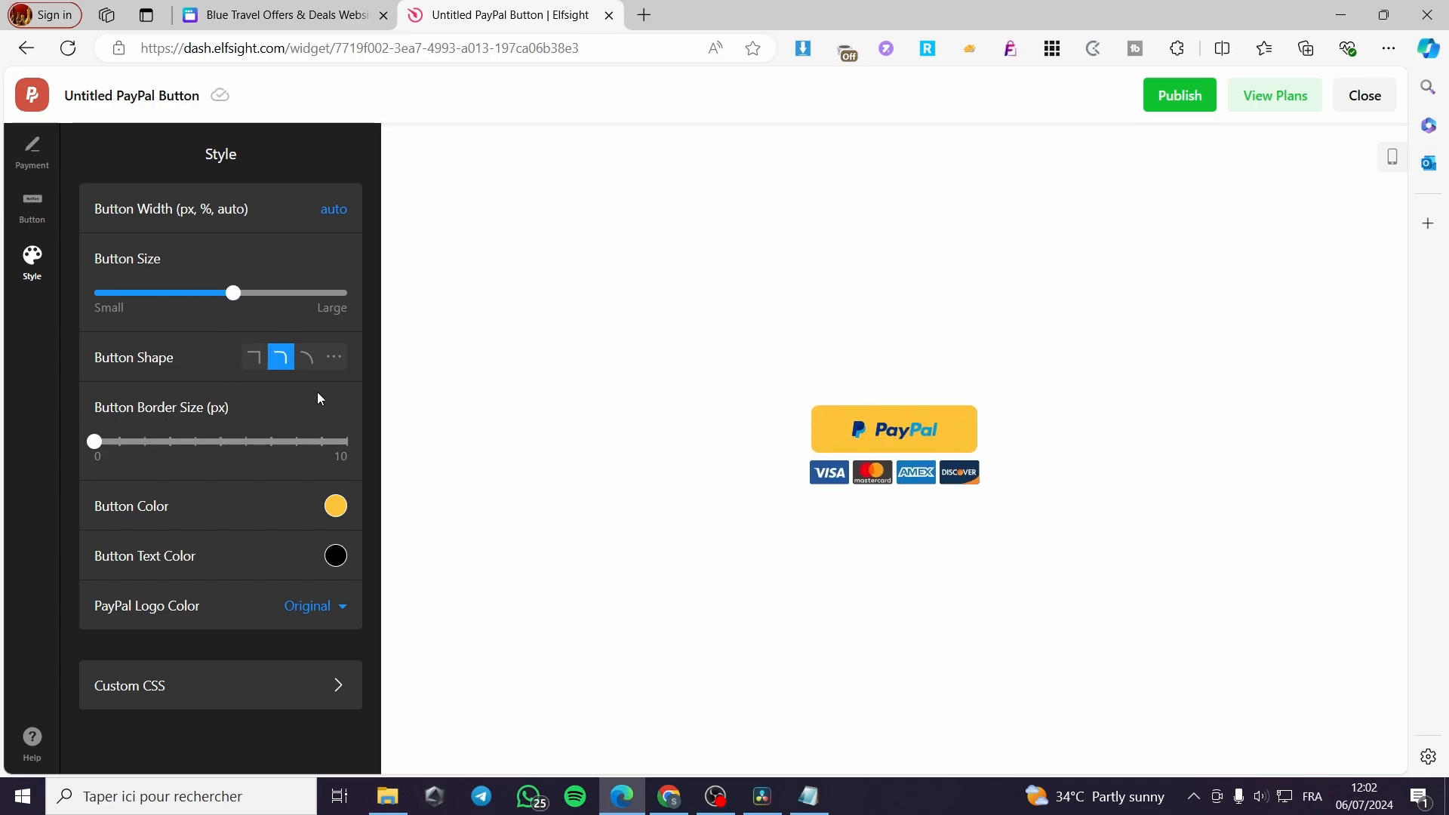
left_click(306, 356)
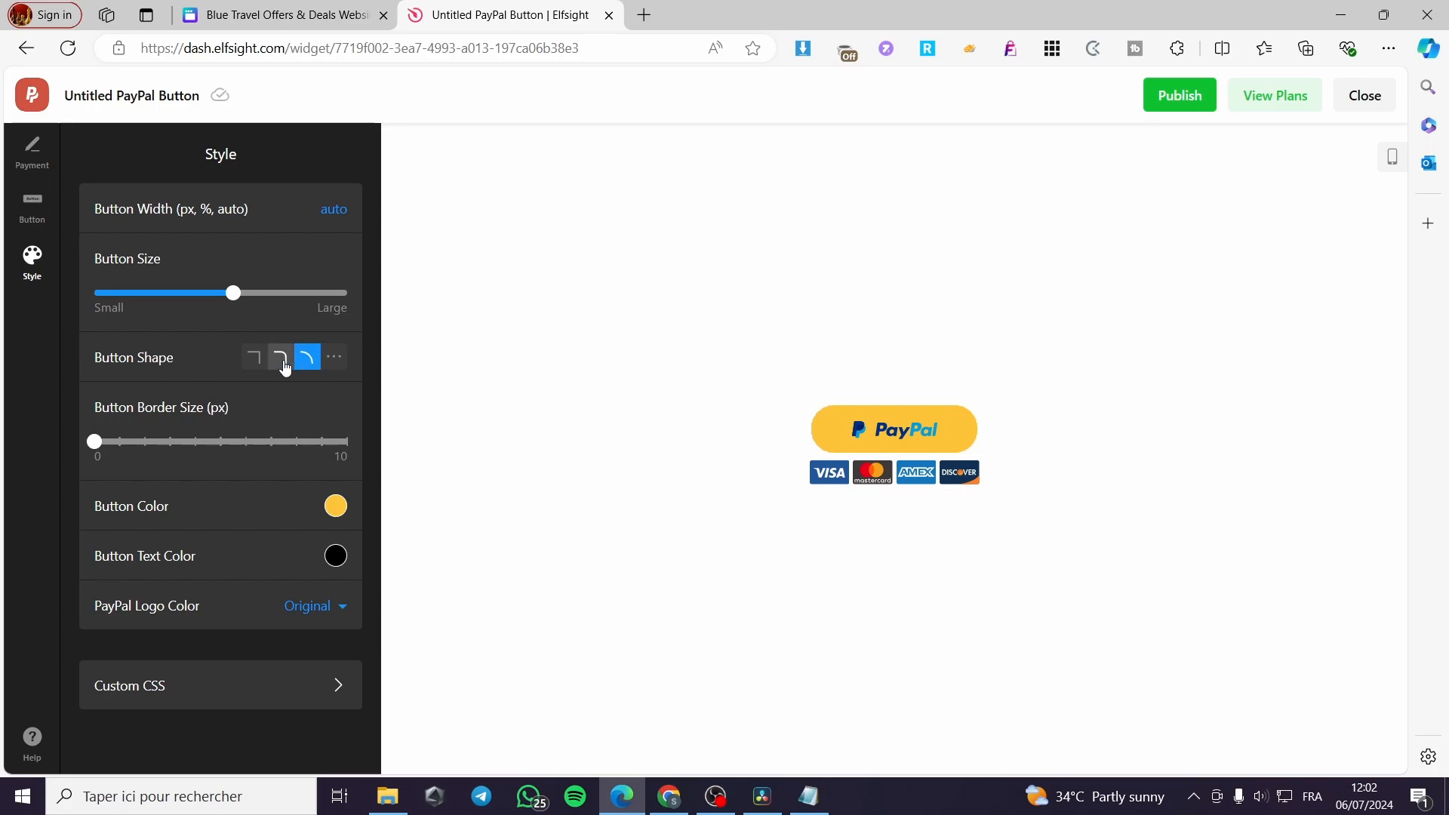
left_click(254, 357)
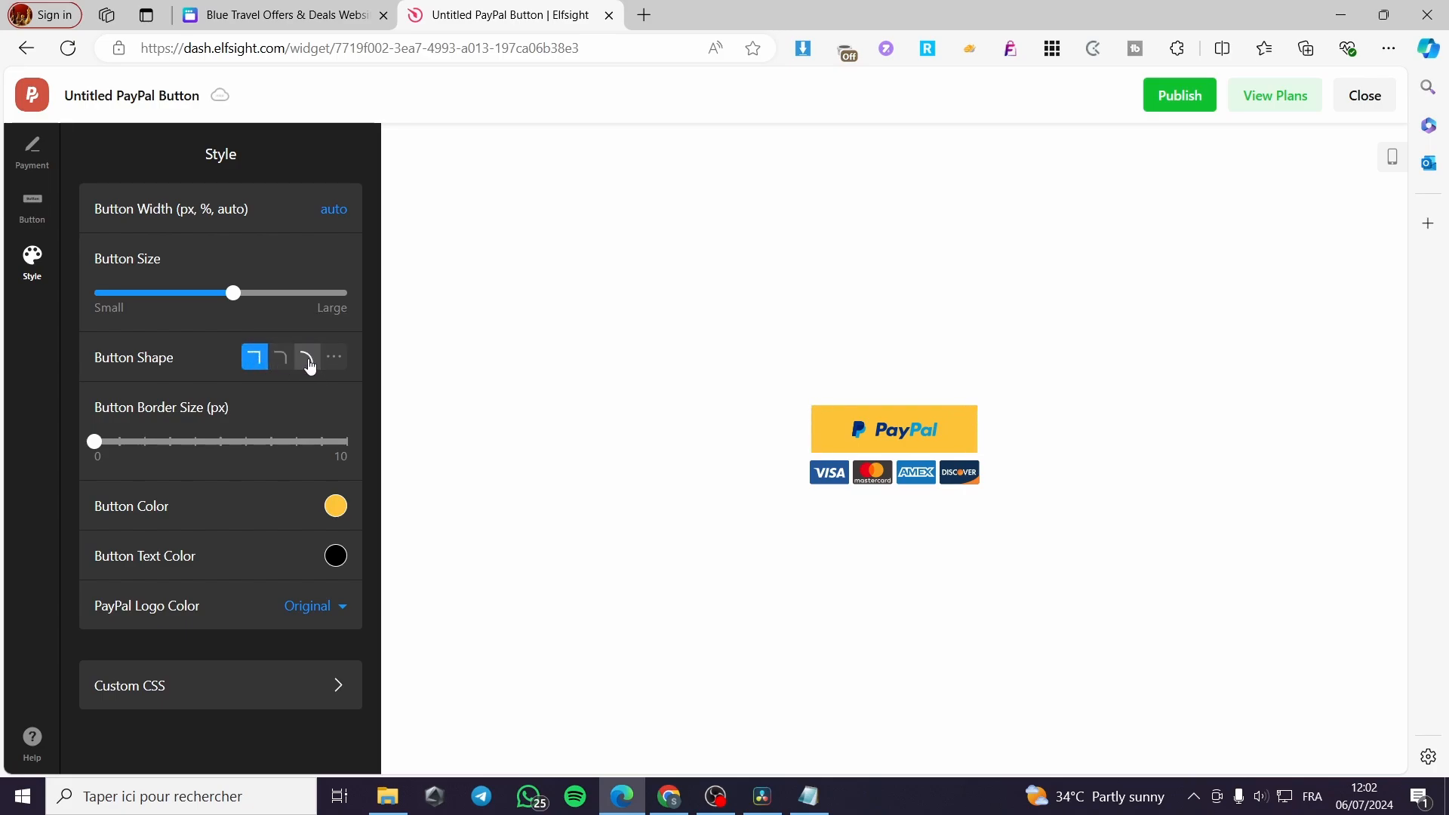
left_click(307, 356)
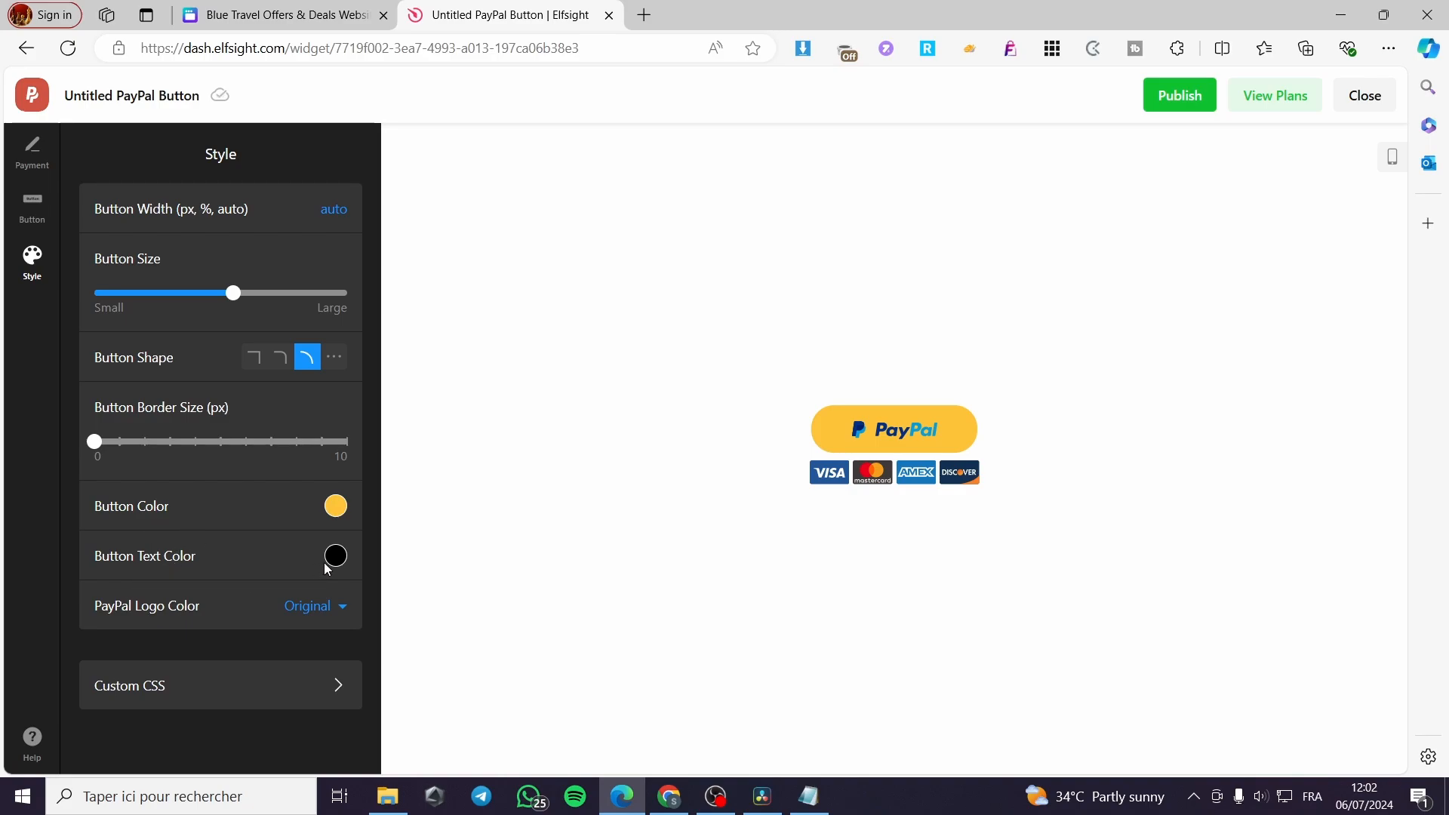
mouse_move(359, 688)
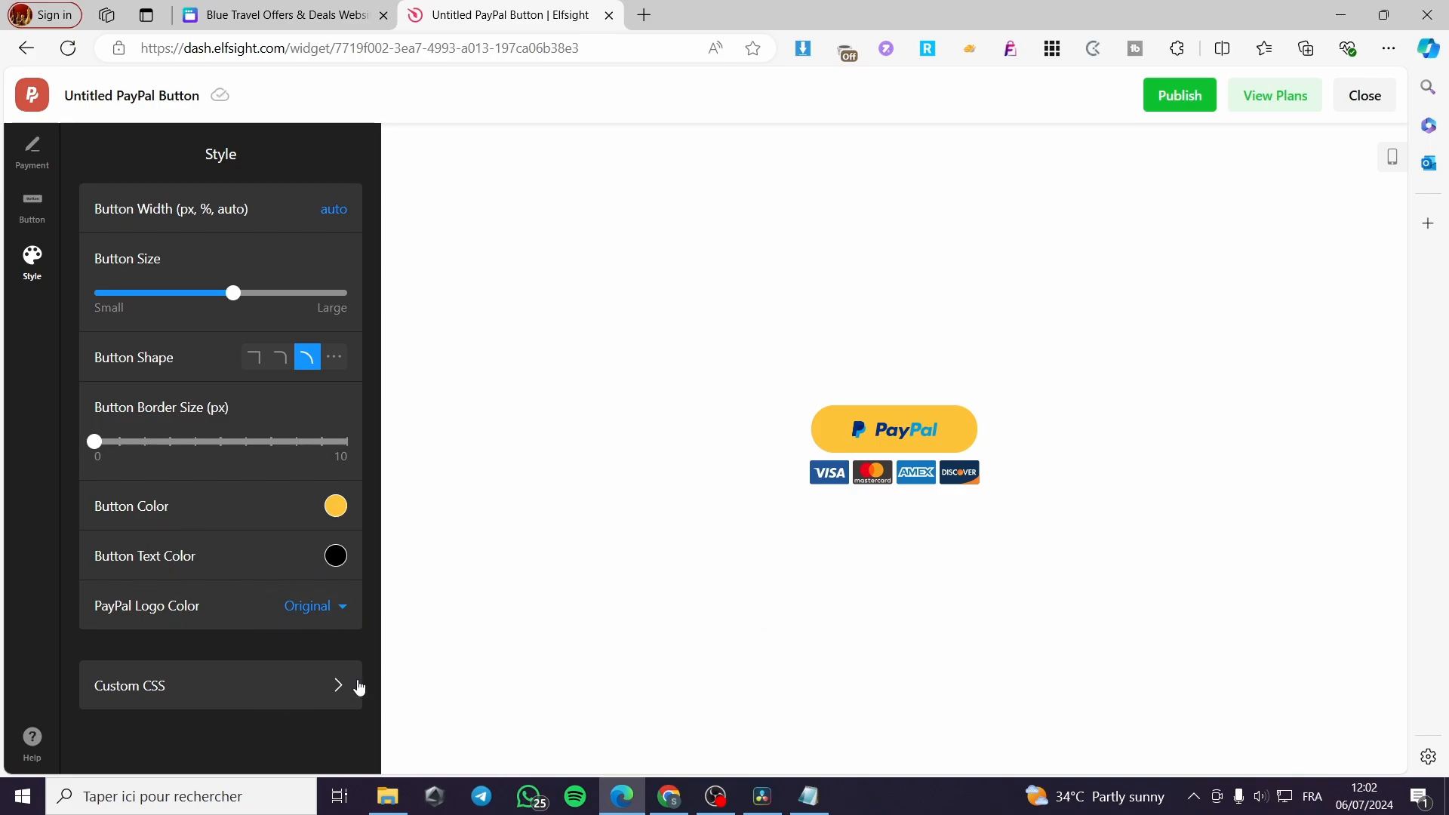
mouse_move(1242, 314)
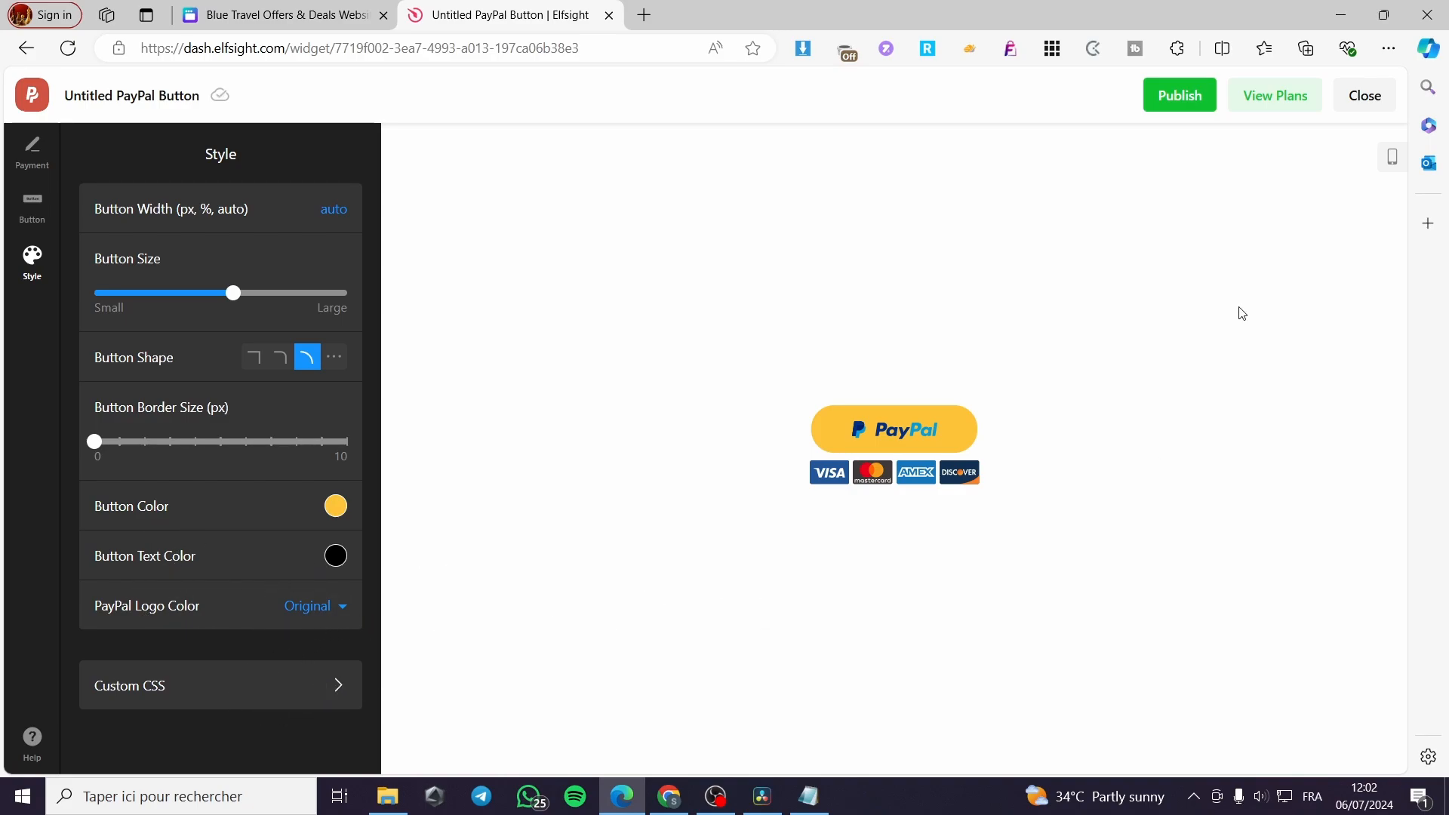
Step: Publish the updated PayPal button widget
left_click(1179, 95)
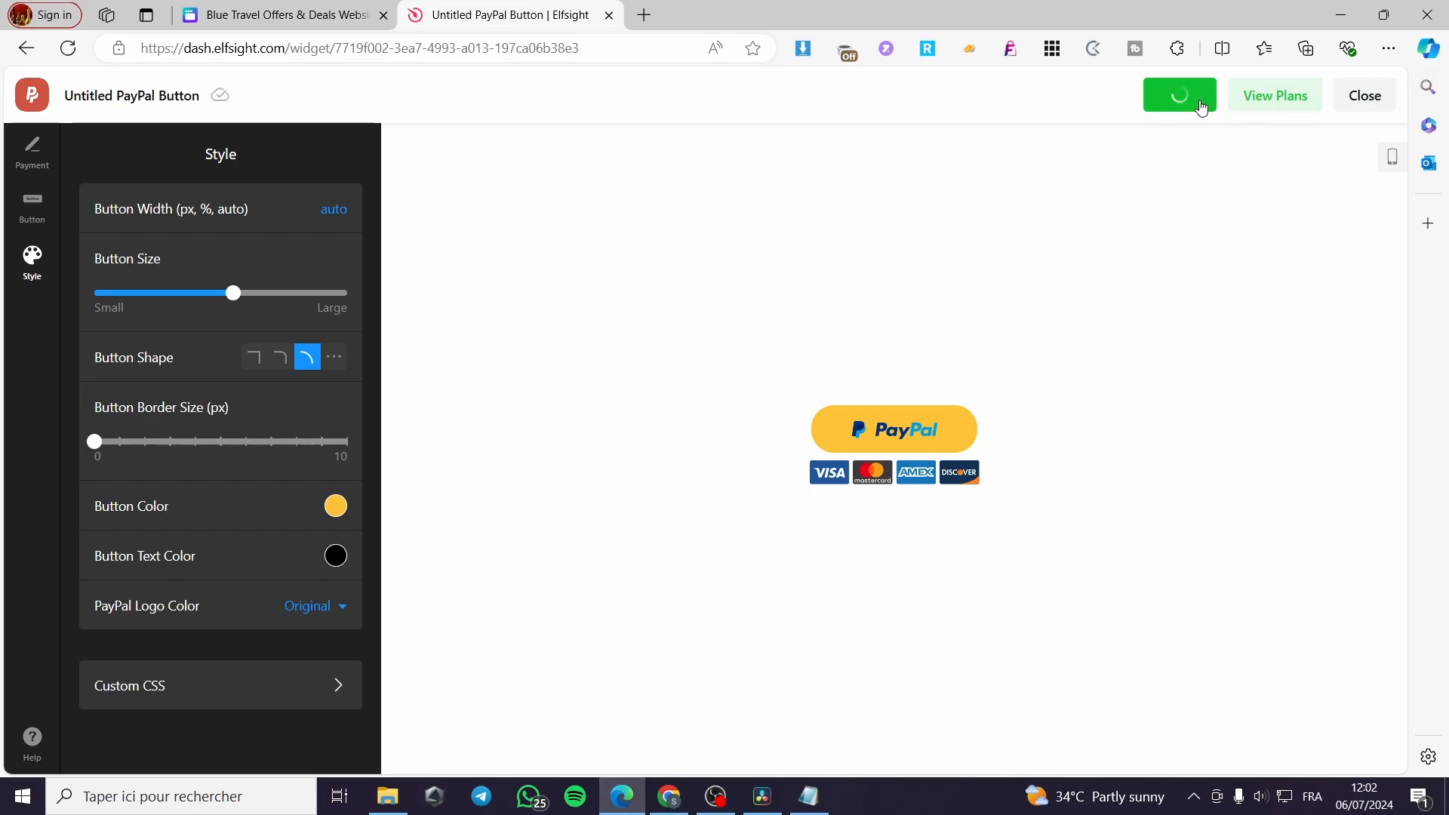
left_click(1178, 95)
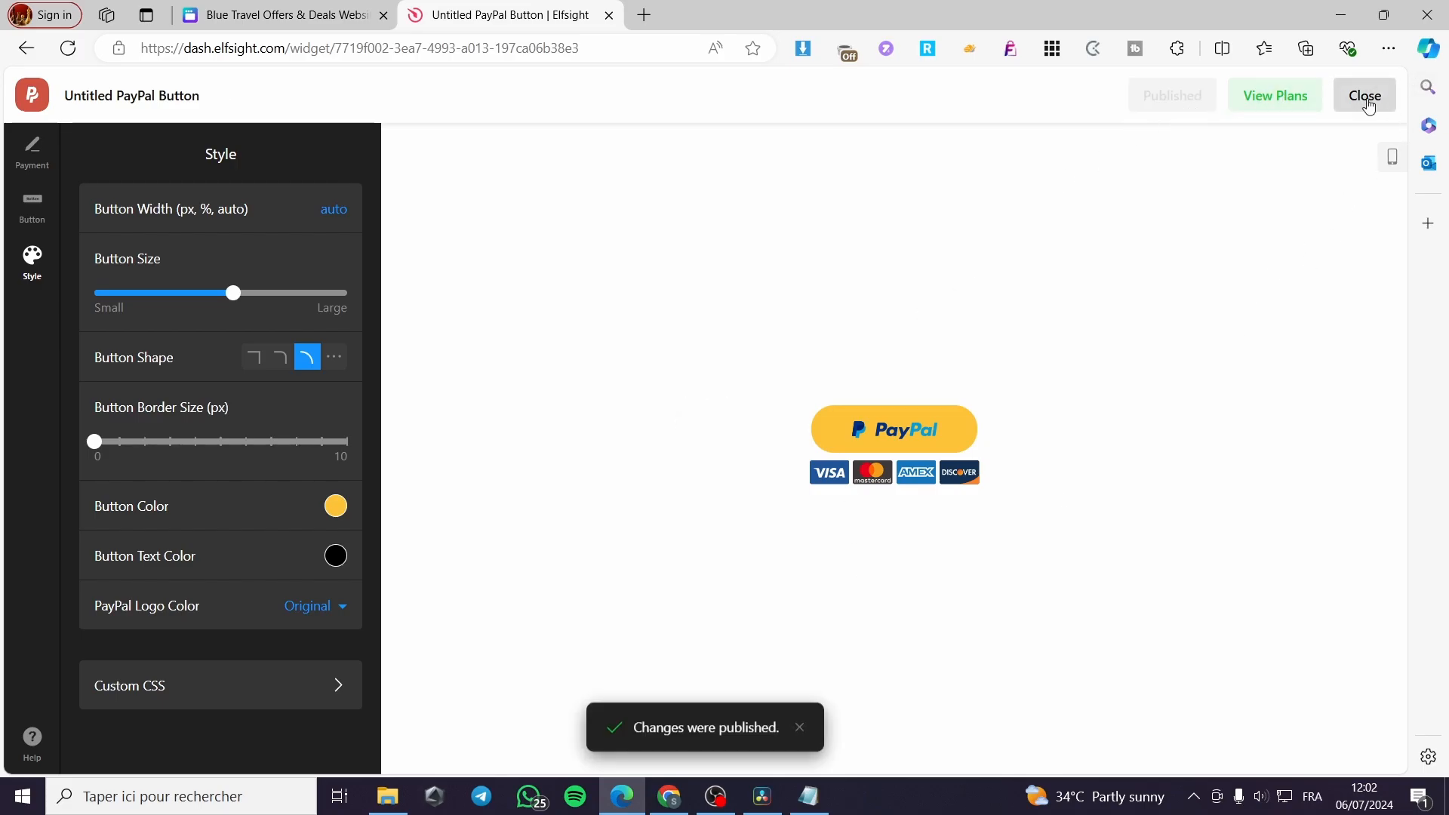
Step: Copy the widget's direct Share Link from Install and return to the Canva tab
left_click(1364, 95)
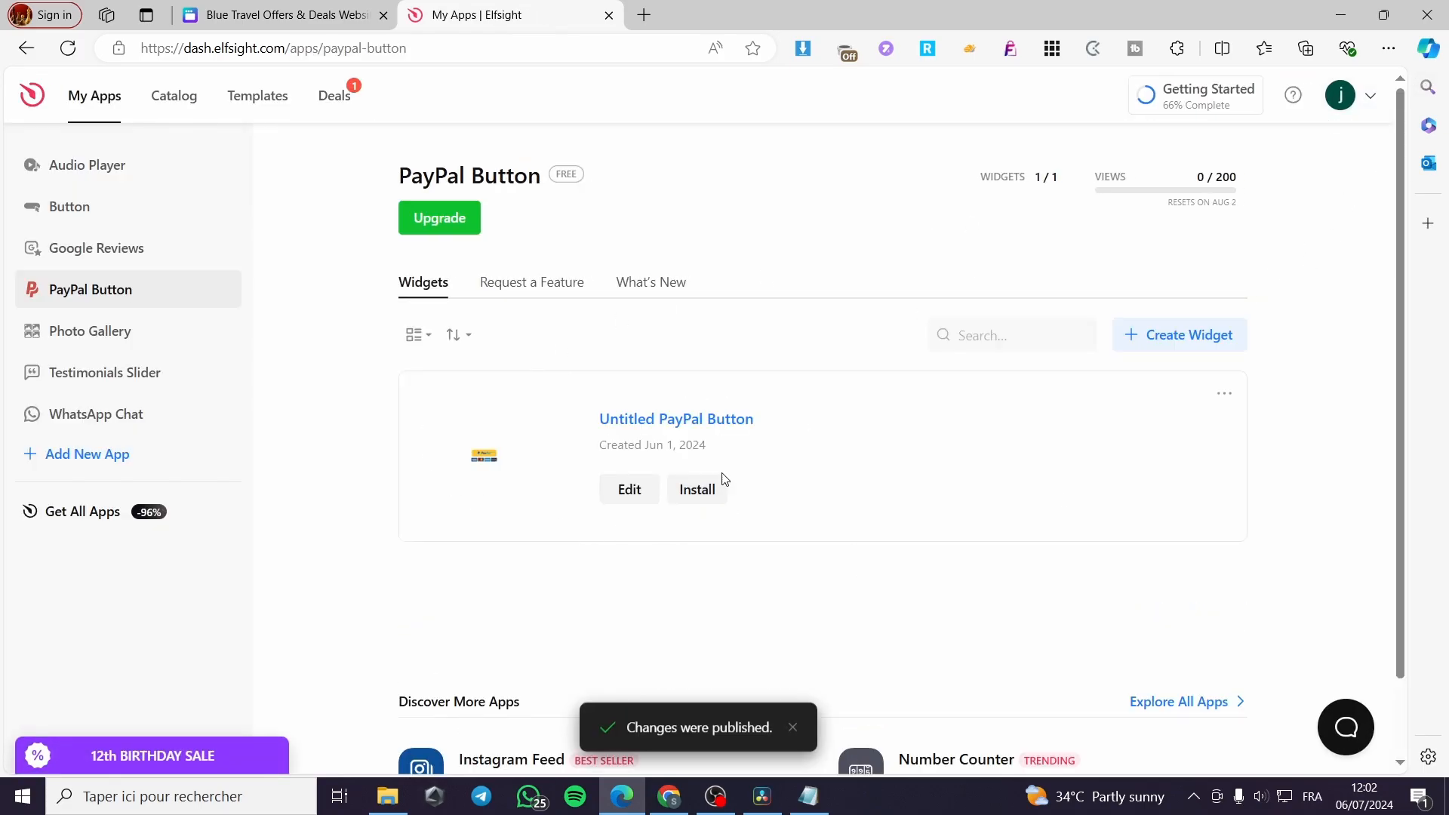
left_click(697, 489)
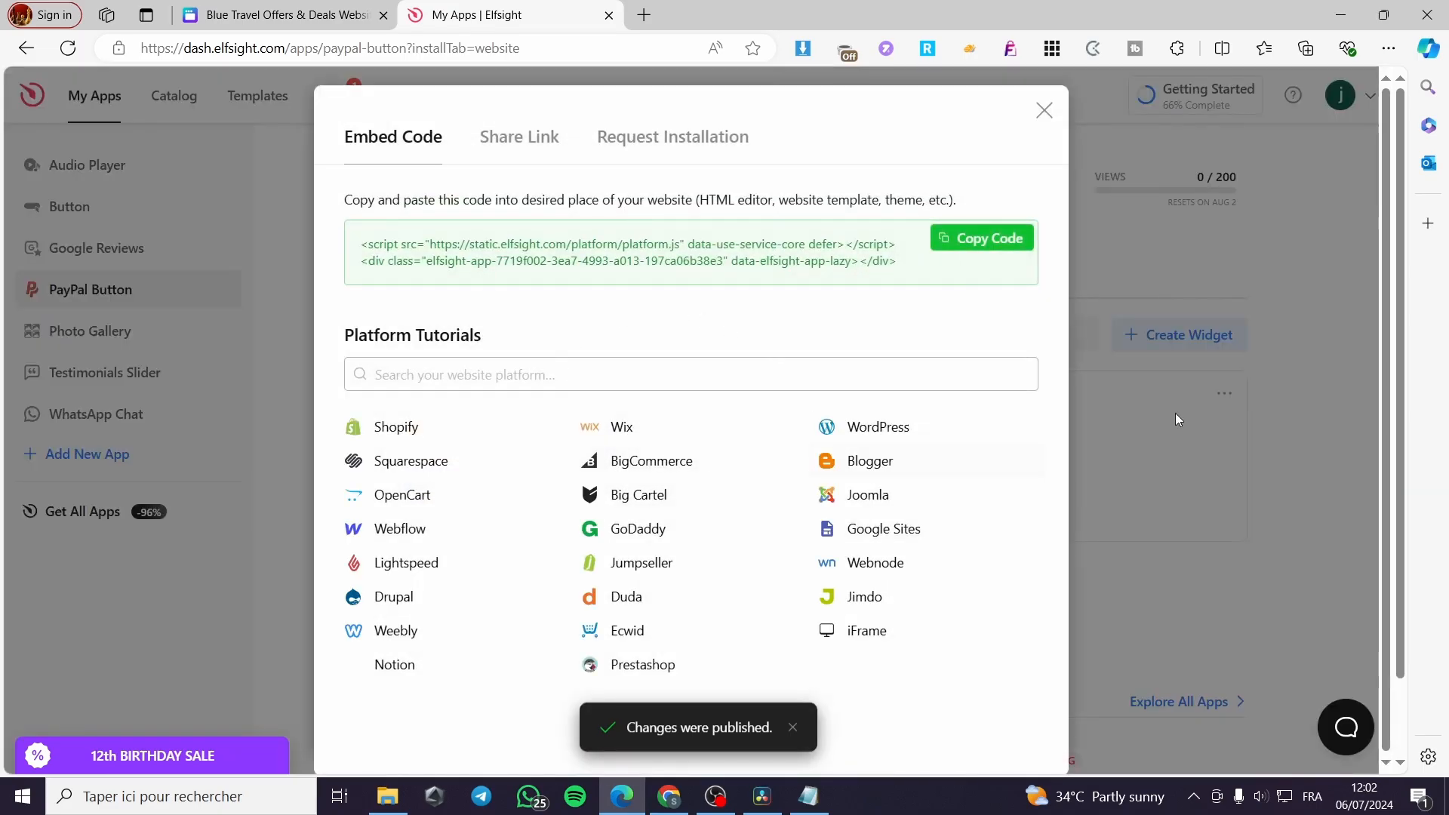
mouse_move(981, 237)
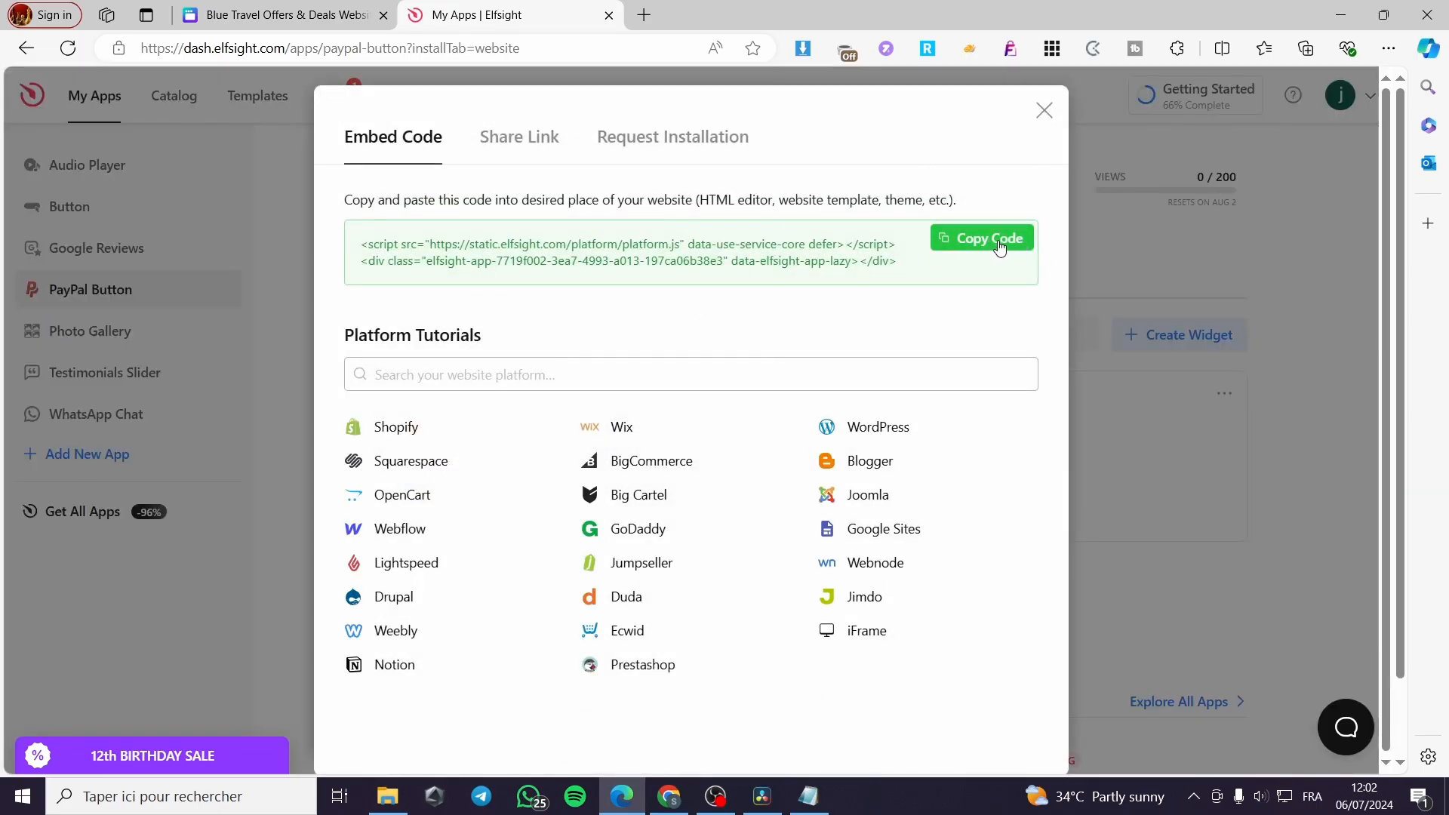
left_click(518, 136)
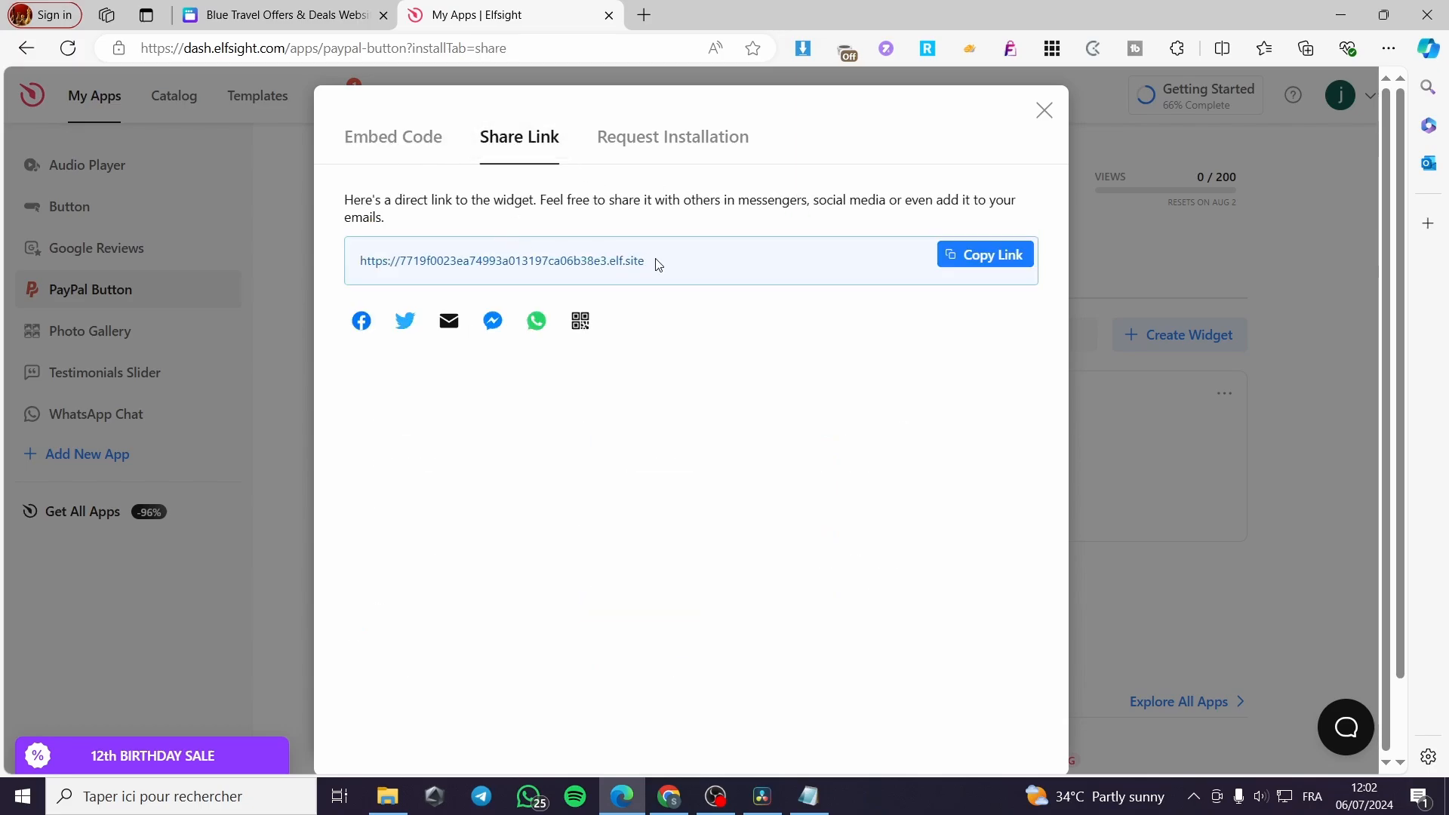
left_click(982, 254)
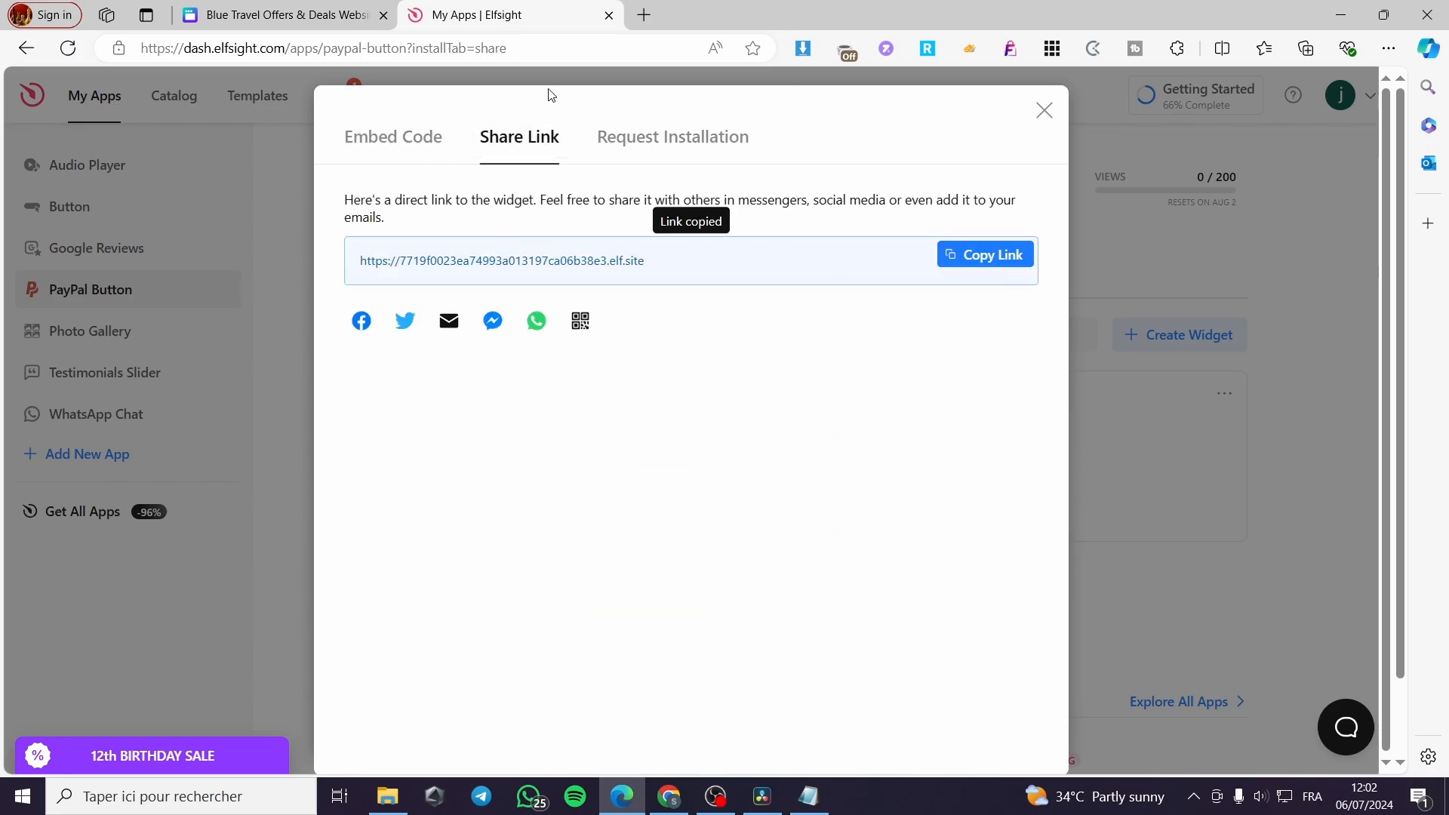
left_click(282, 15)
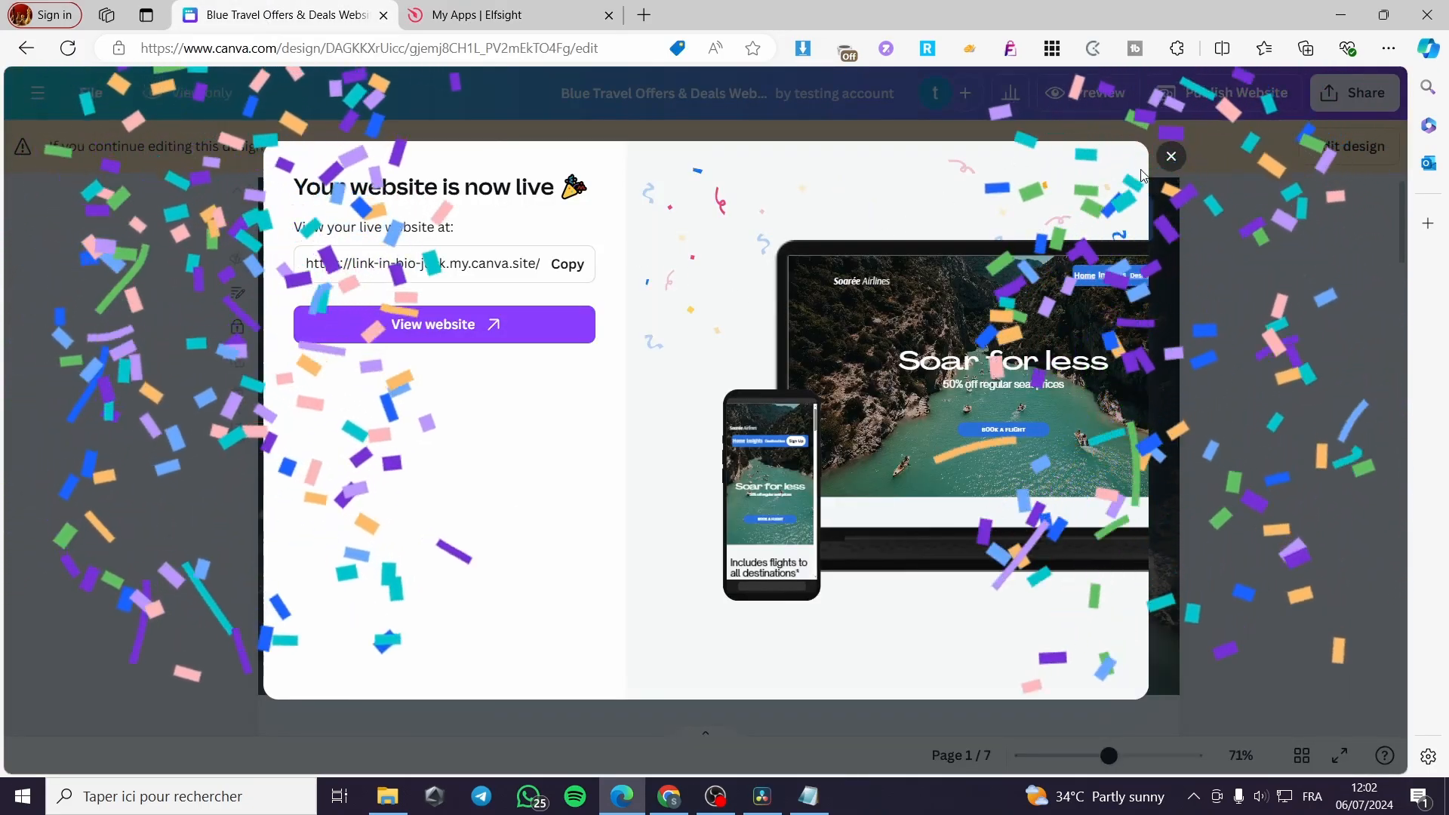
Step: Dismiss the live message and resume editing, moving down to Top Destinations
left_click(1172, 156)
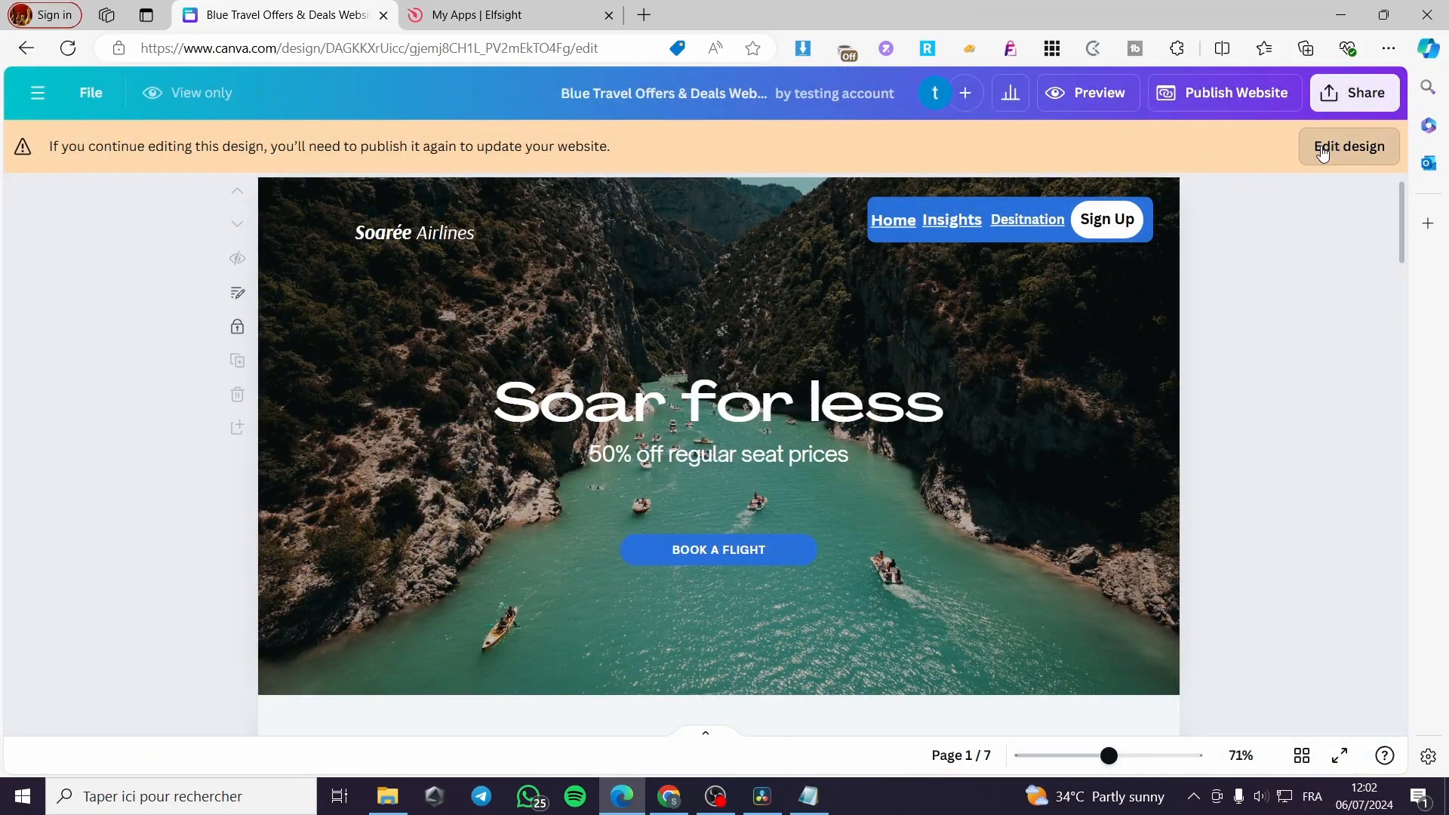
left_click(1348, 146)
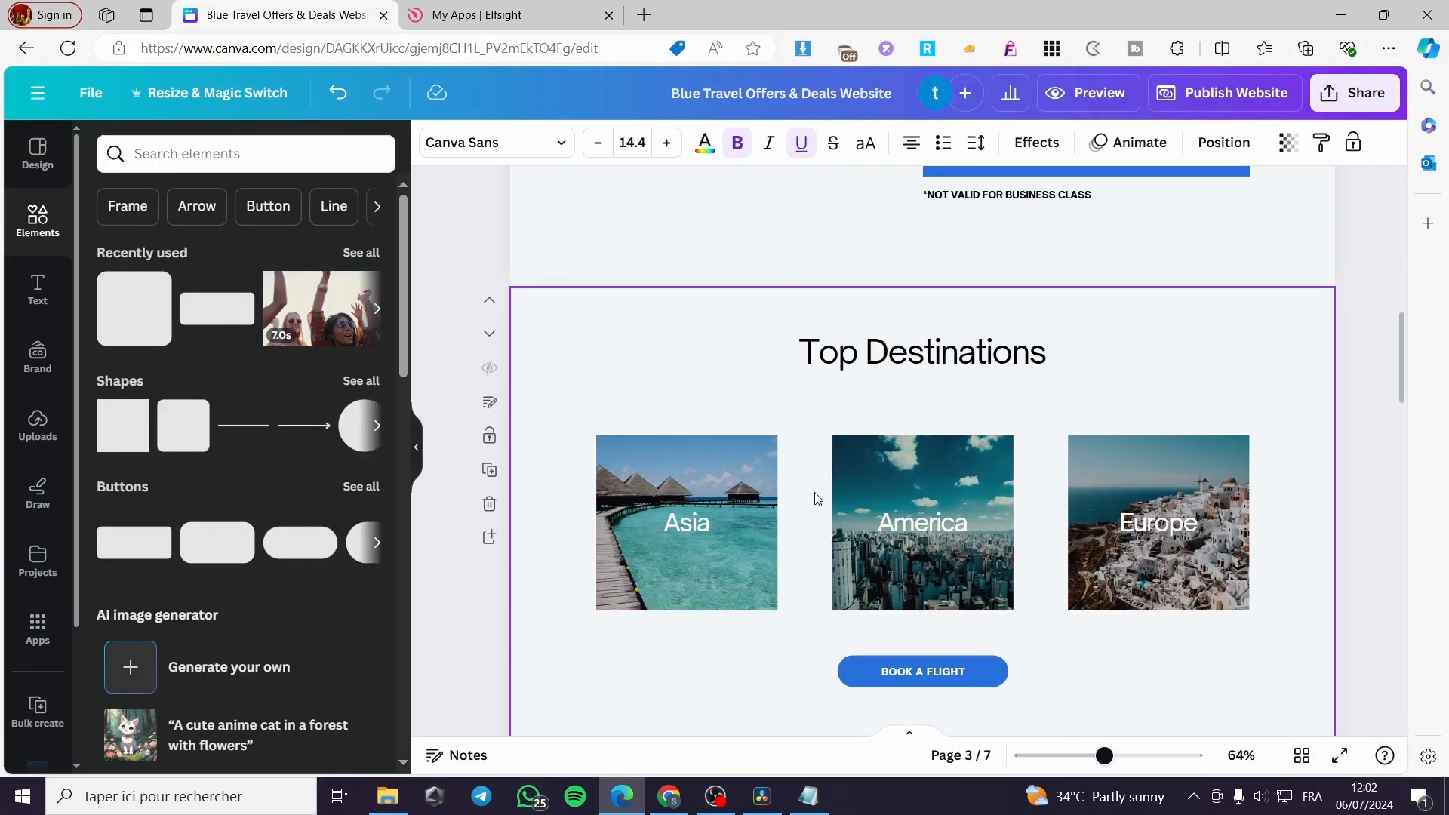
scroll("down", 3)
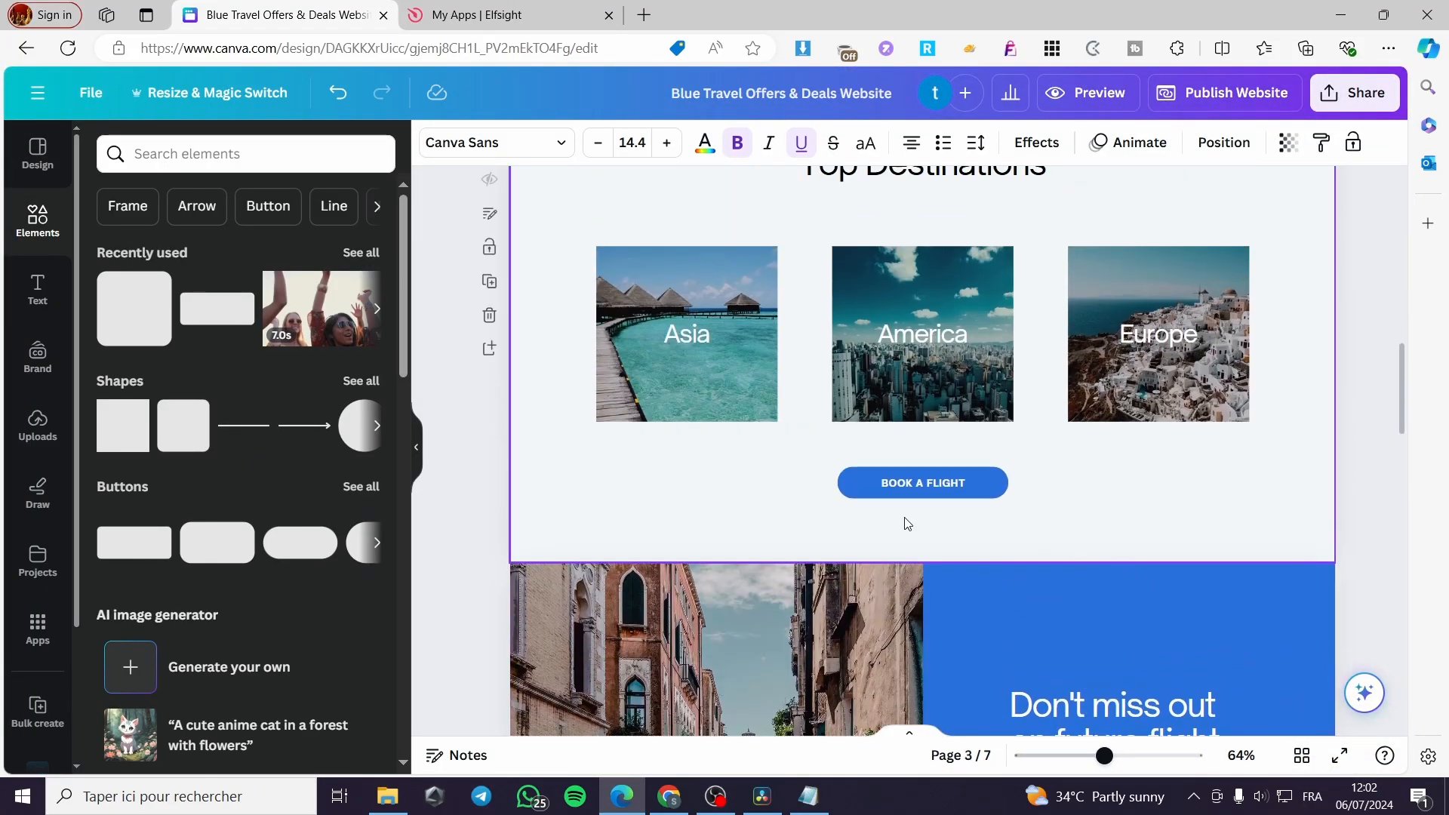
scroll("down", 3)
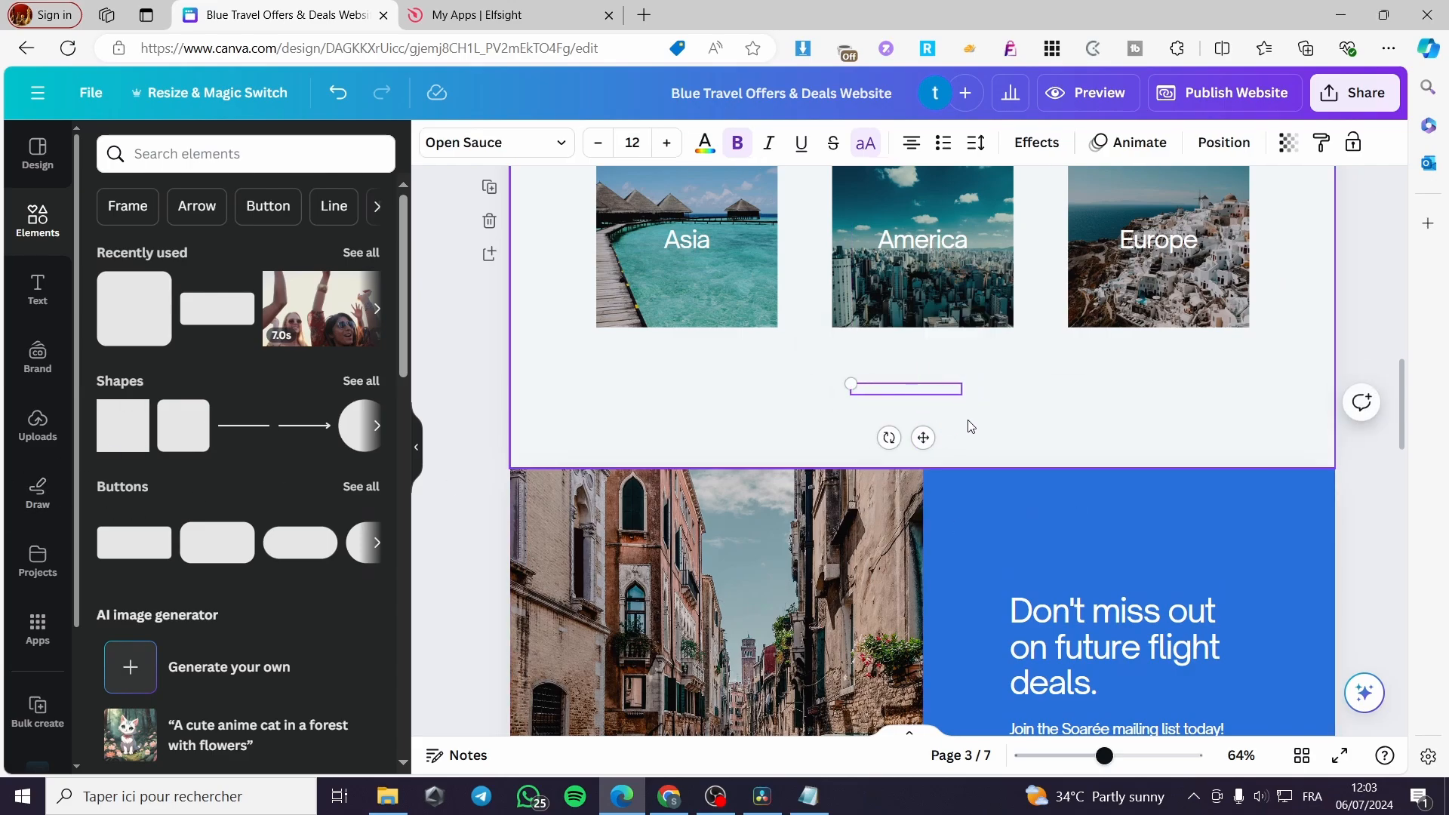
Step: Delete the Book a Flight button and select the America destination image
left_click(921, 246)
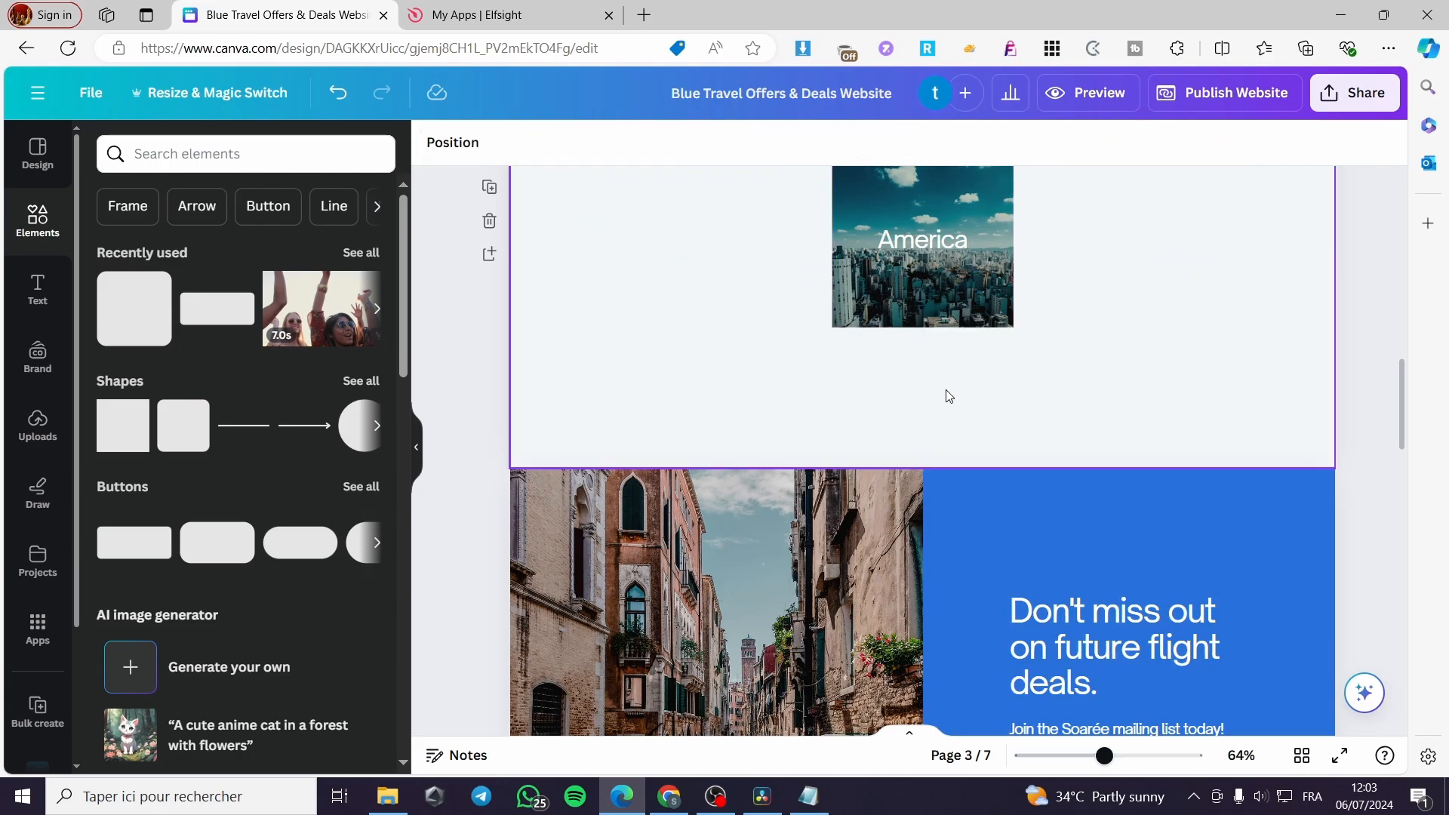
left_click(920, 246)
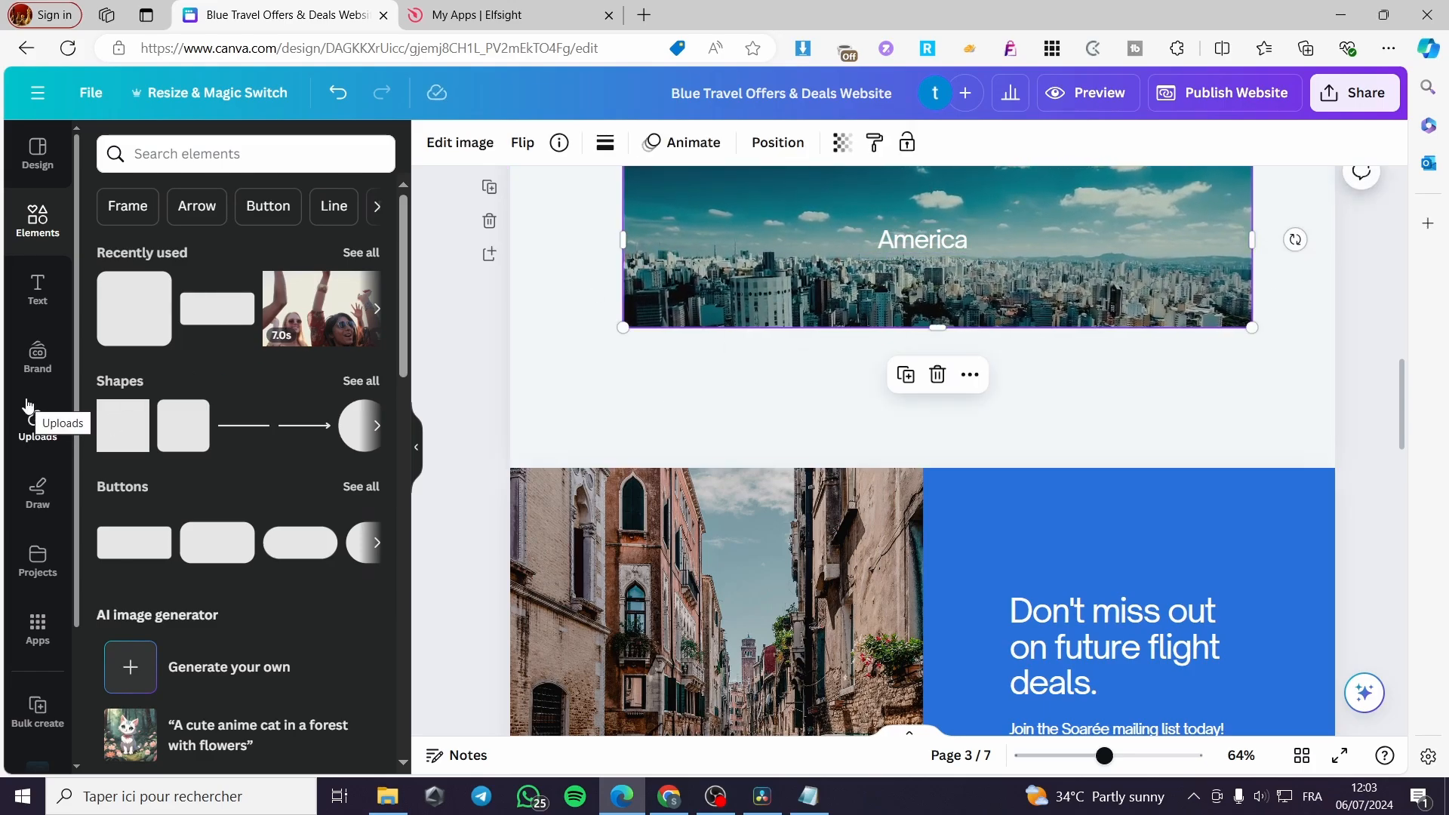
Step: Embed the elf.site share link as a PayPal button under America and start Publish Website
left_click(36, 626)
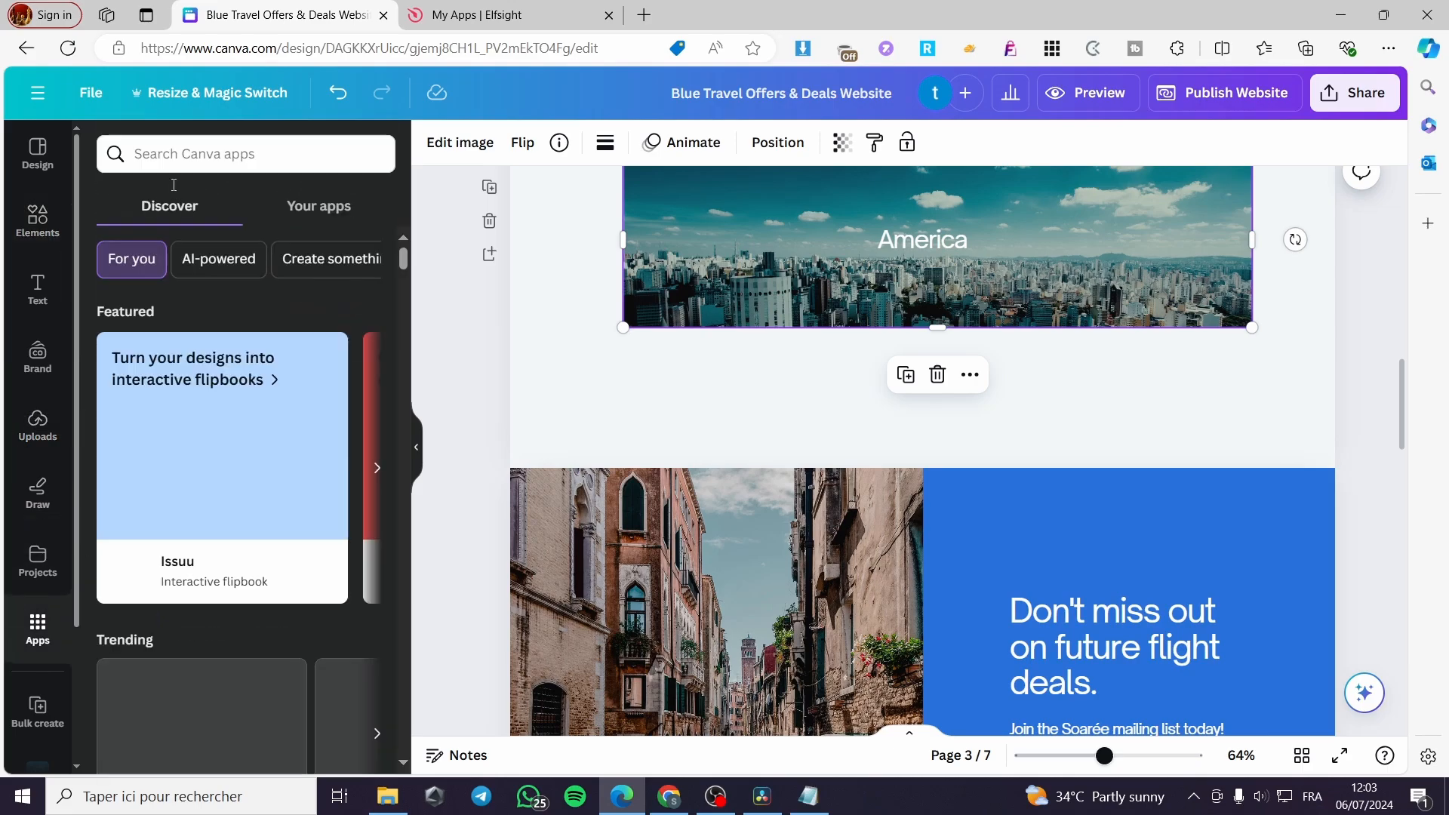
type("e")
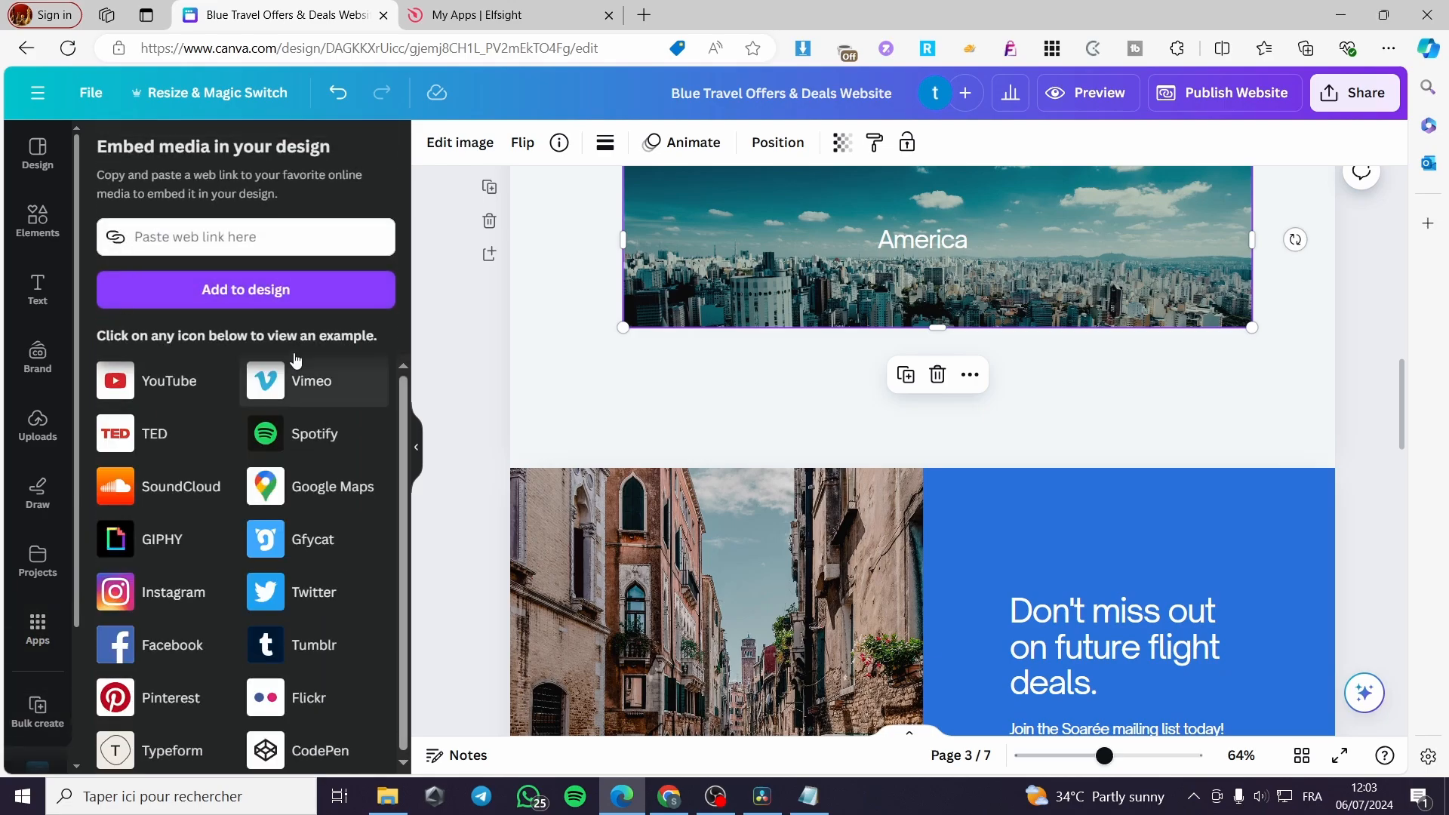
type("ea74993a013197ca06b38e3.elf.site")
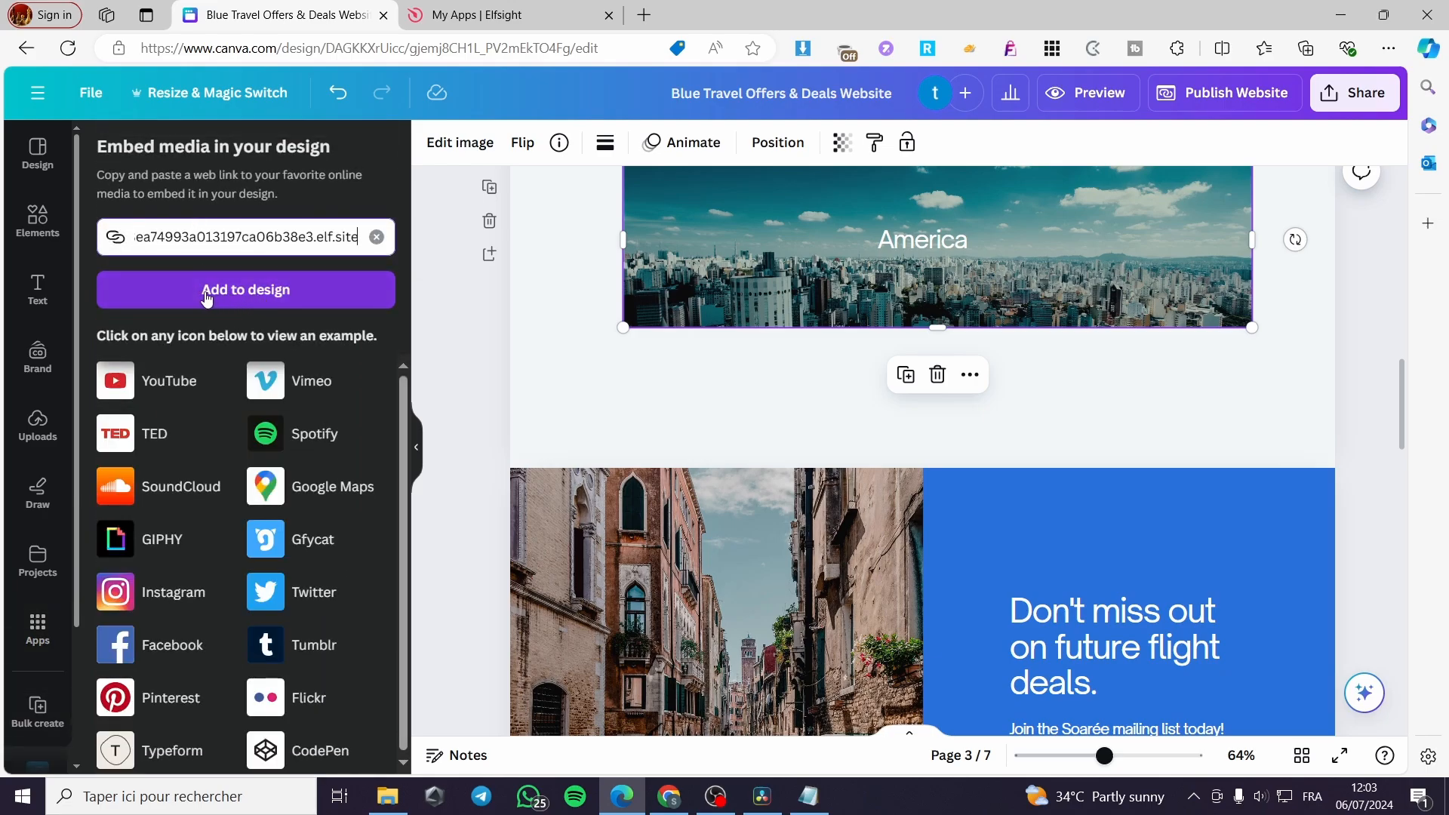
left_click(245, 290)
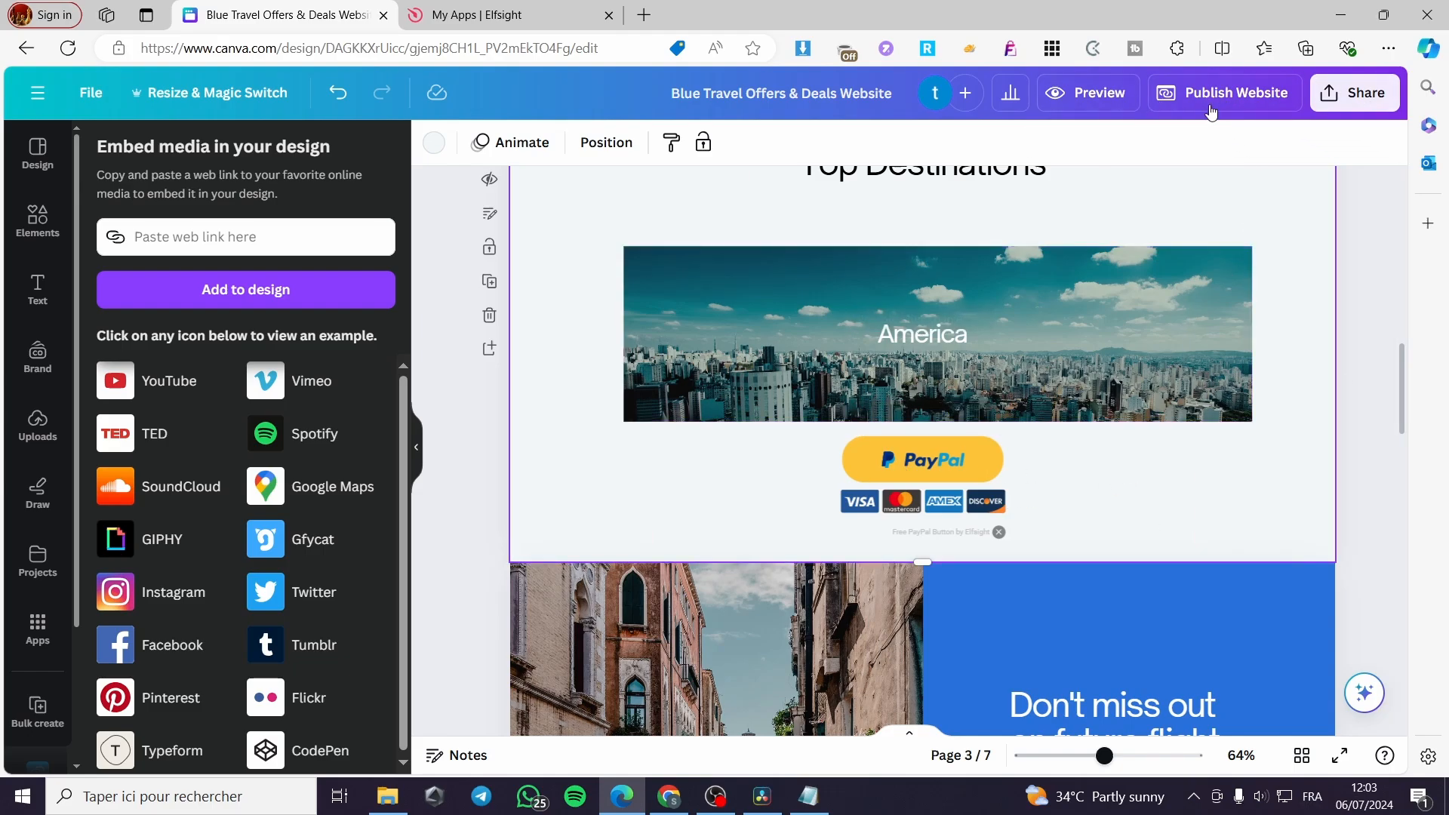
left_click(1224, 92)
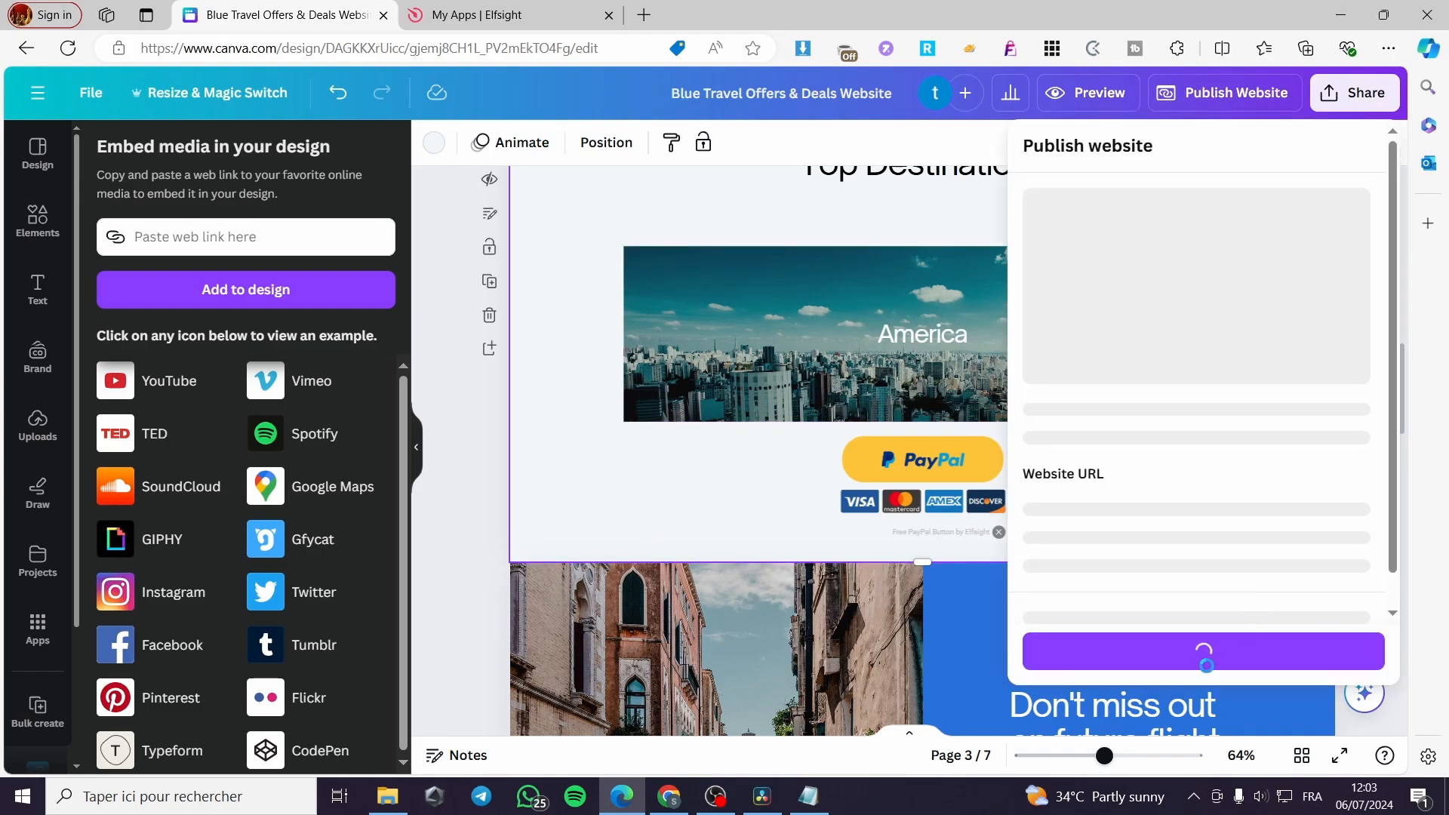